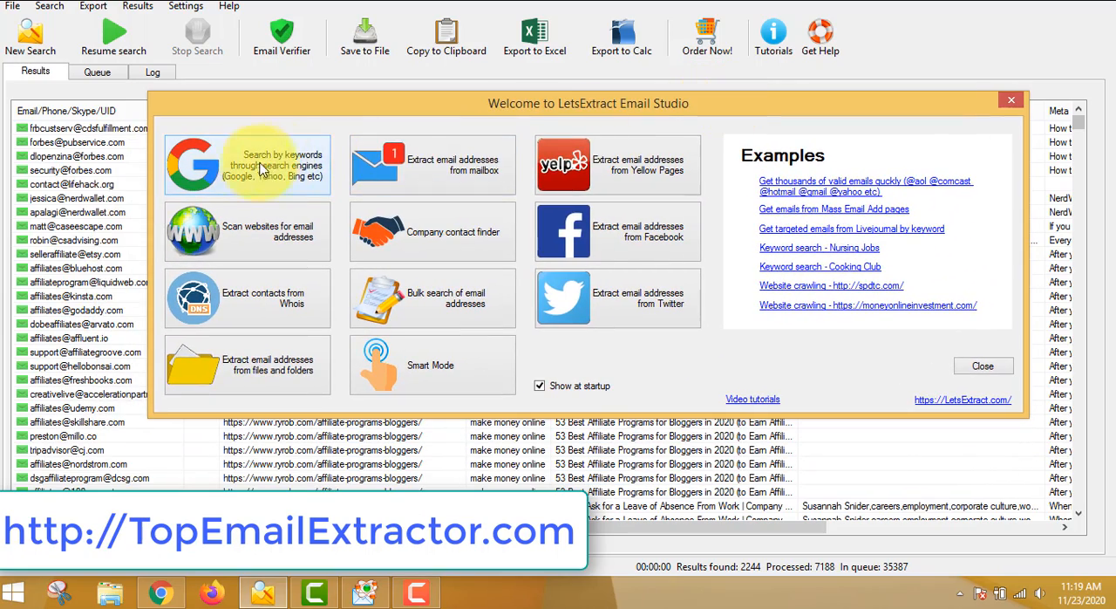
mouse_move(331, 244)
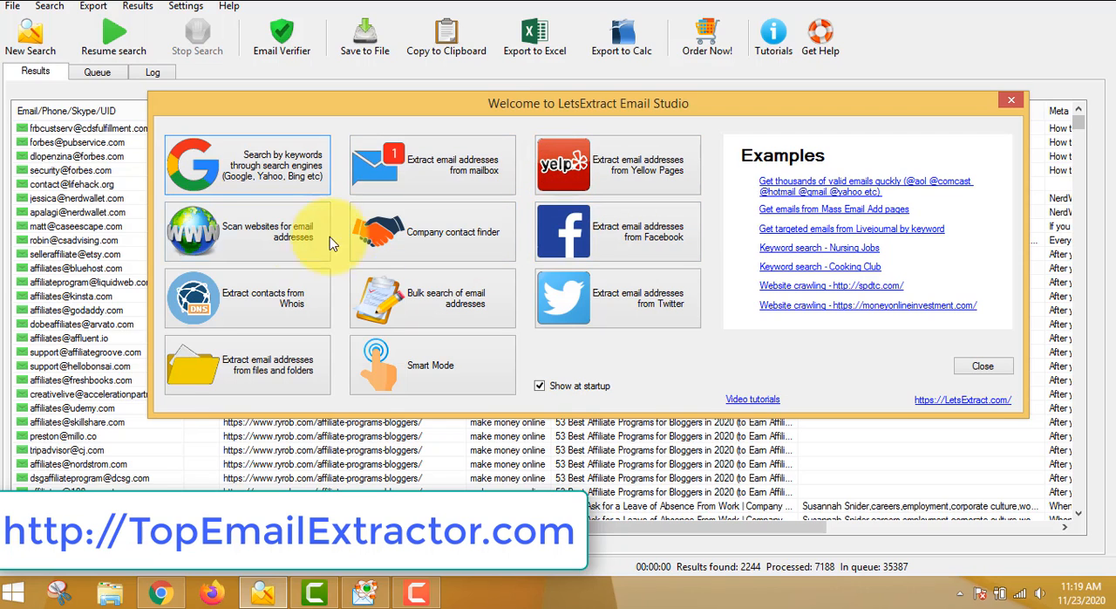
mouse_move(375, 231)
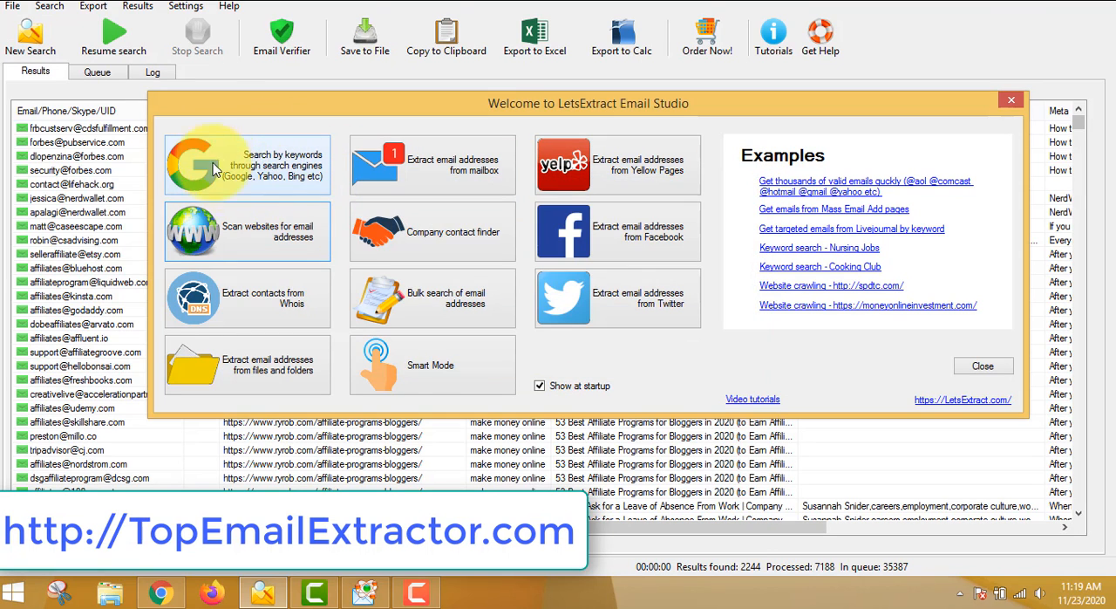
mouse_move(288, 179)
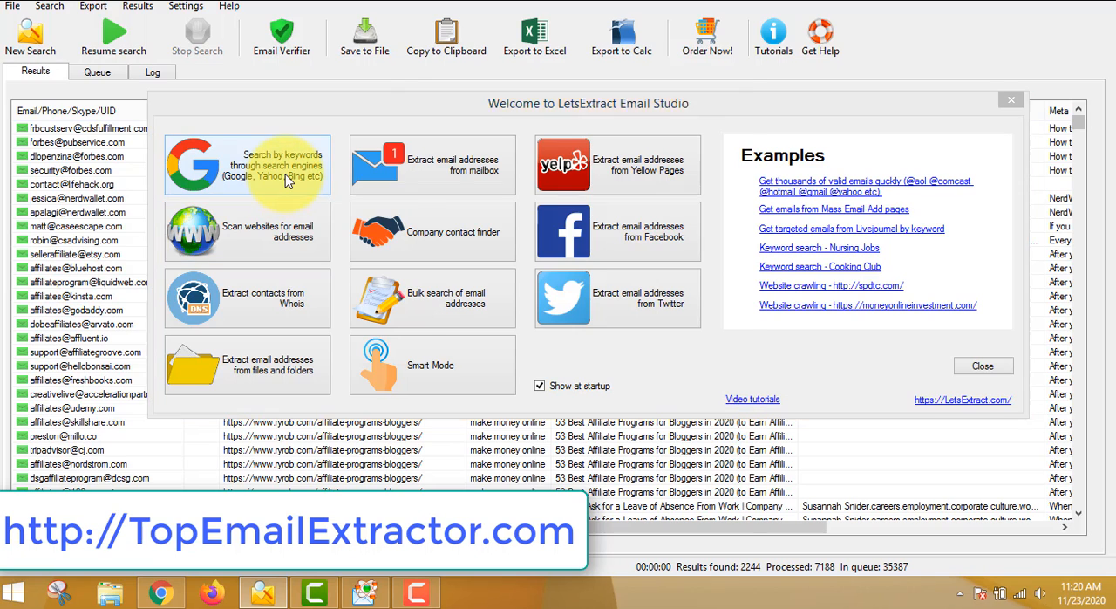
Step: Begin a keyword search with the keyword 'make money for working moms'
left_click(246, 164)
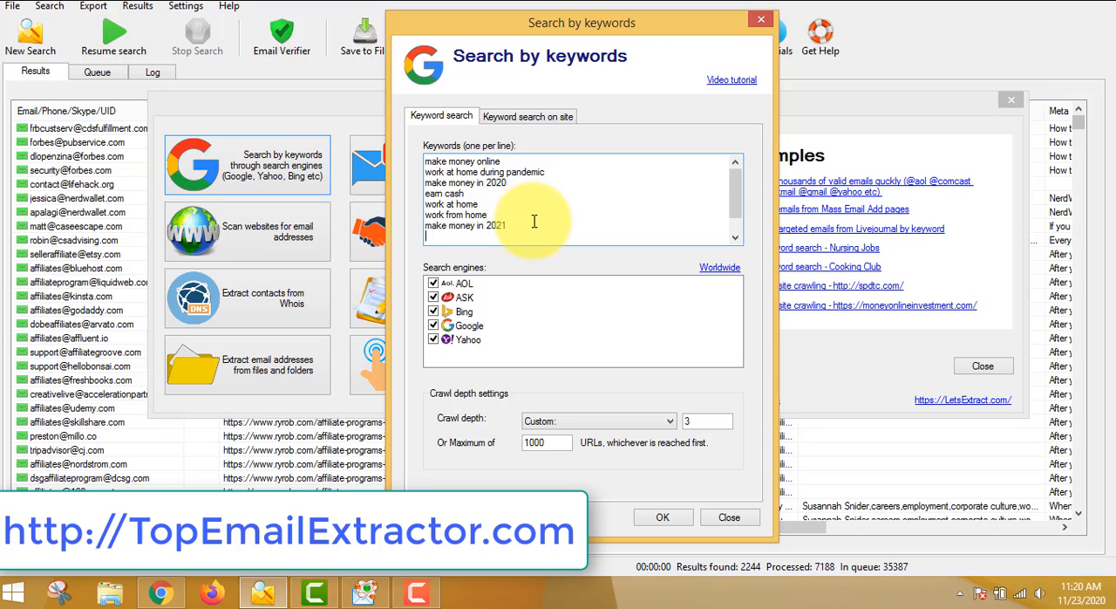
type("make money")
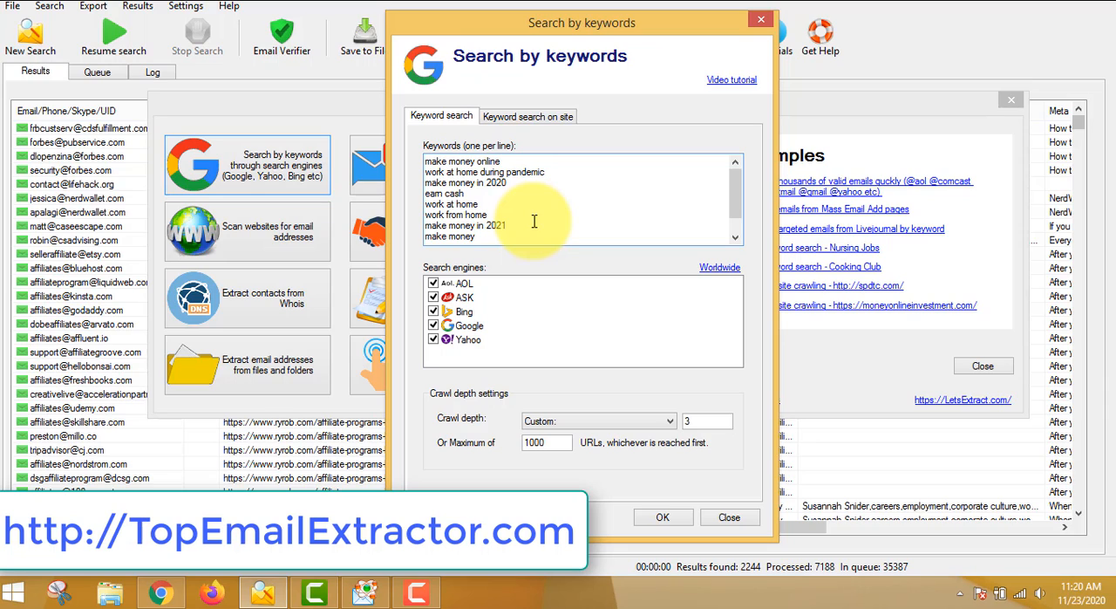
type("fo")
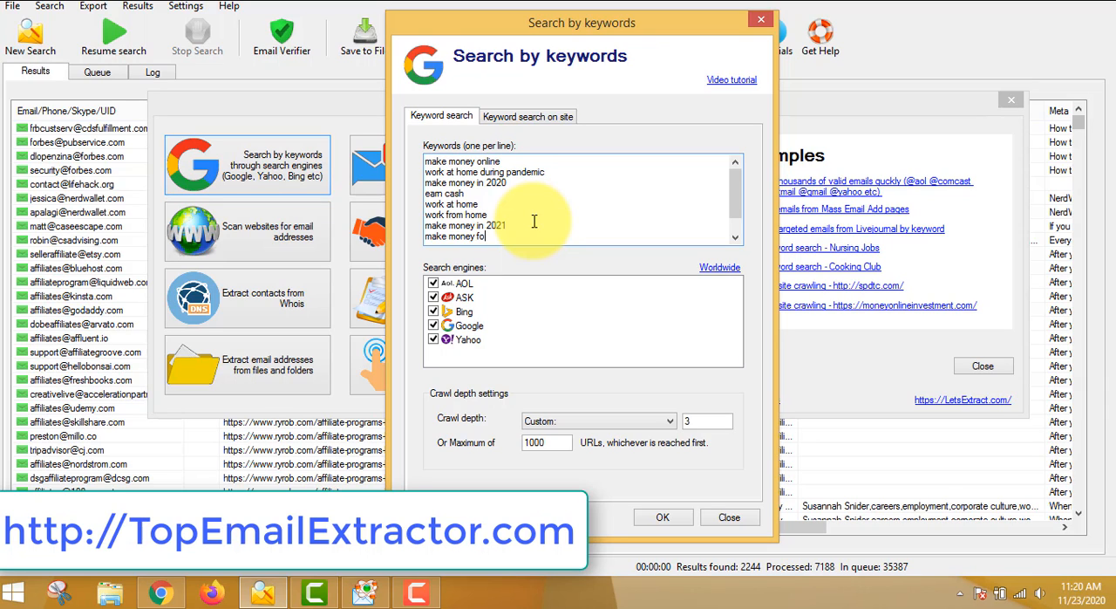
type("working moms")
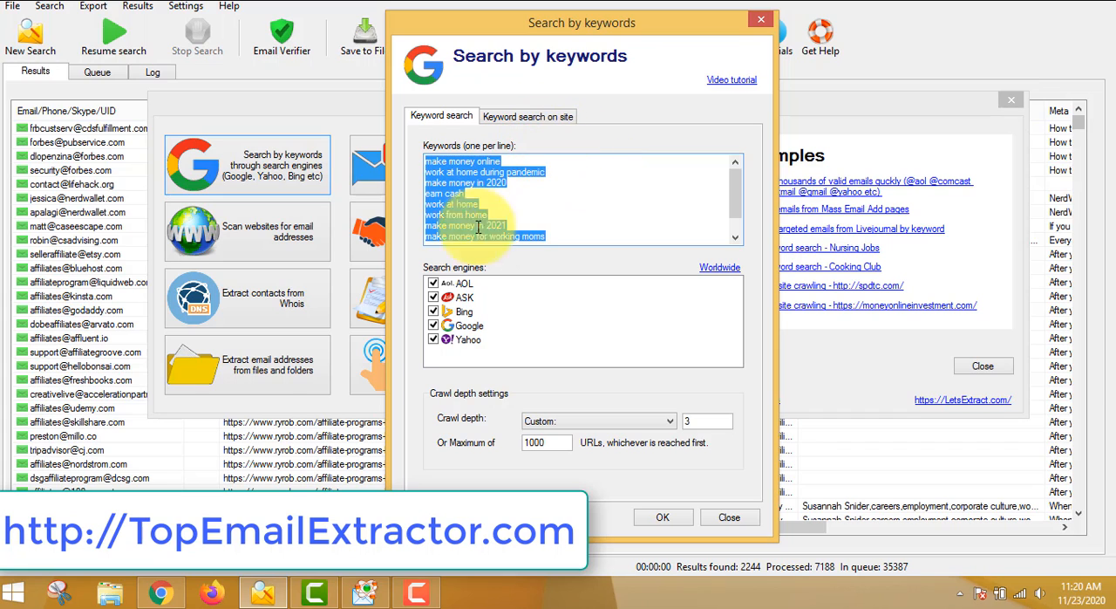
Step: Target United States search engines with AOL and Bing enabled, and start extracting
left_click(720, 268)
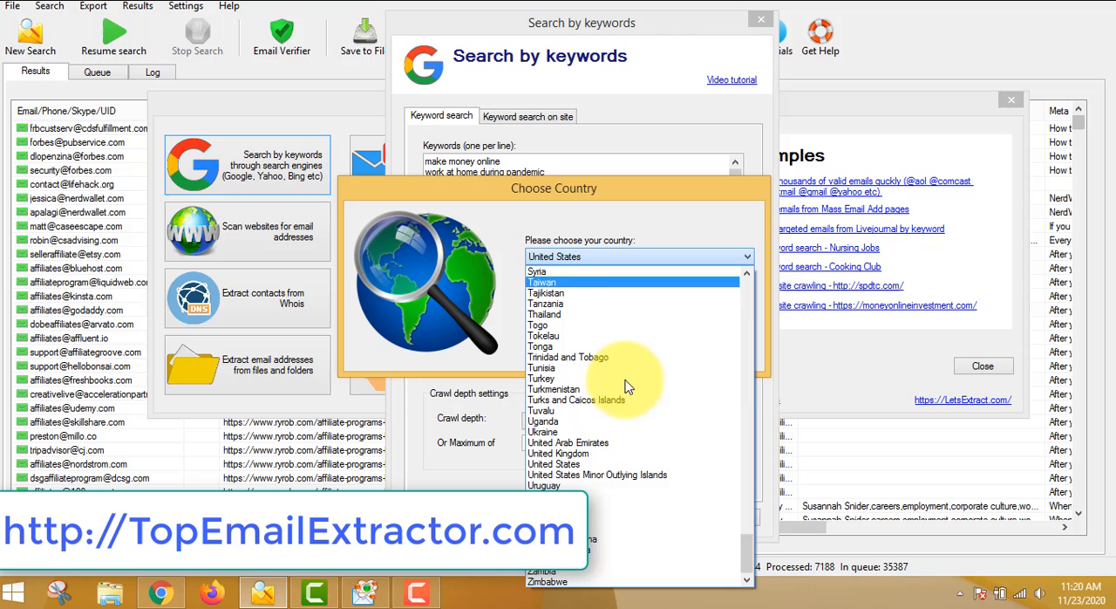
left_click(746, 270)
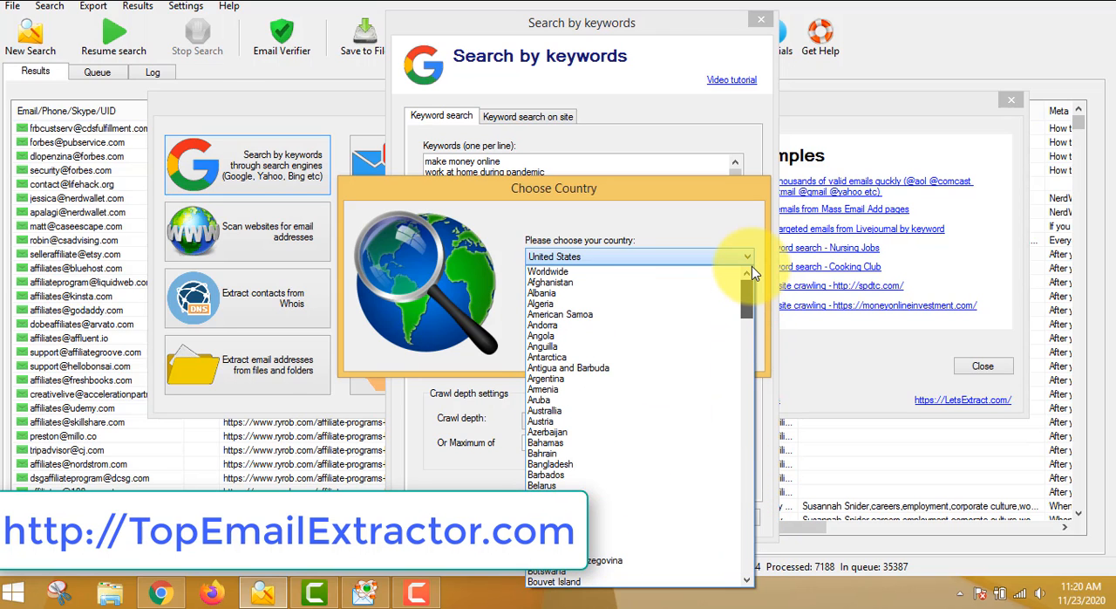
scroll("down", 3)
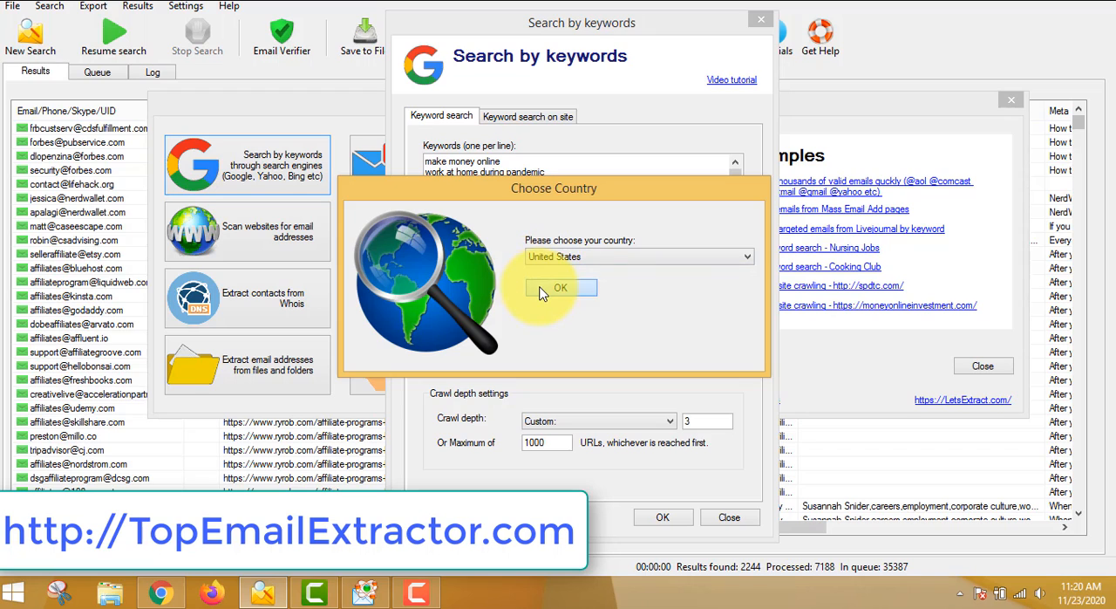
left_click(559, 287)
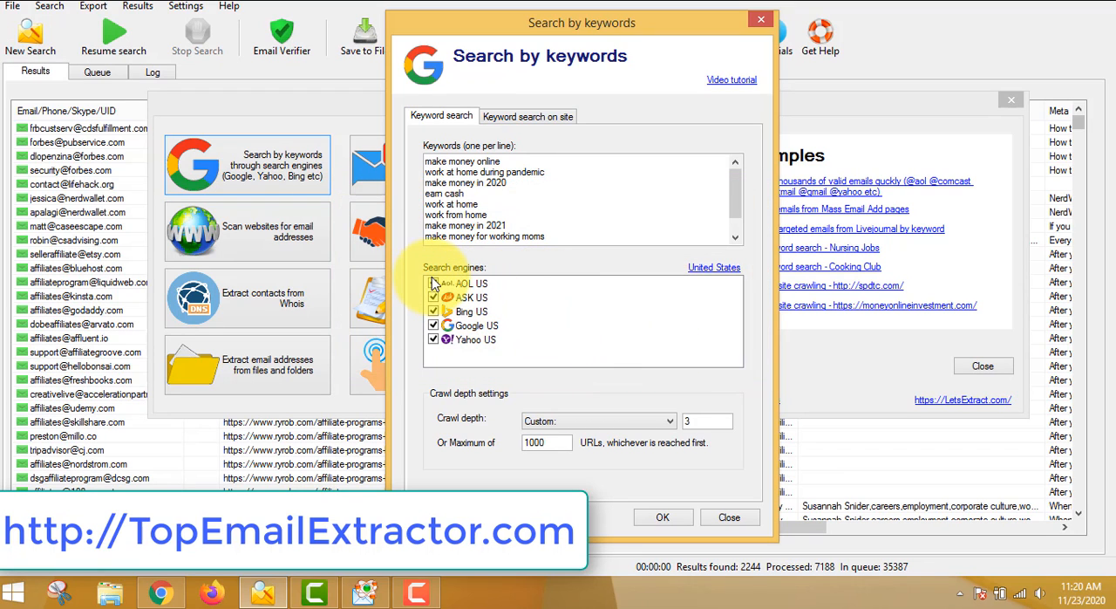
left_click(433, 283)
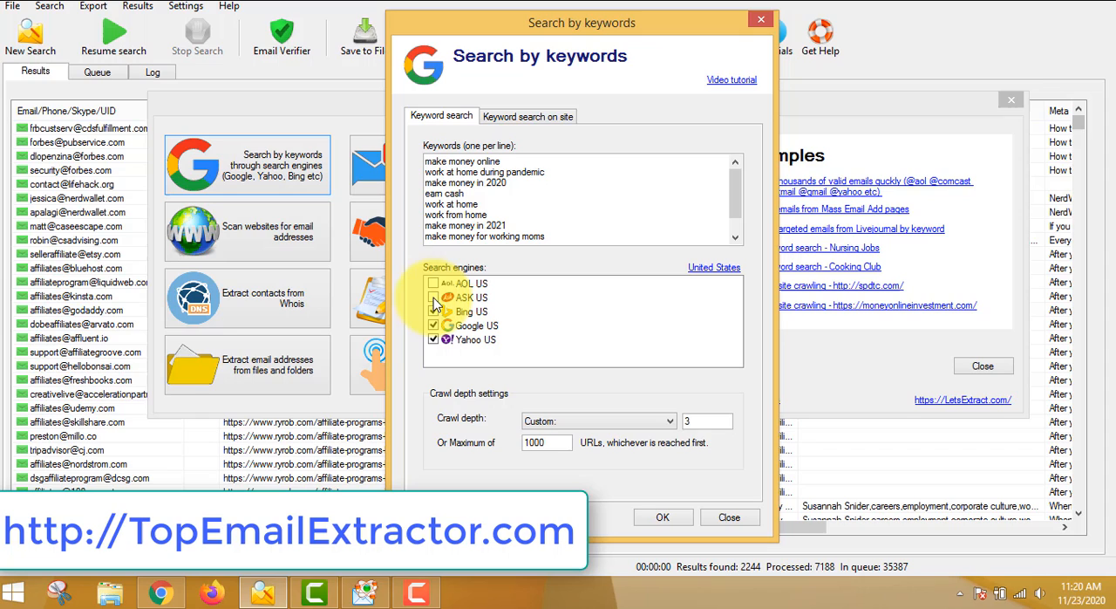
left_click(433, 297)
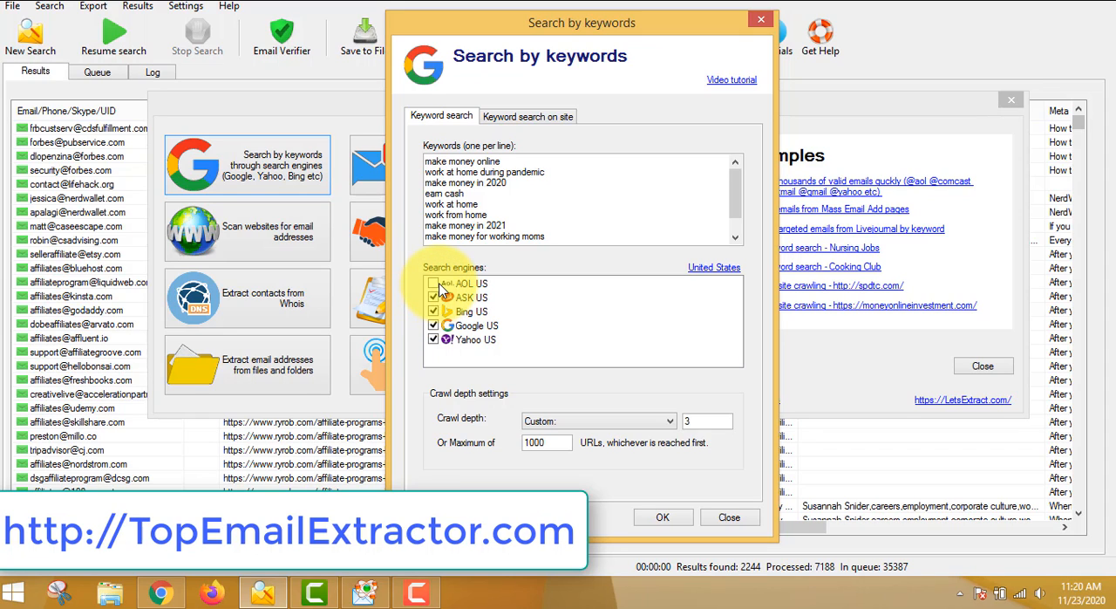
left_click(434, 283)
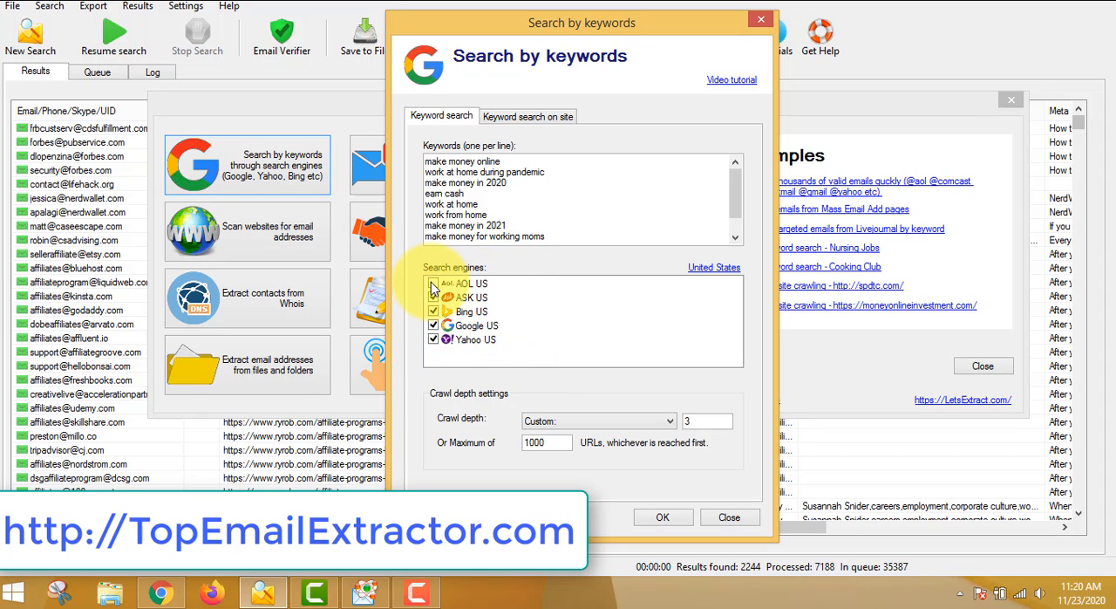
left_click(434, 283)
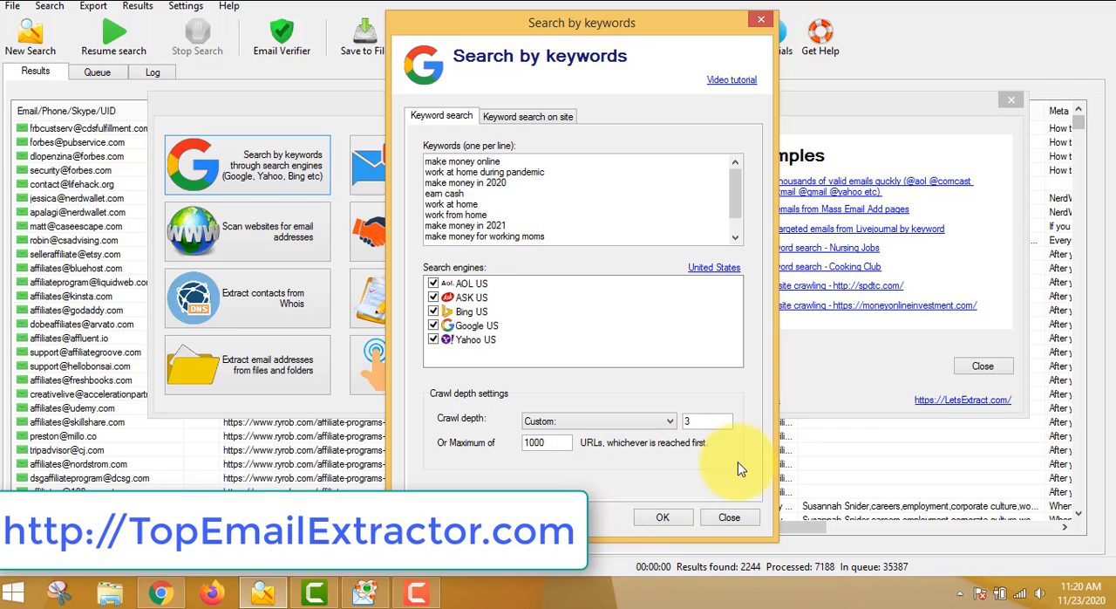
left_click(663, 516)
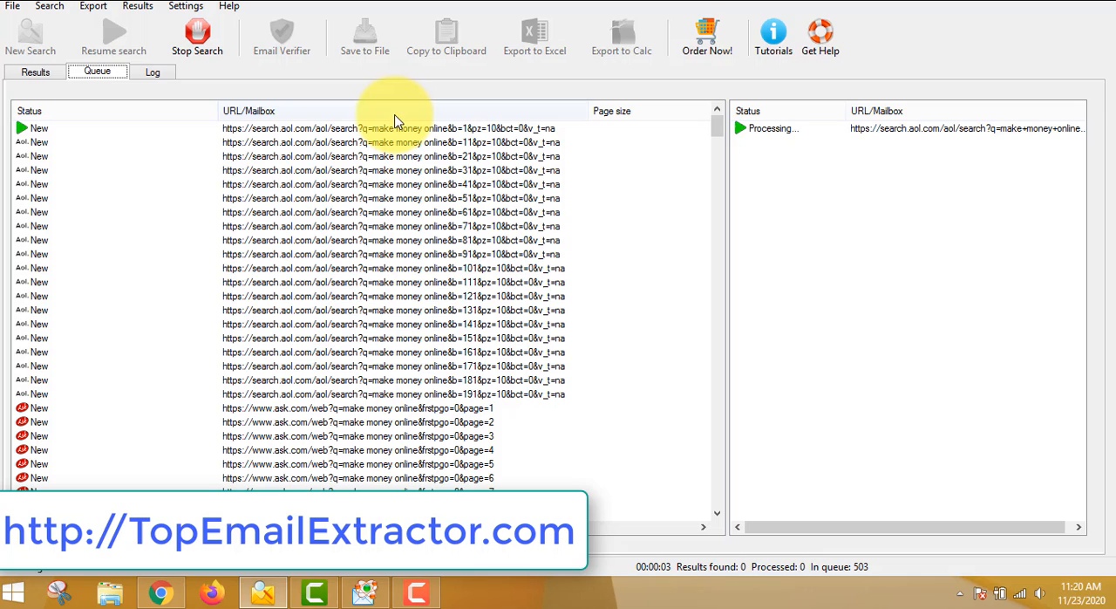
Step: Alternate between the Queue and Results tabs, ending on 13 extracted email results
left_click(419, 142)
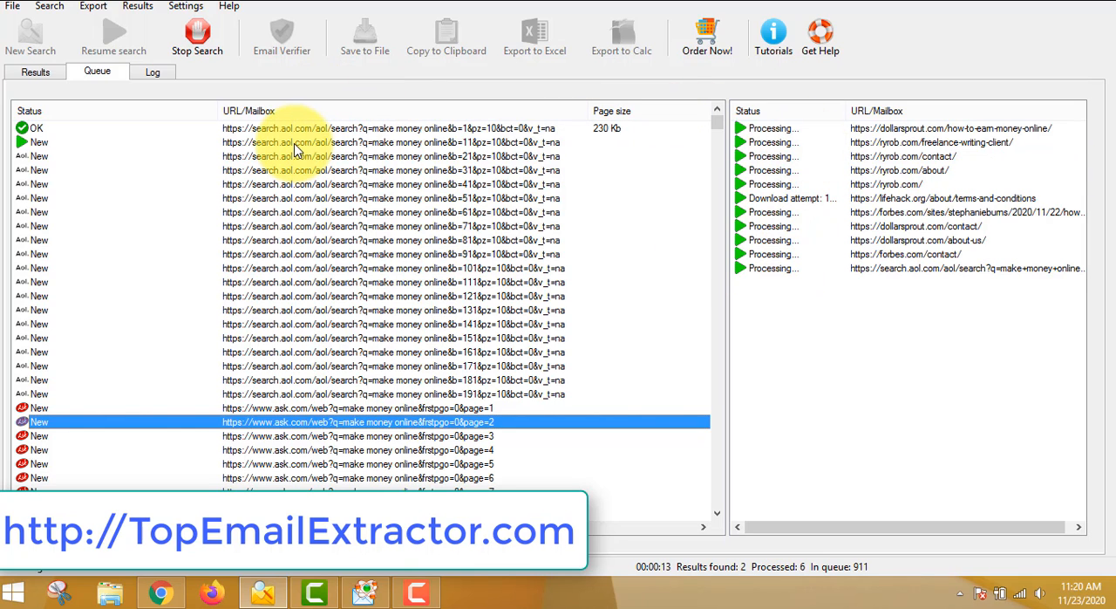
left_click(35, 72)
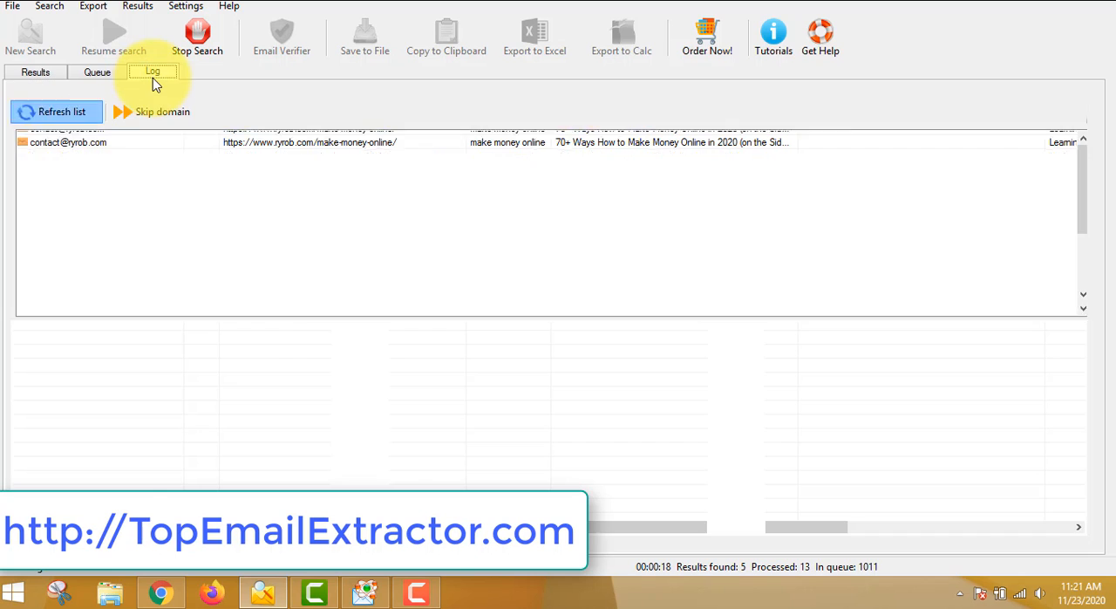
left_click(97, 71)
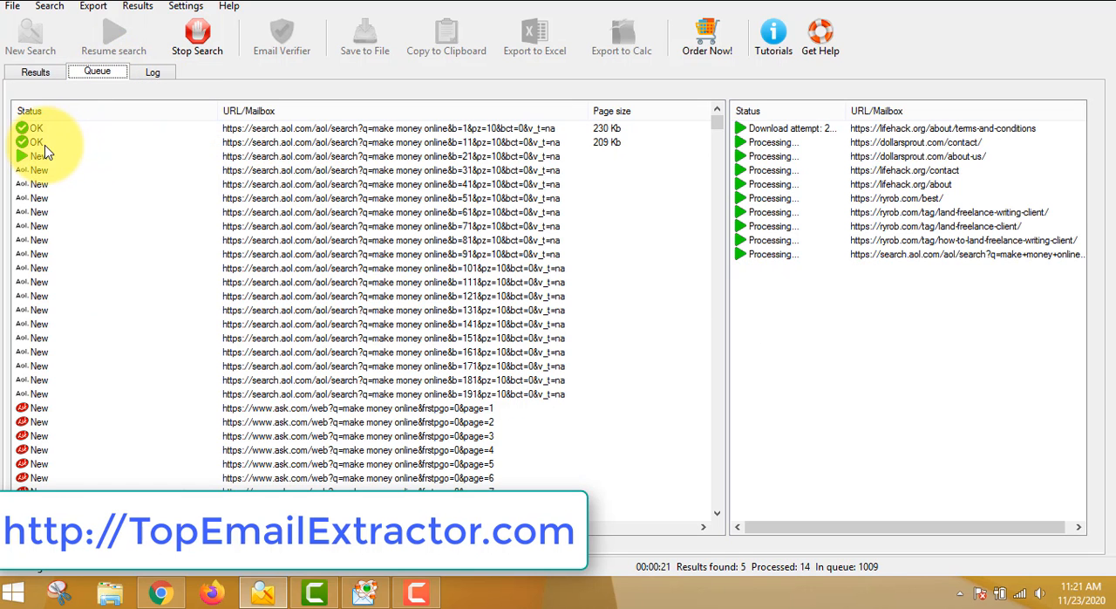
mouse_move(608, 202)
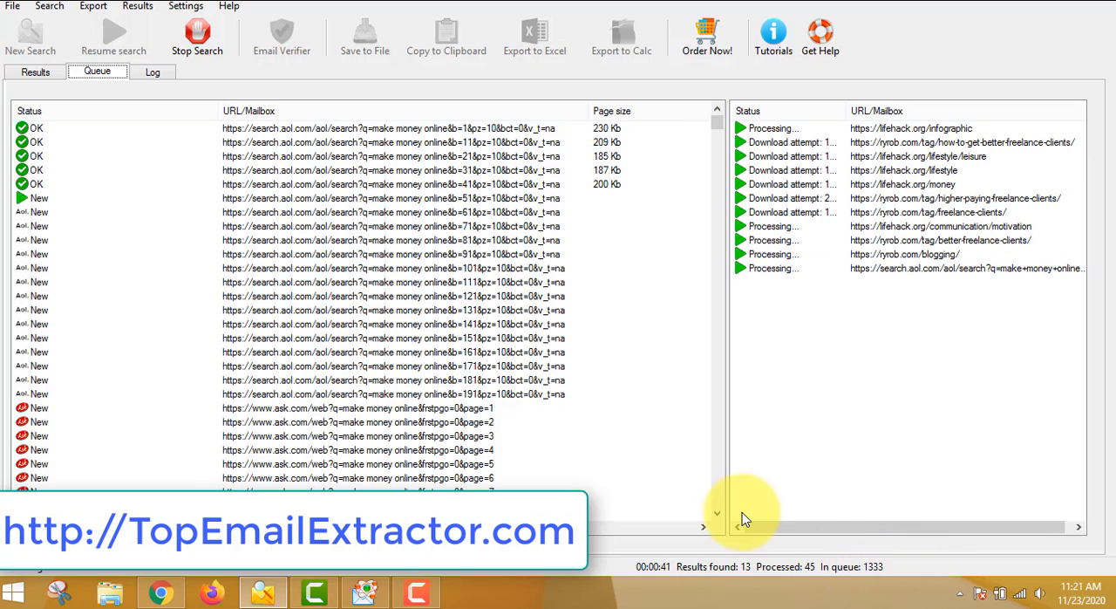
left_click(35, 72)
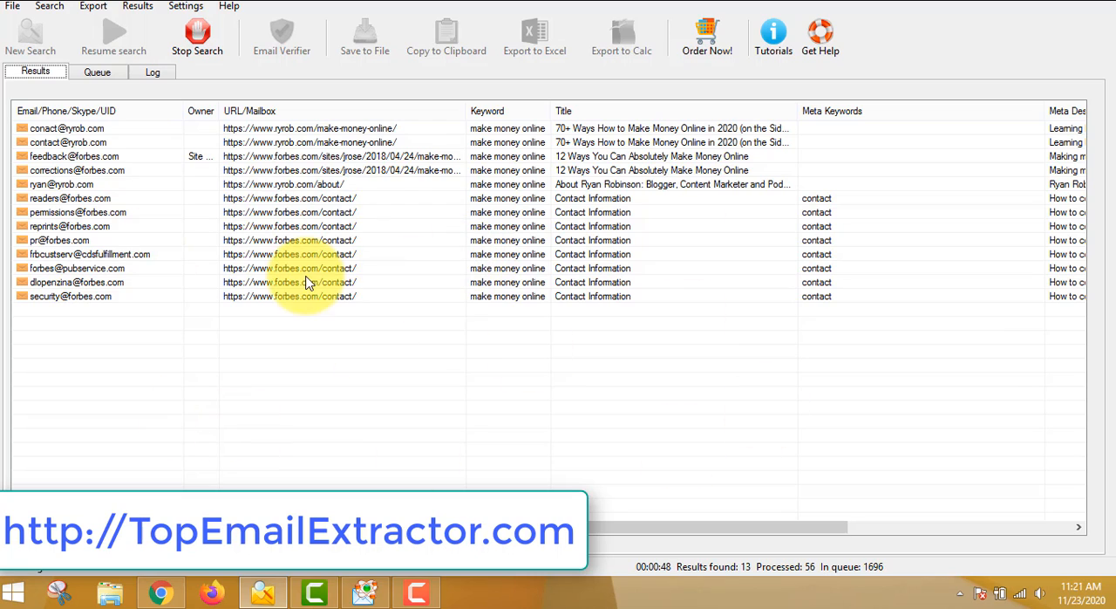
mouse_move(391, 326)
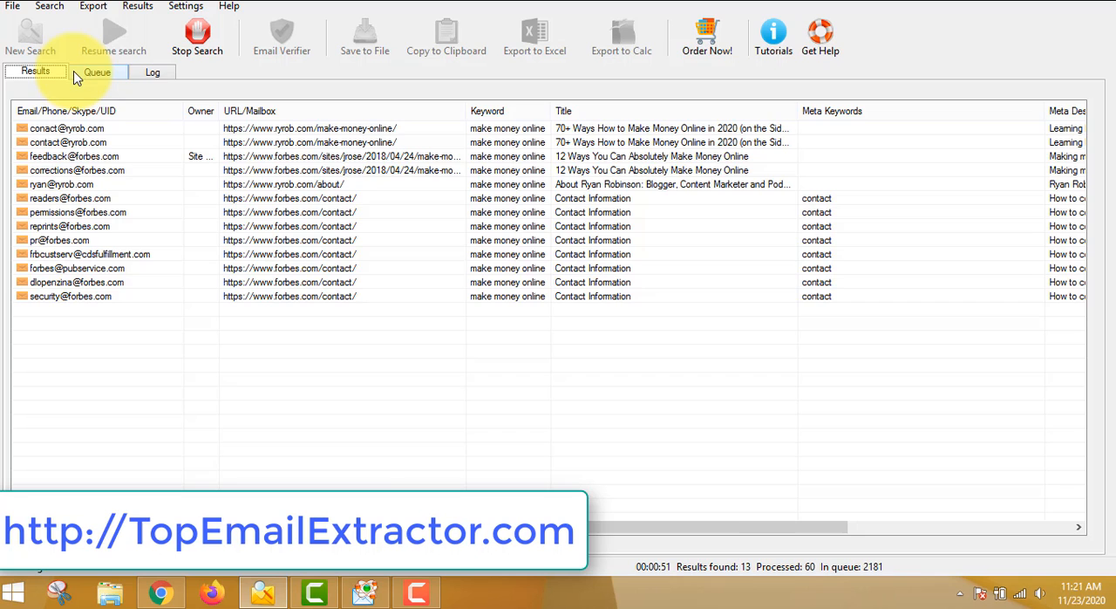
left_click(97, 72)
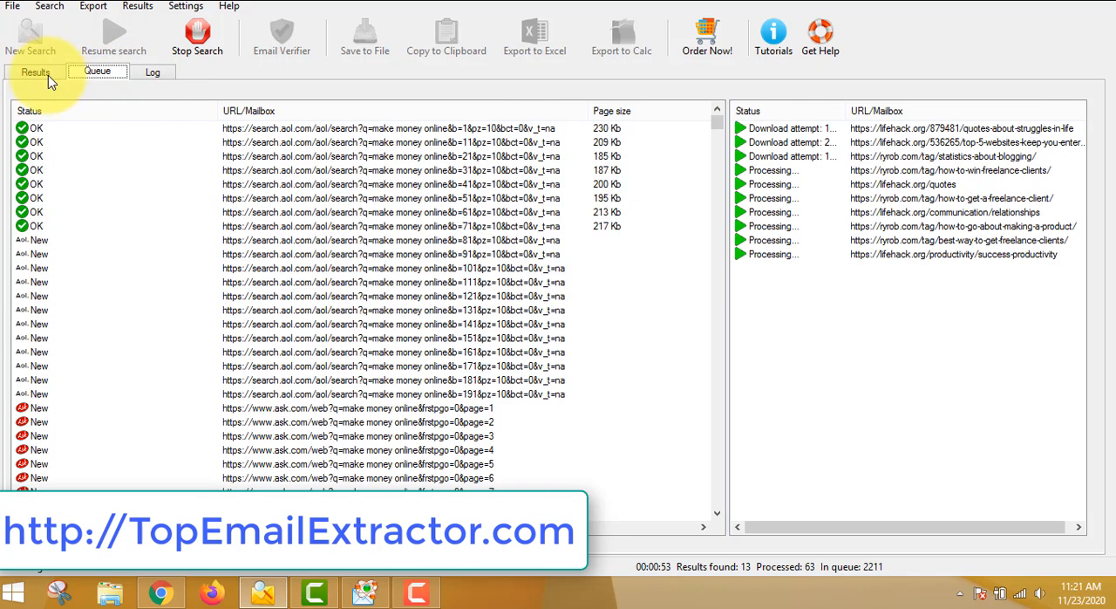
left_click(35, 71)
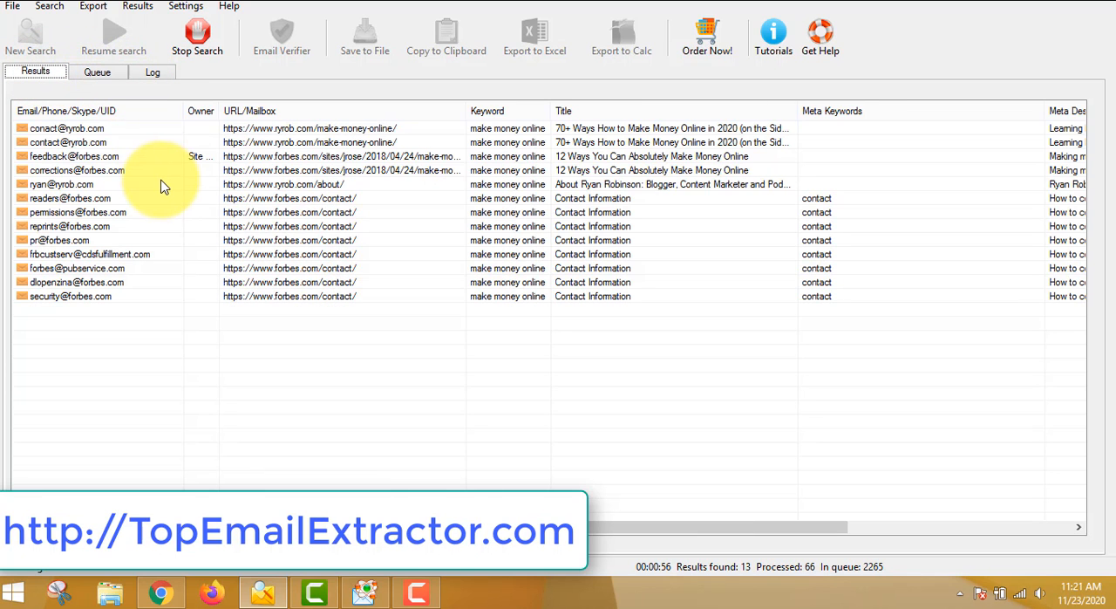
left_click(97, 71)
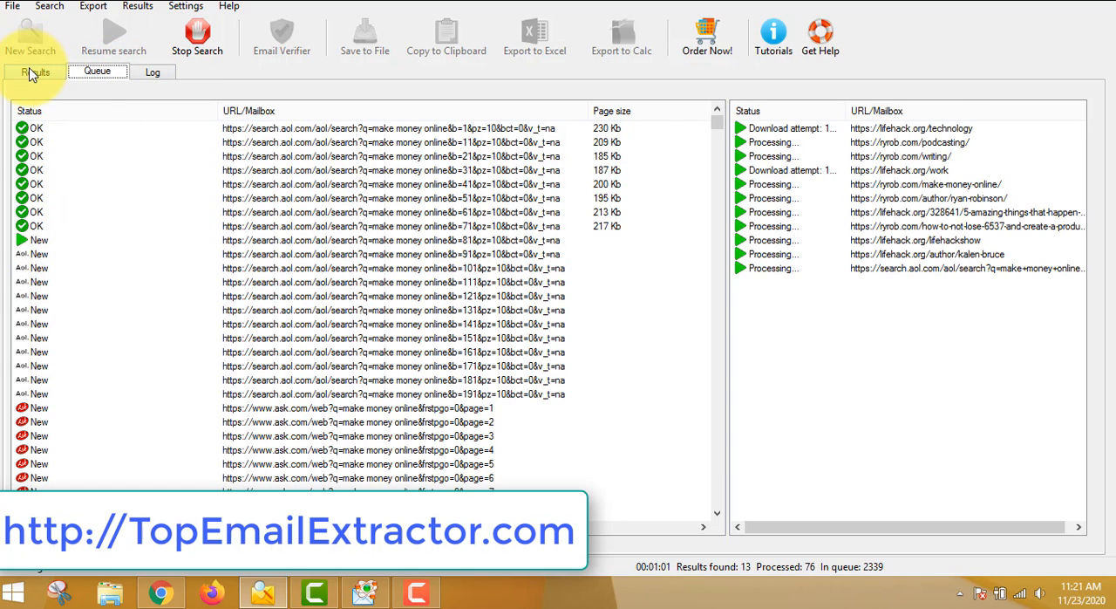
left_click(35, 71)
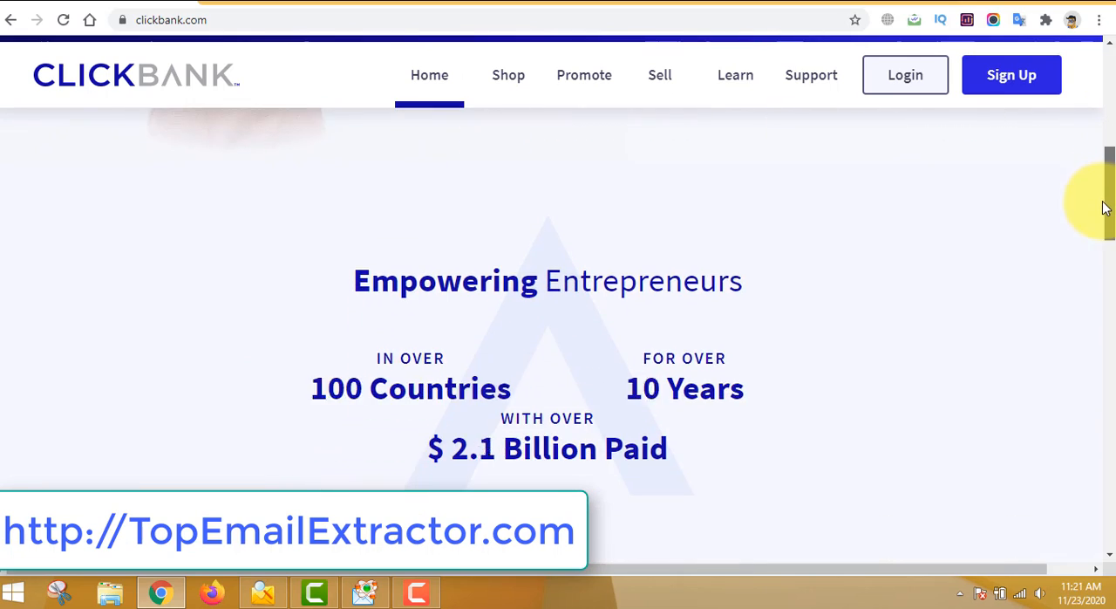
Step: Scroll the ClickBank homepage and go to the account sign-up page
scroll("down", 3)
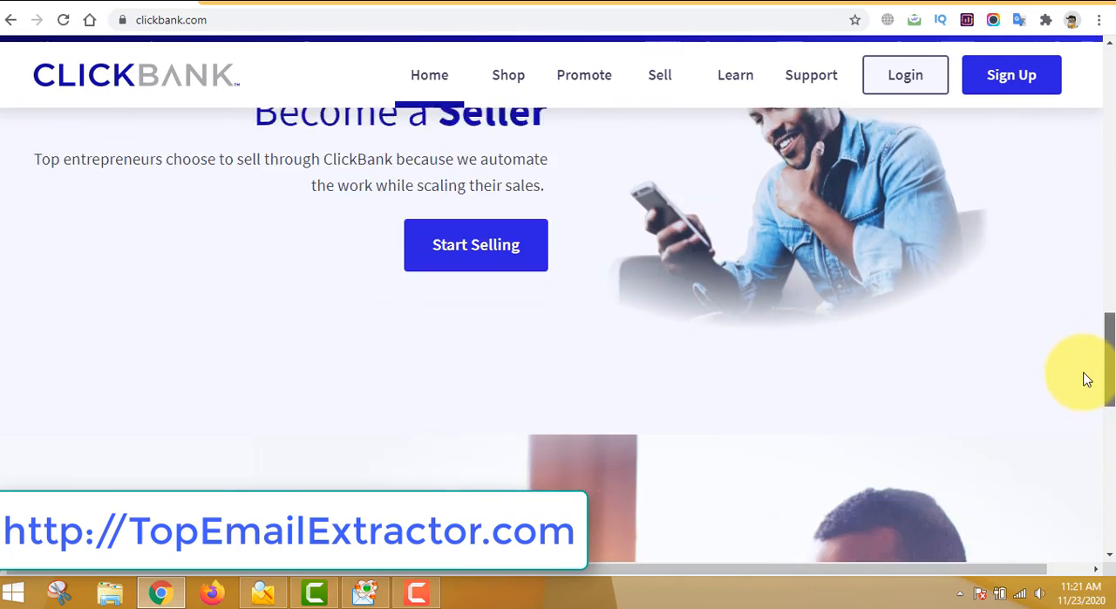
scroll("down", 3)
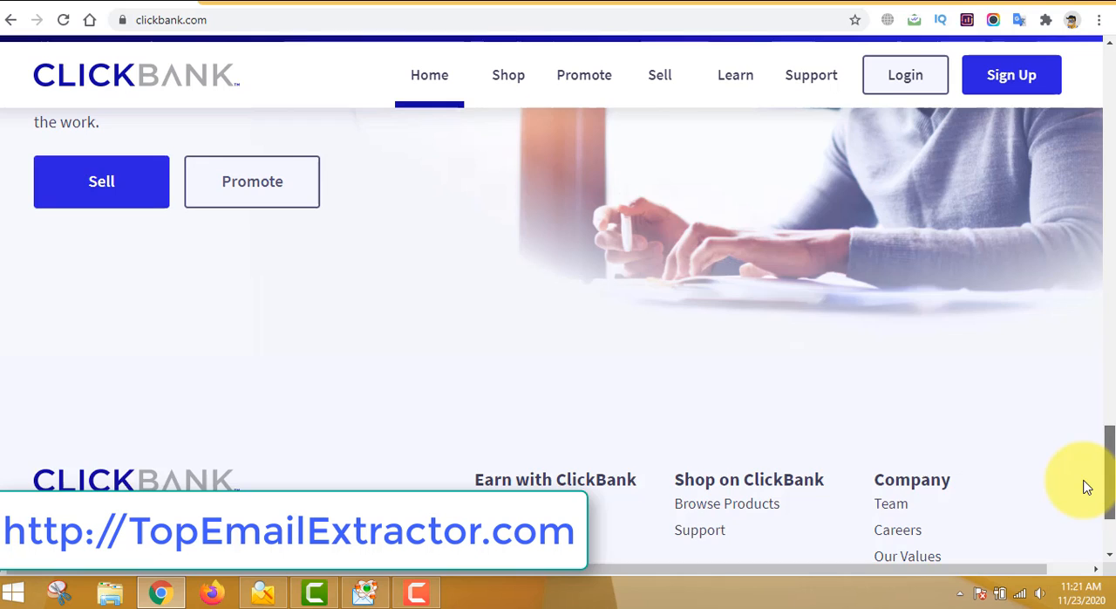
scroll("up", 3)
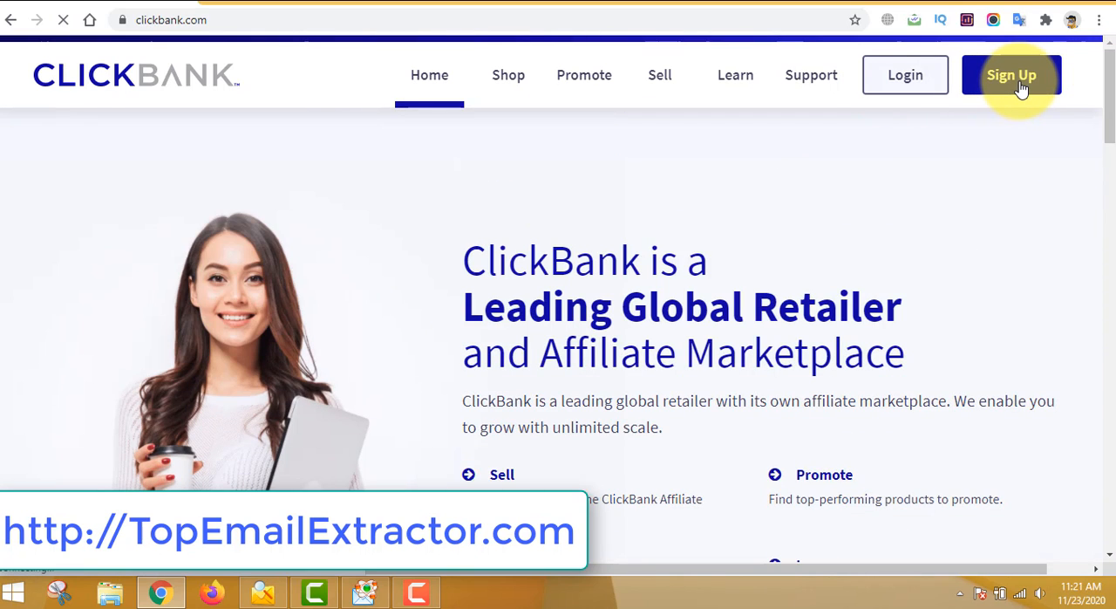
left_click(1011, 75)
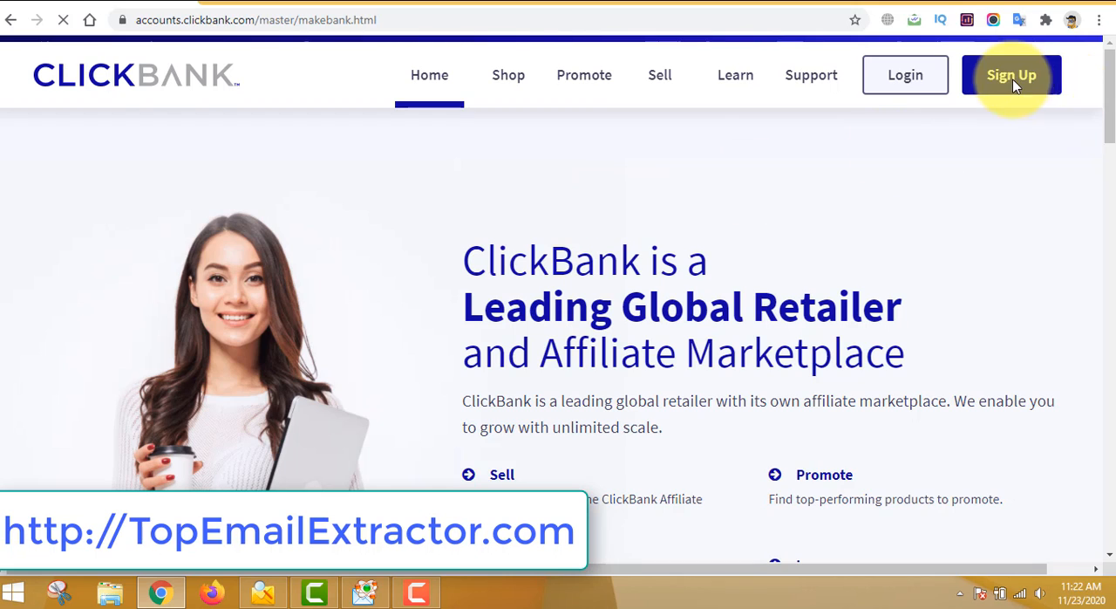
left_click(1010, 75)
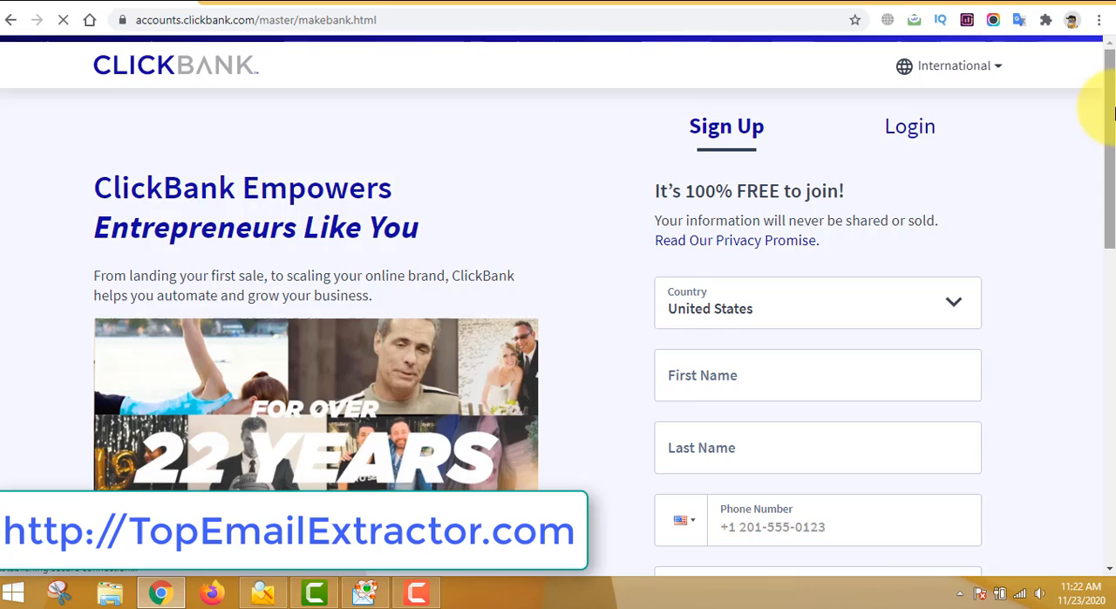
Step: Switch the ClickBank account page from the sign-up form to the login form
scroll("down", 3)
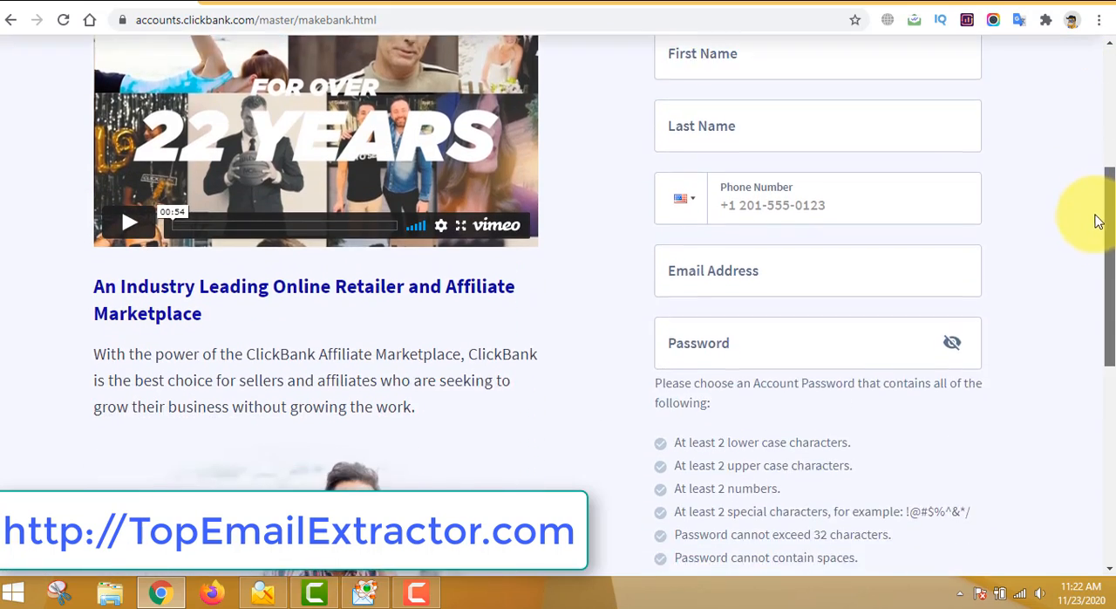
scroll("down", 3)
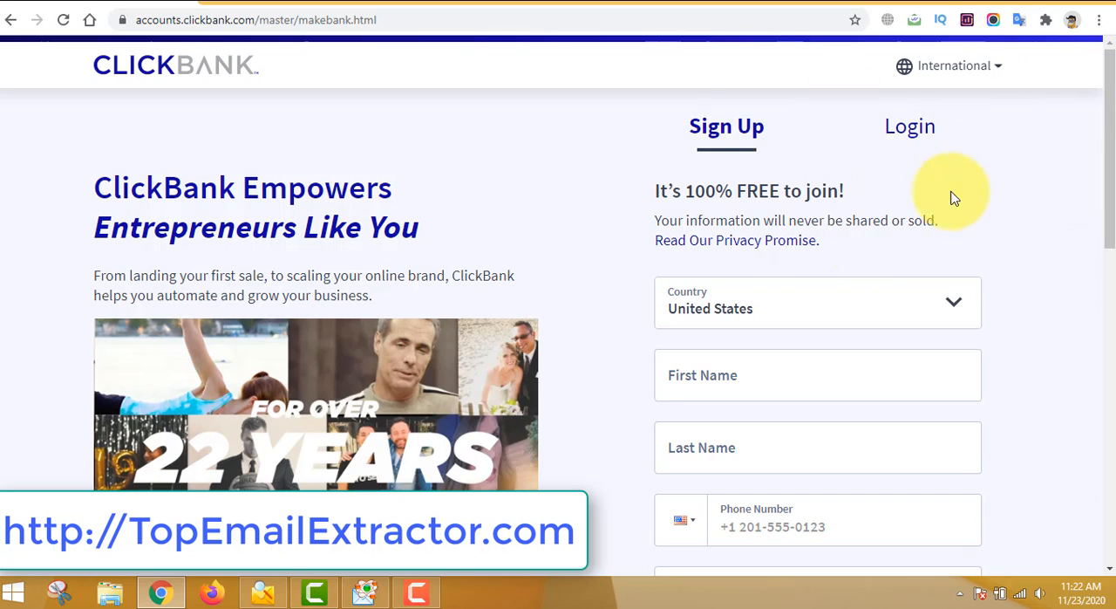
left_click(909, 125)
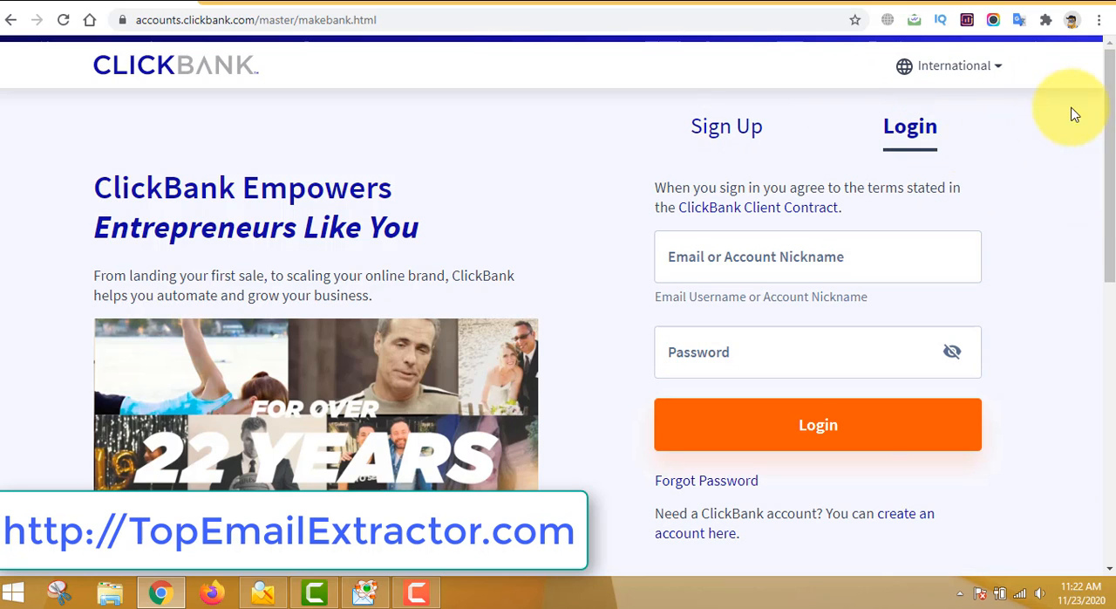
scroll("down", 3)
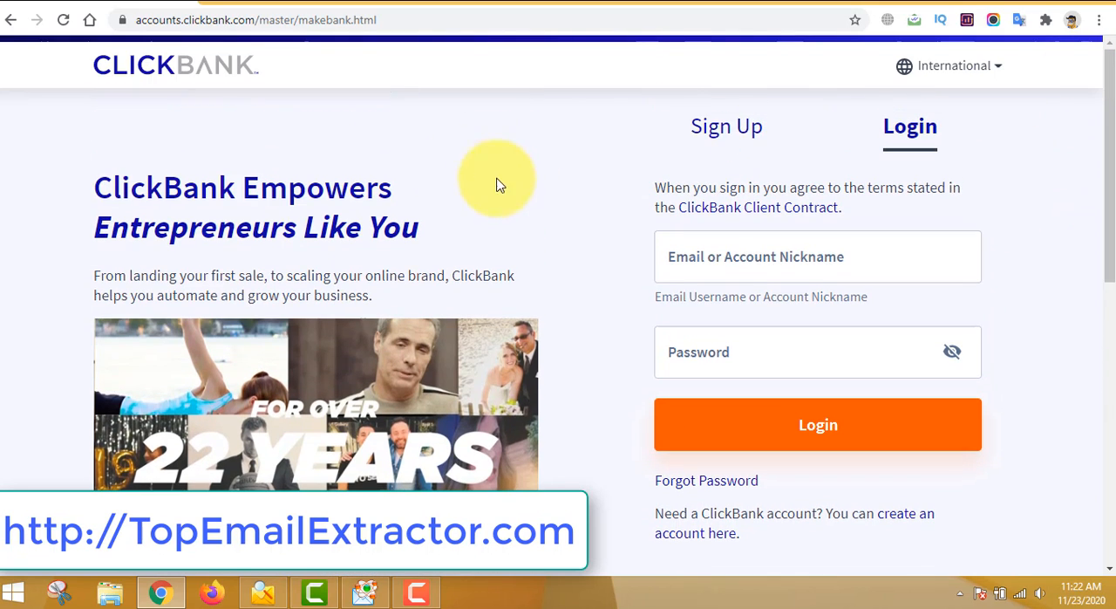
mouse_move(501, 375)
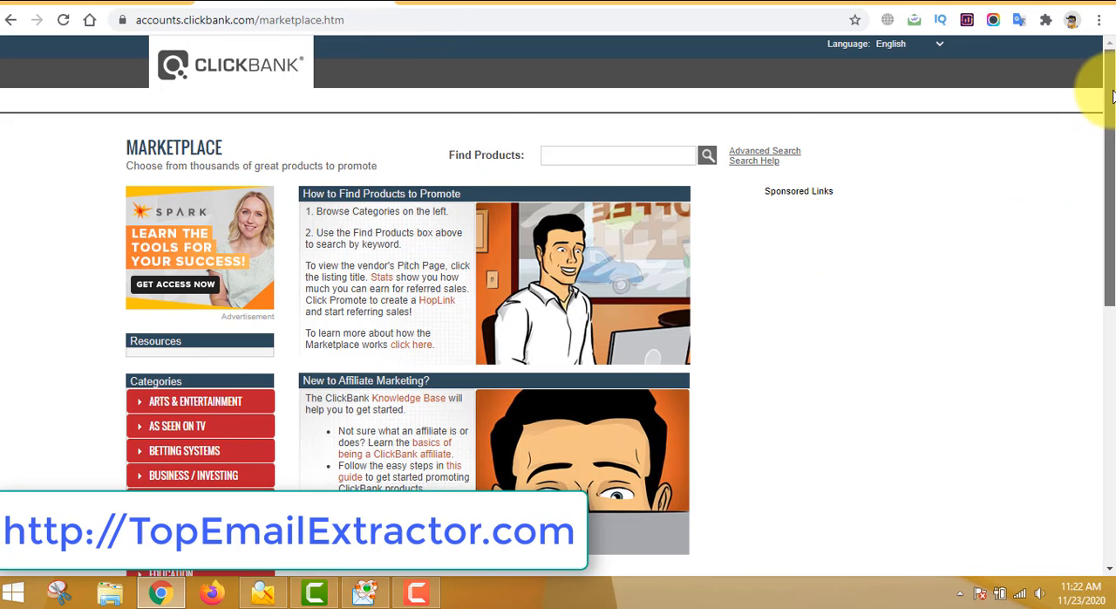
Step: Expand Arts & Entertainment and other categories, then open E-Business & E-Marketing listings
scroll("down", 3)
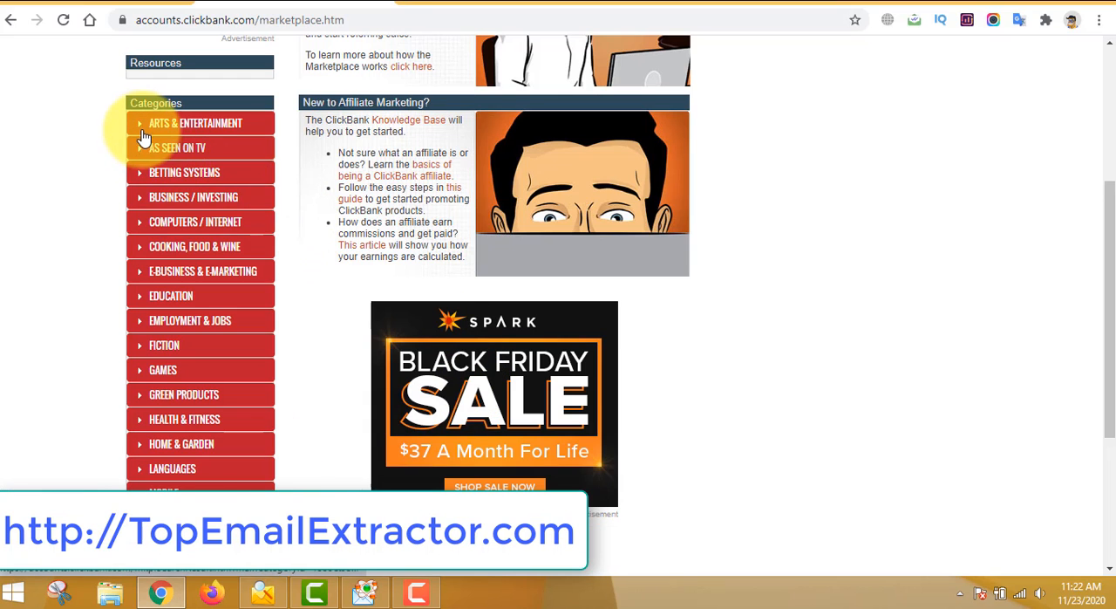
left_click(195, 123)
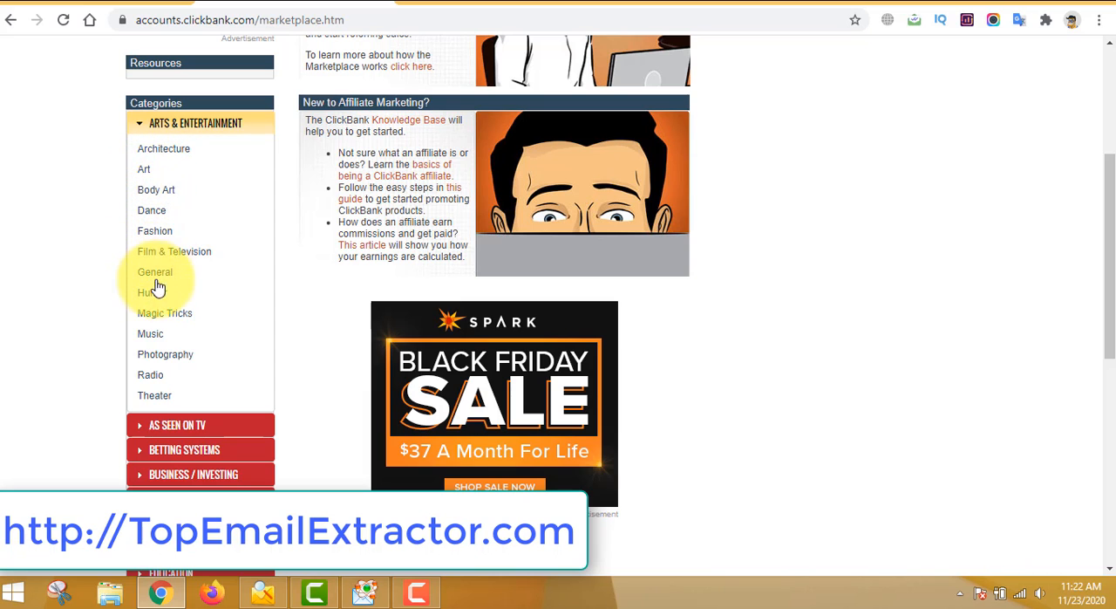
scroll("down", 3)
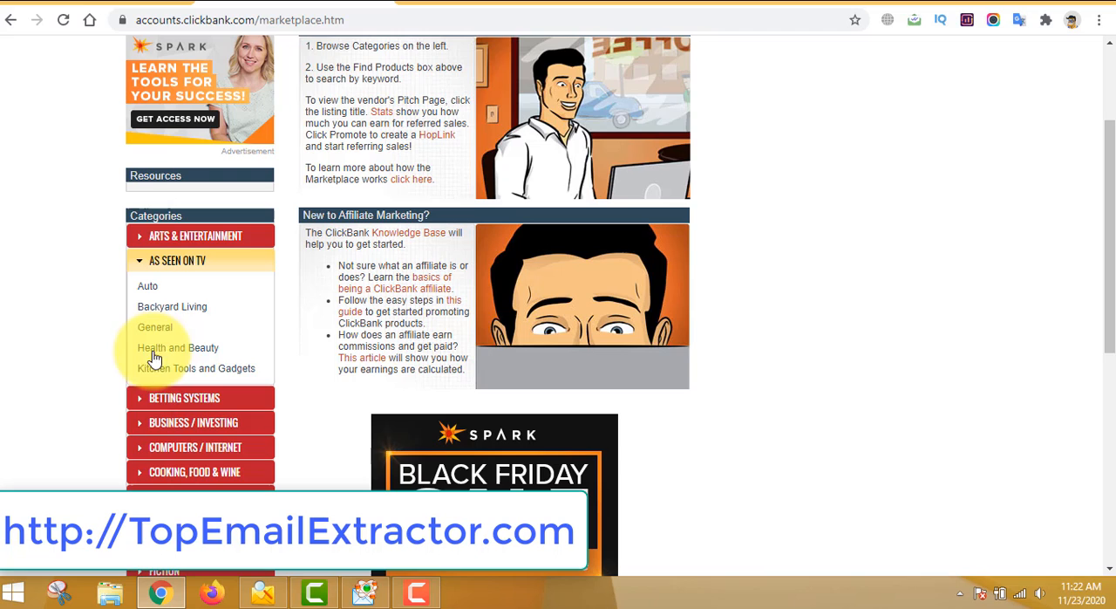
scroll("down", 3)
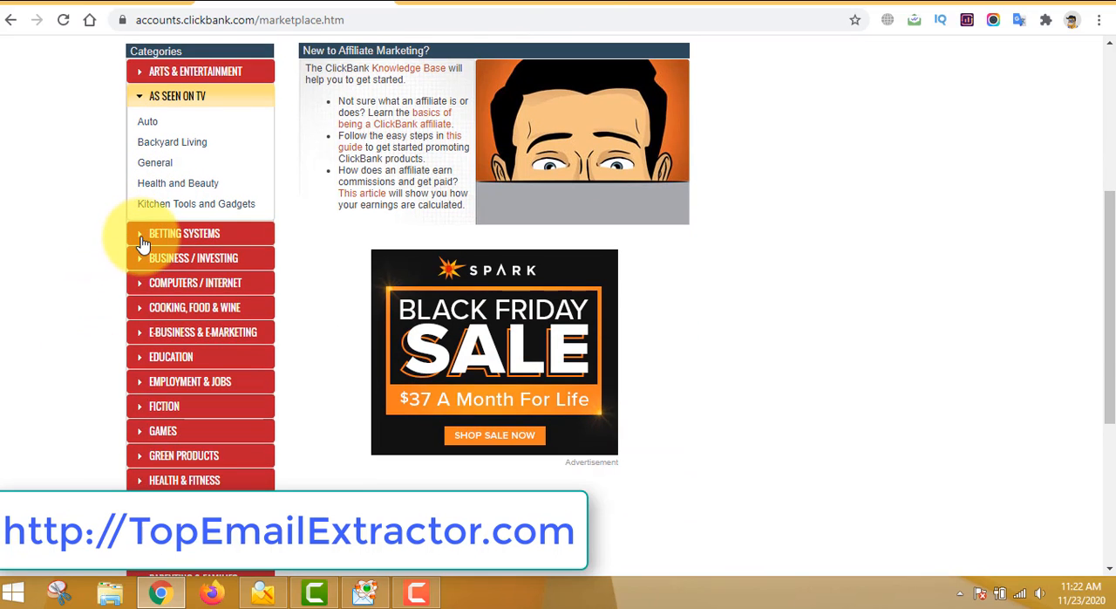
left_click(184, 233)
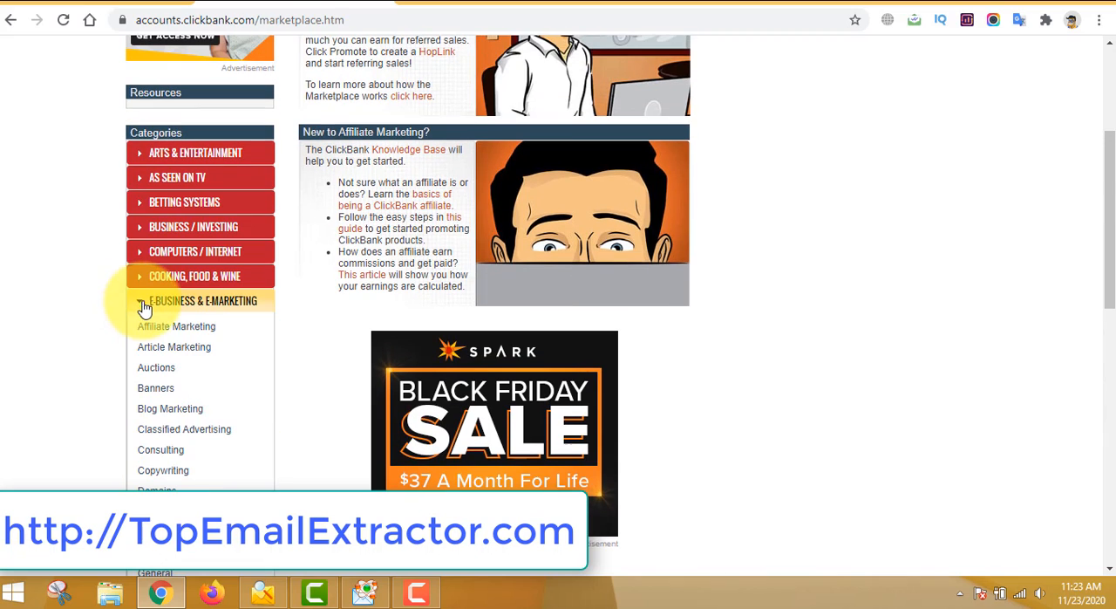
left_click(203, 300)
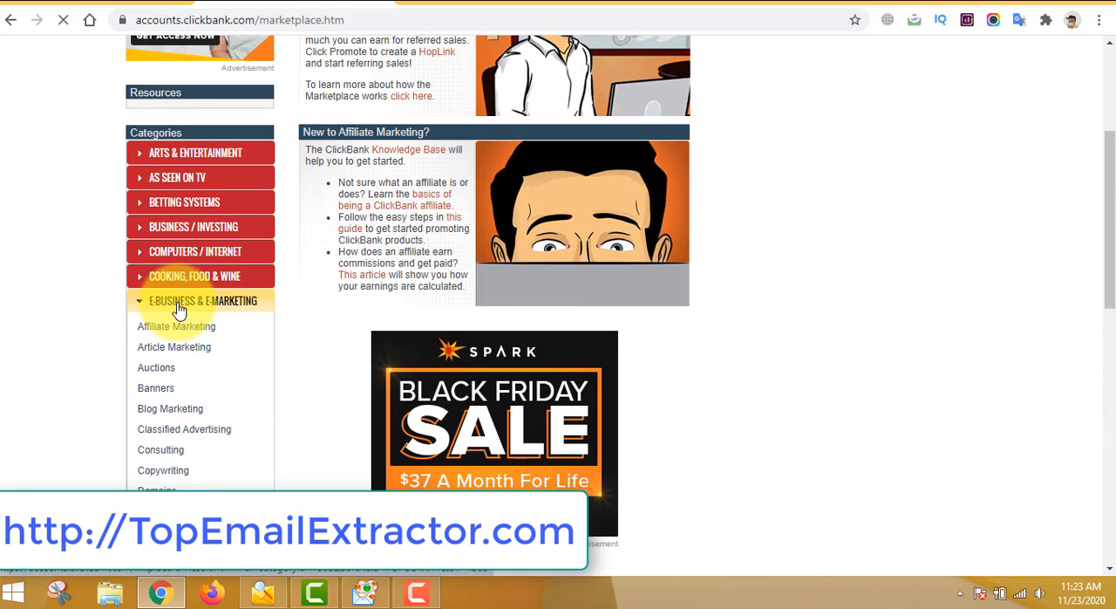
left_click(203, 300)
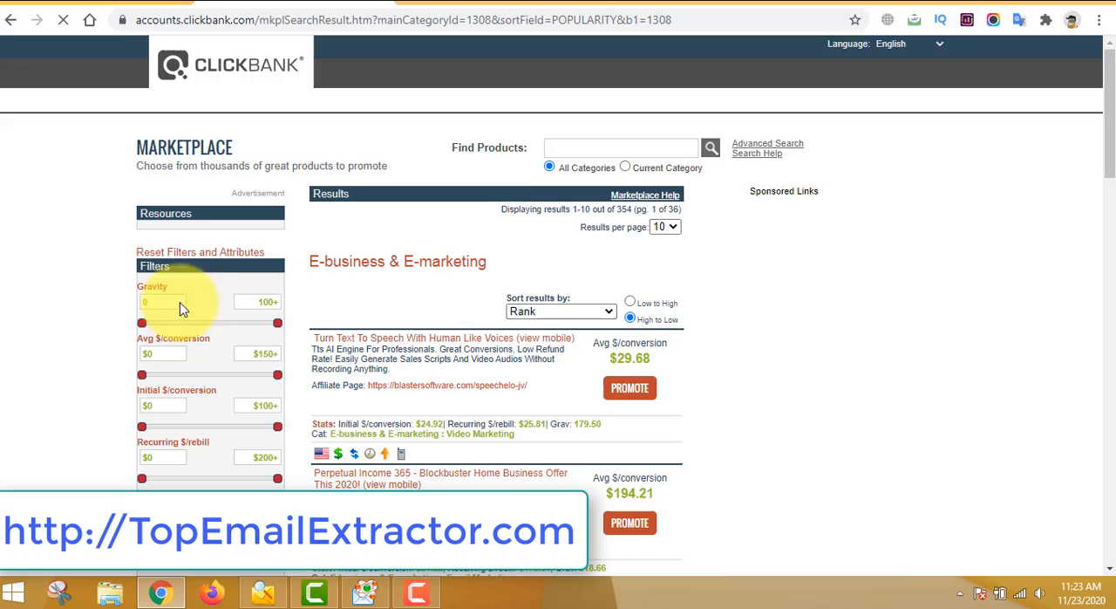
Step: Sort the E-business & E-marketing offers by Gravity
scroll("down", 3)
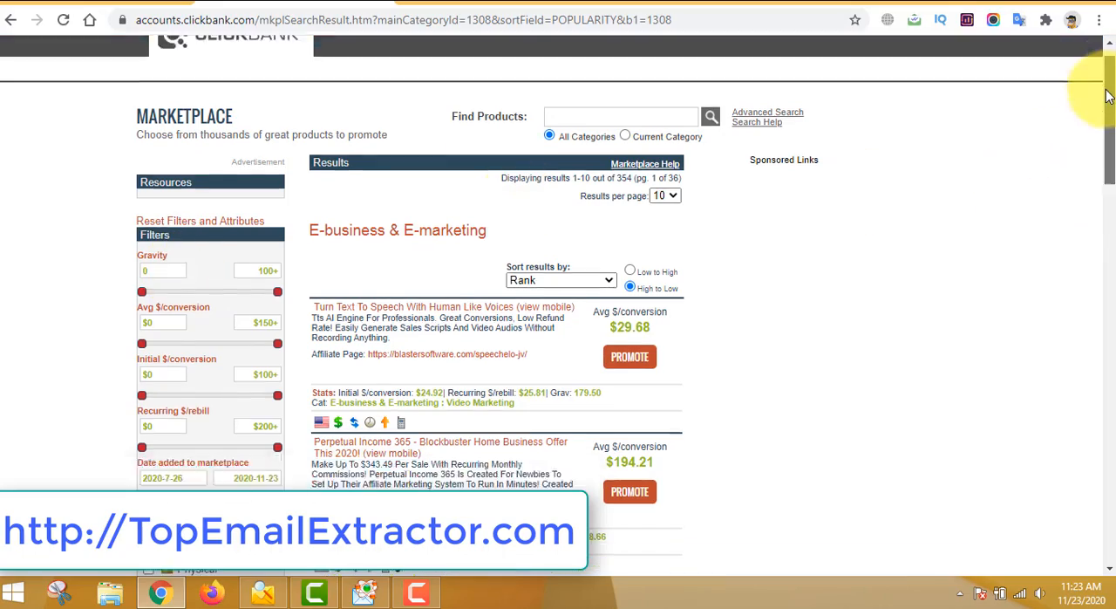
scroll("down", 3)
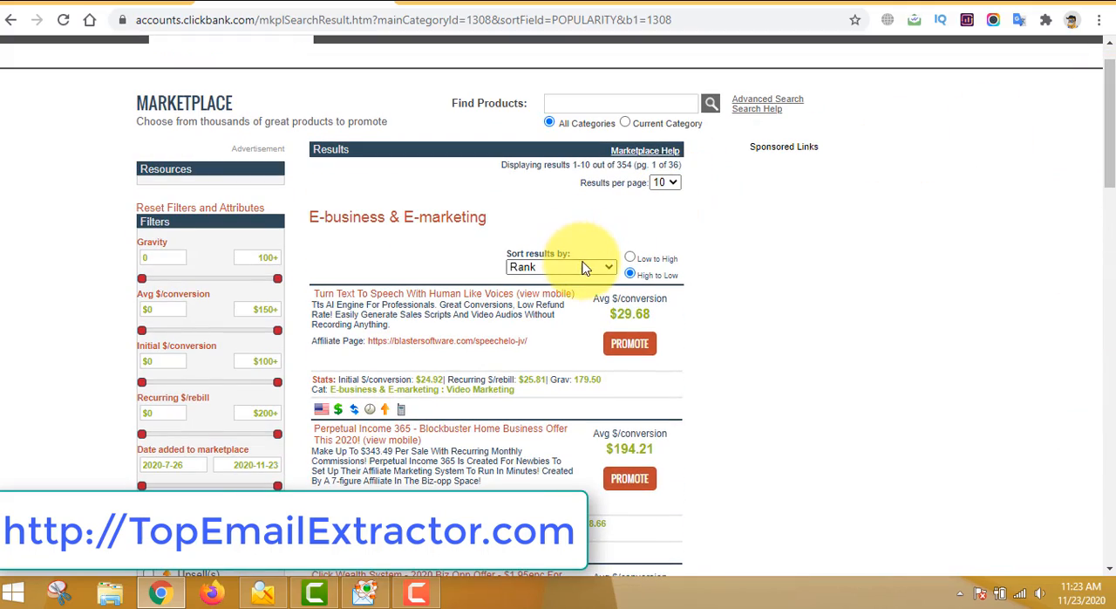
left_click(560, 266)
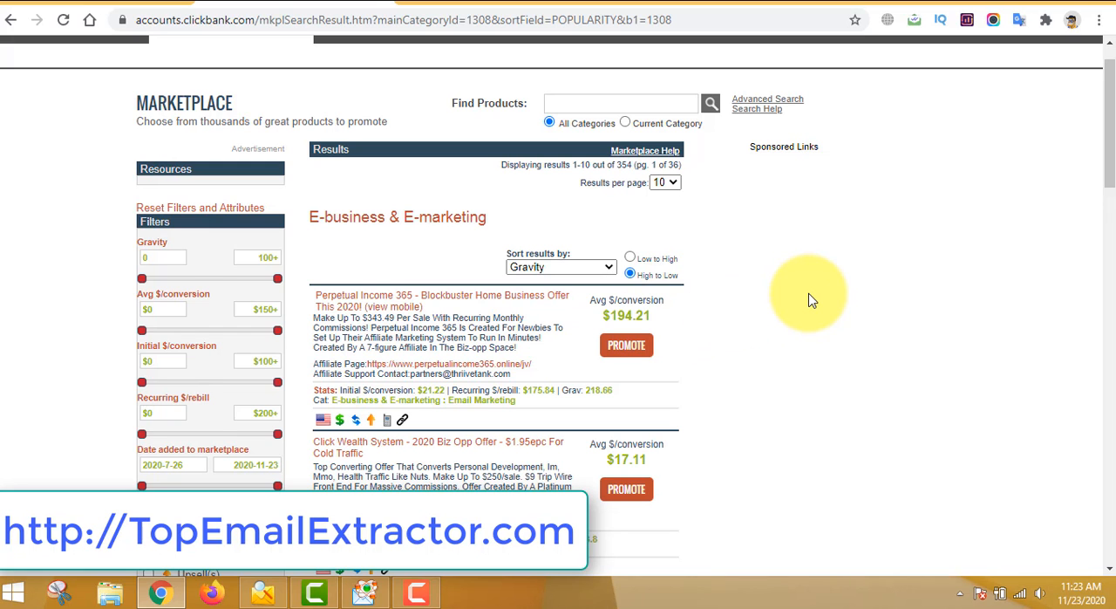
Step: Scroll through the gravity-ranked offers and move to results page 2
scroll("down", 3)
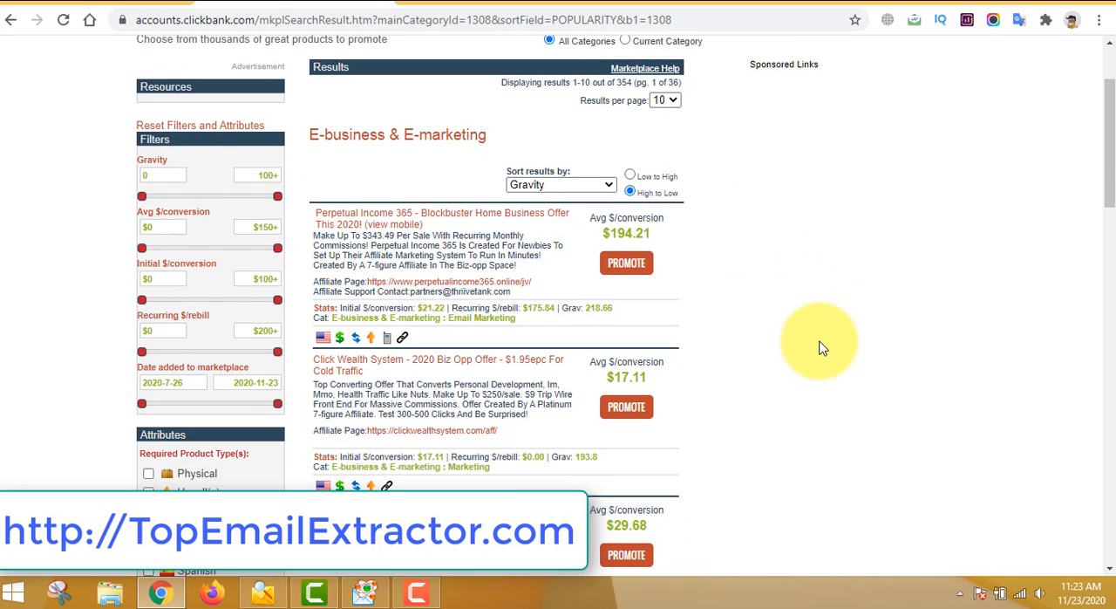
scroll("down", 3)
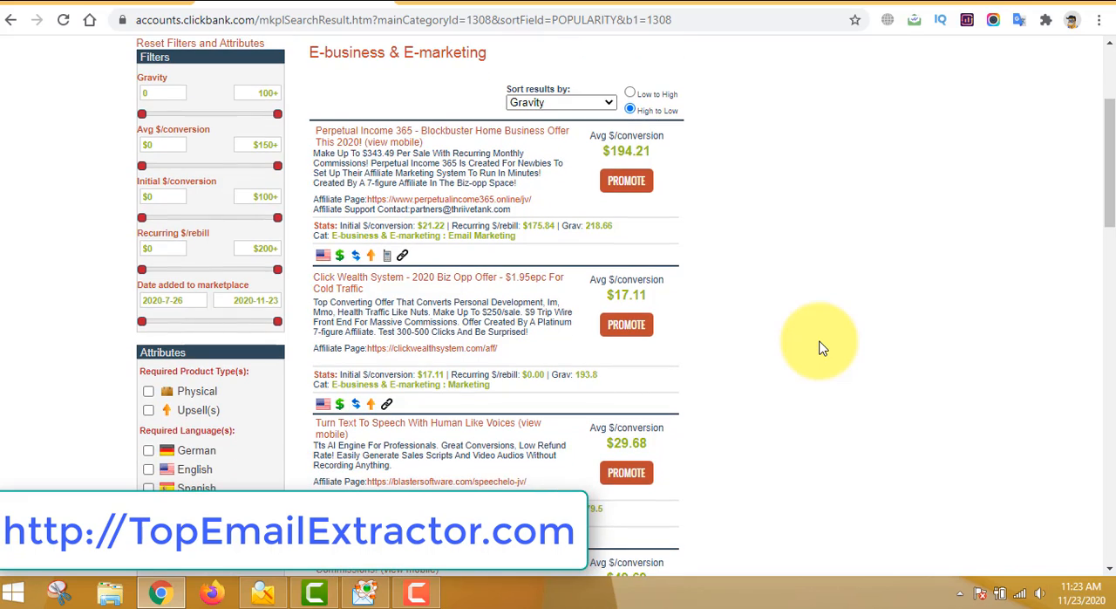
scroll("down", 3)
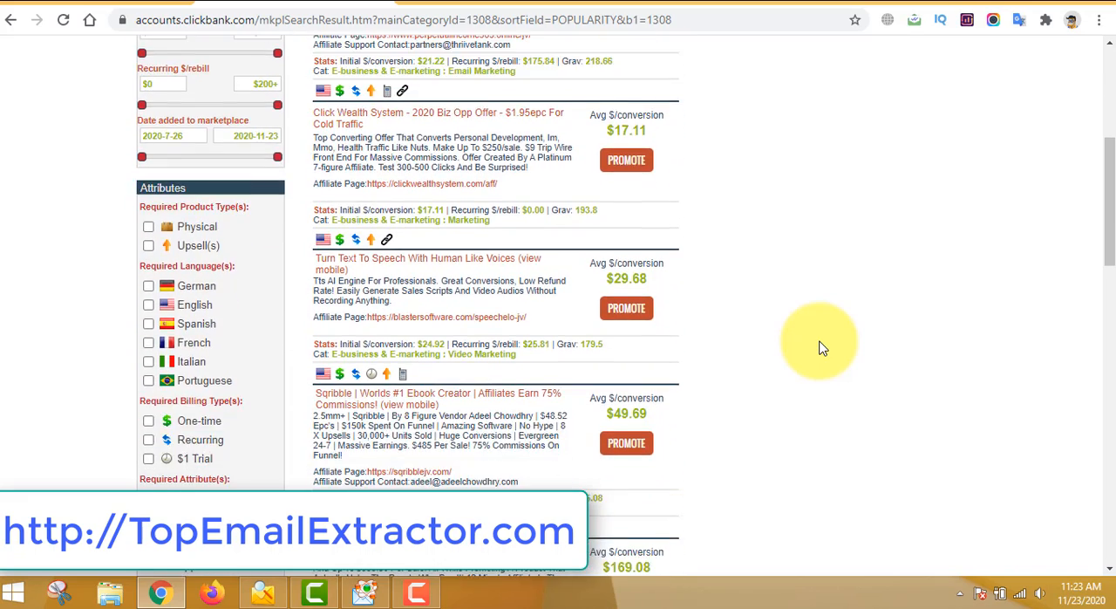
scroll("down", 3)
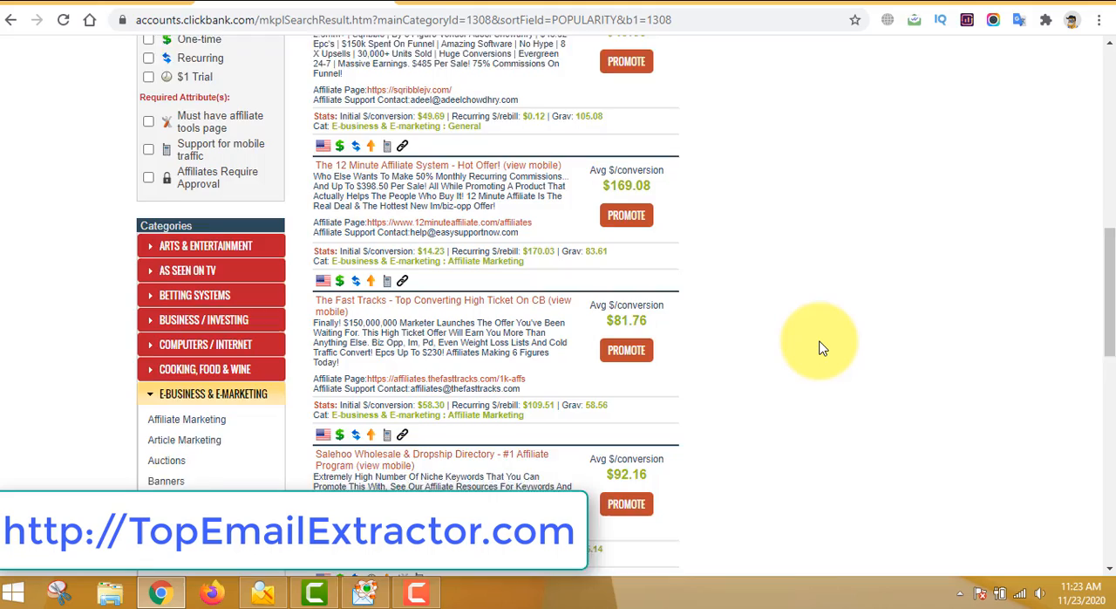
scroll("down", 3)
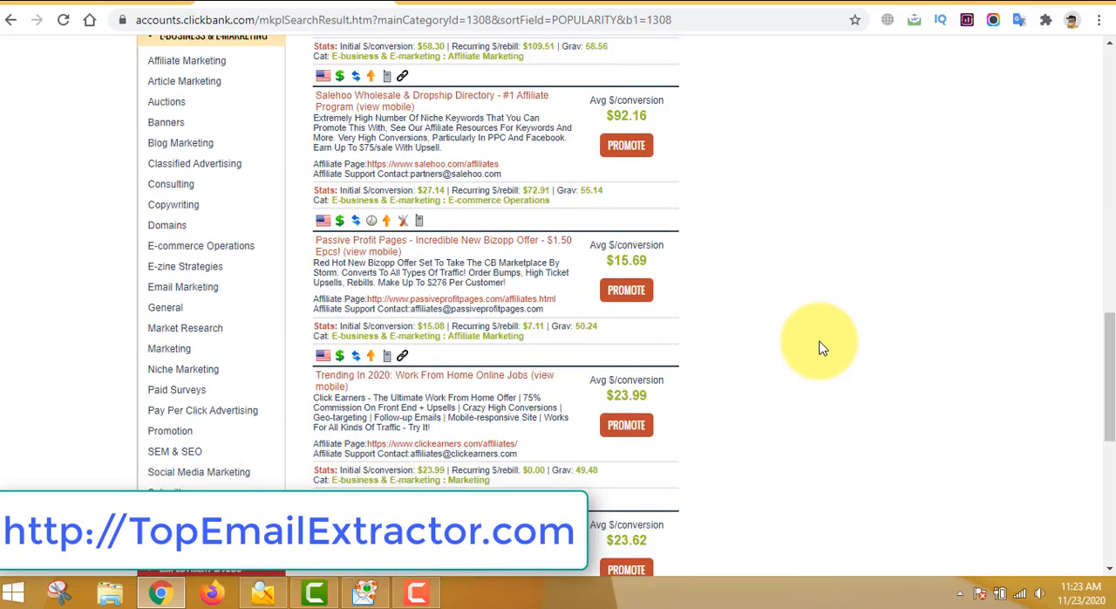
scroll("down", 3)
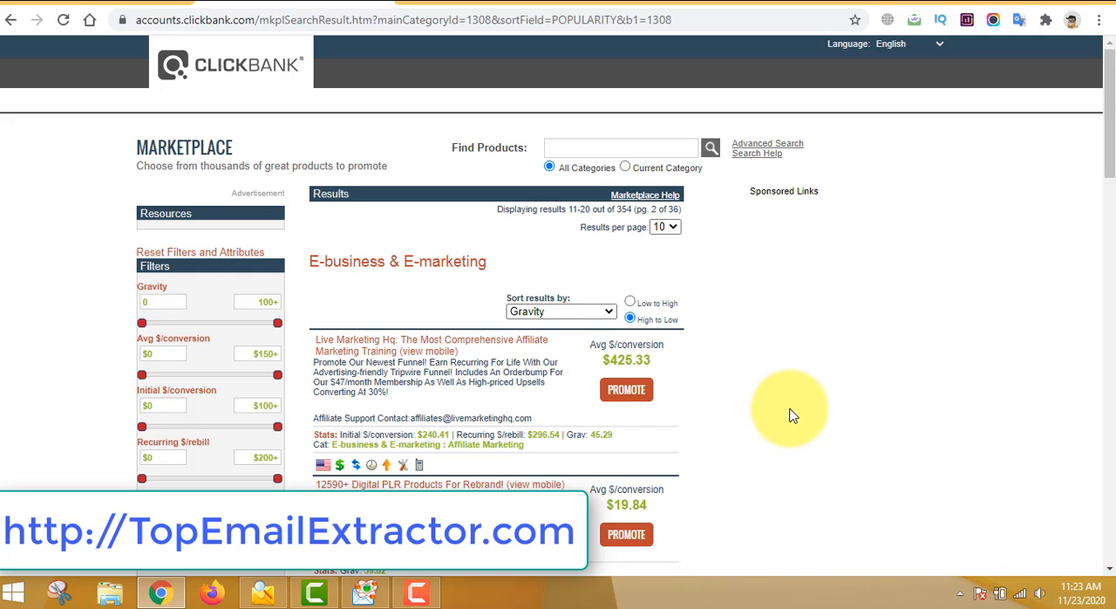
scroll("down", 3)
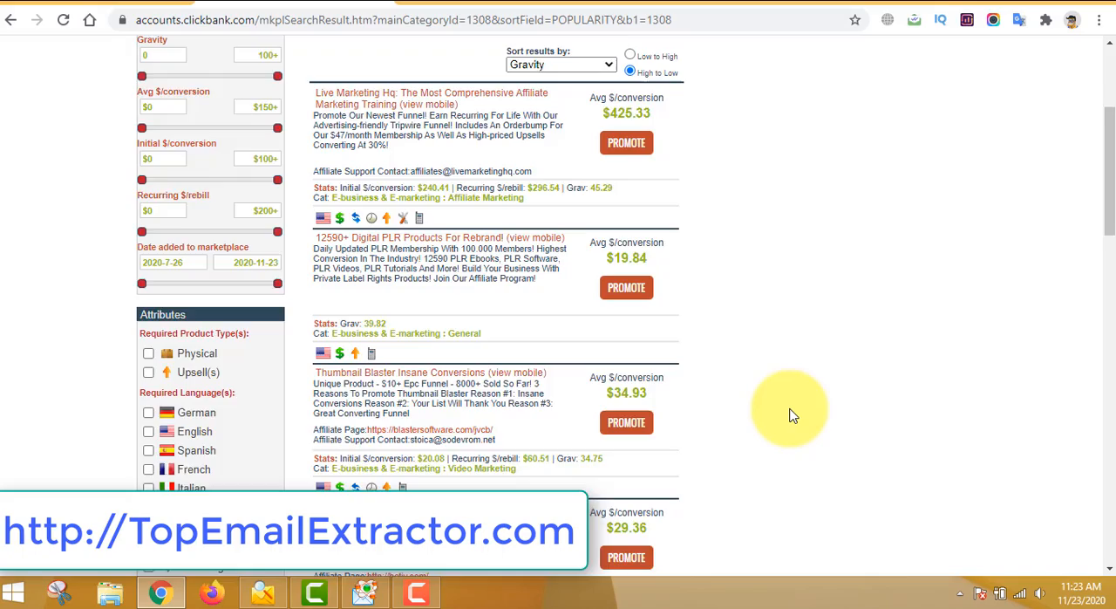
scroll("down", 3)
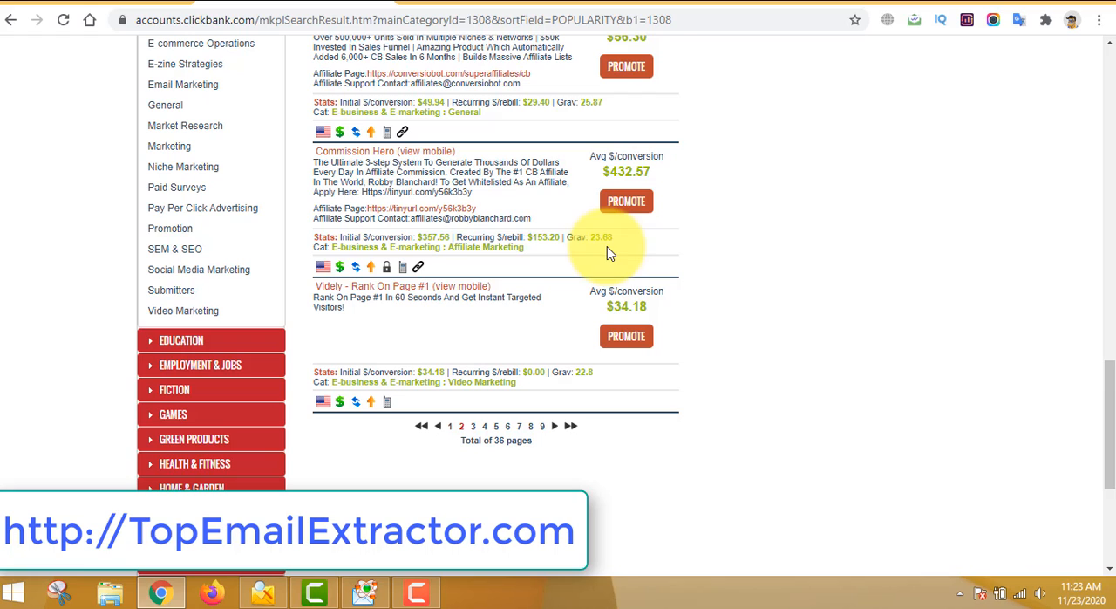
double_click(541, 237)
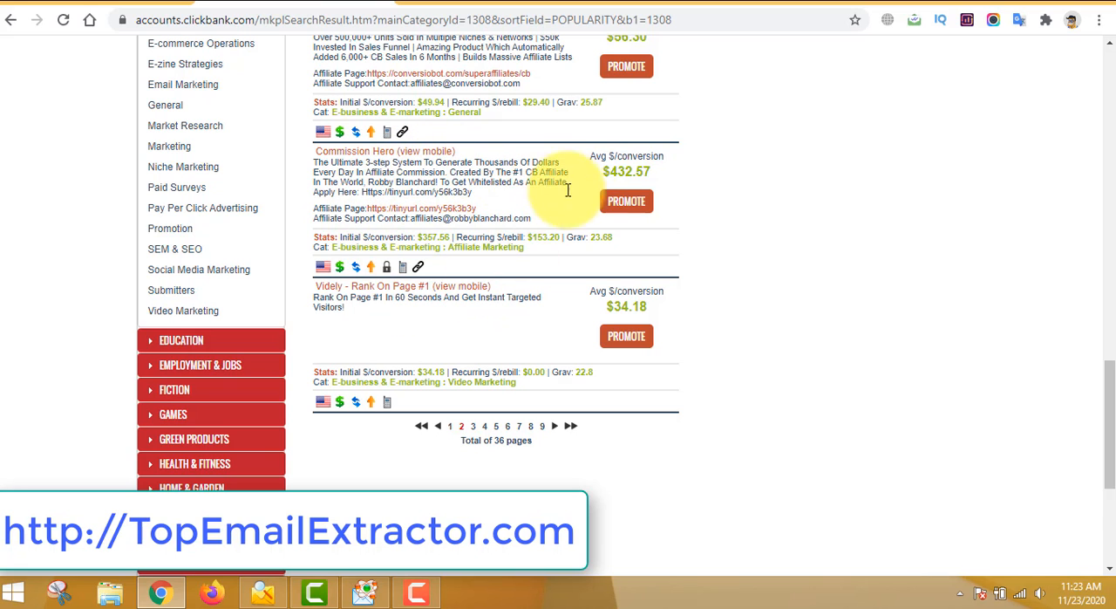
left_click(626, 201)
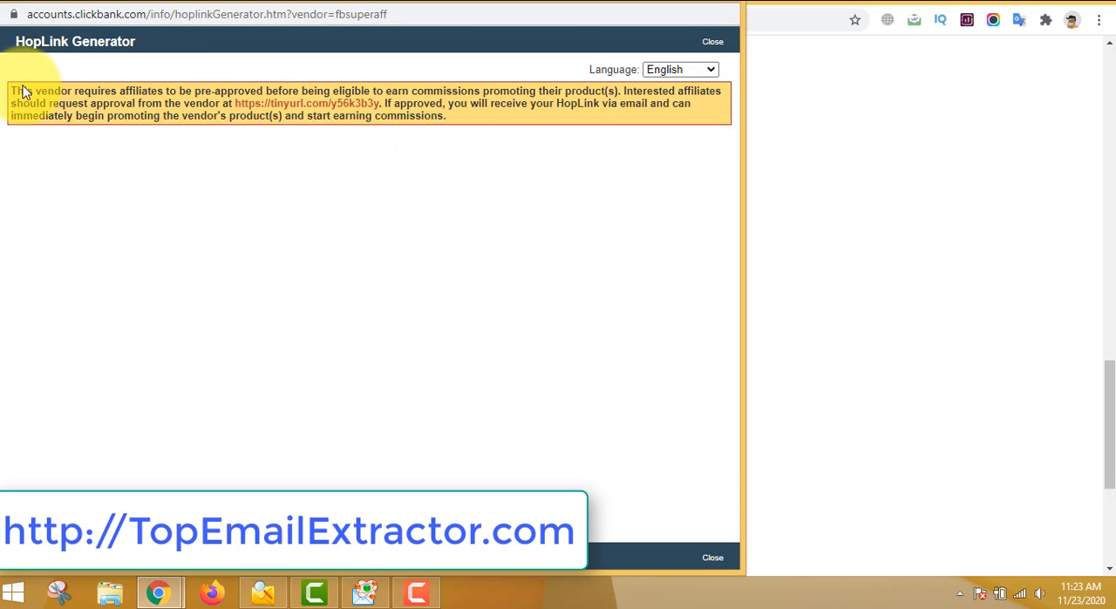
left_click_drag(10, 91, 371, 90)
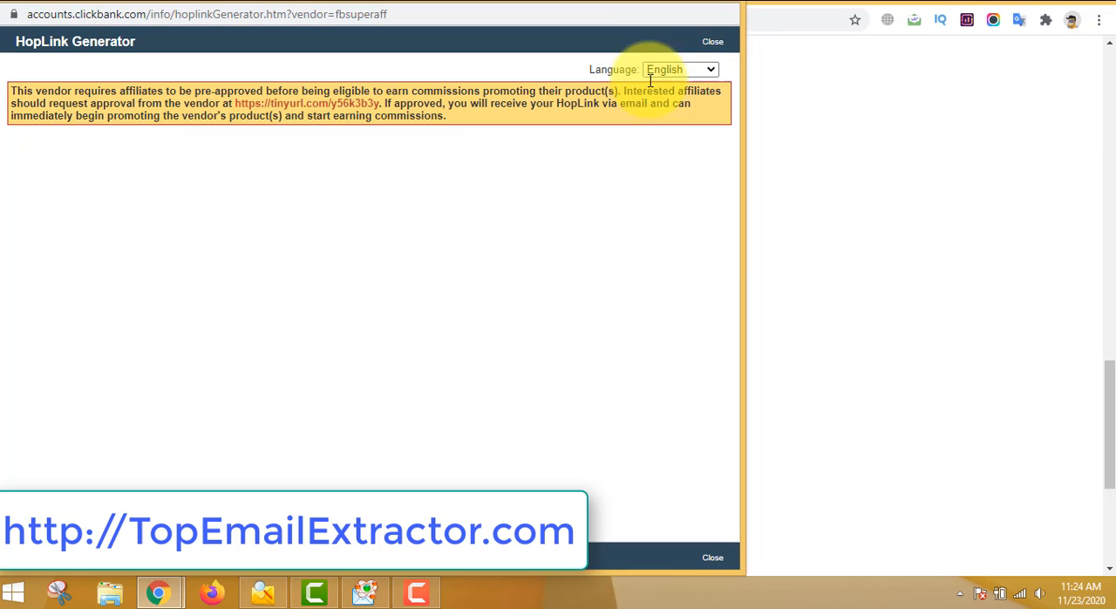
left_click(712, 41)
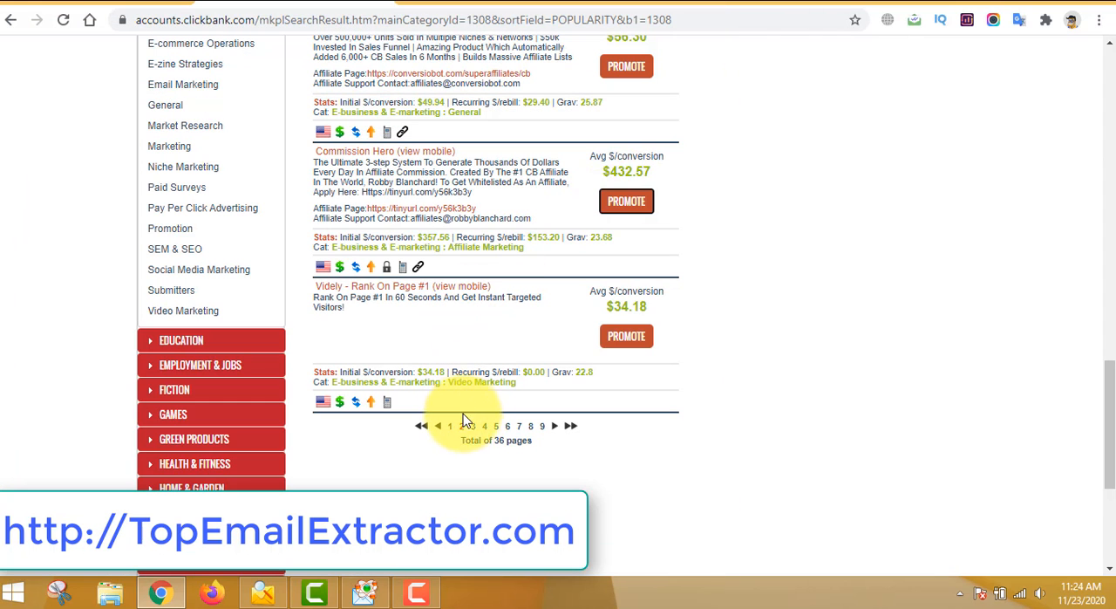
Step: Go to results page 3 and open Super Affiliate System's HopLink Generator
left_click(462, 426)
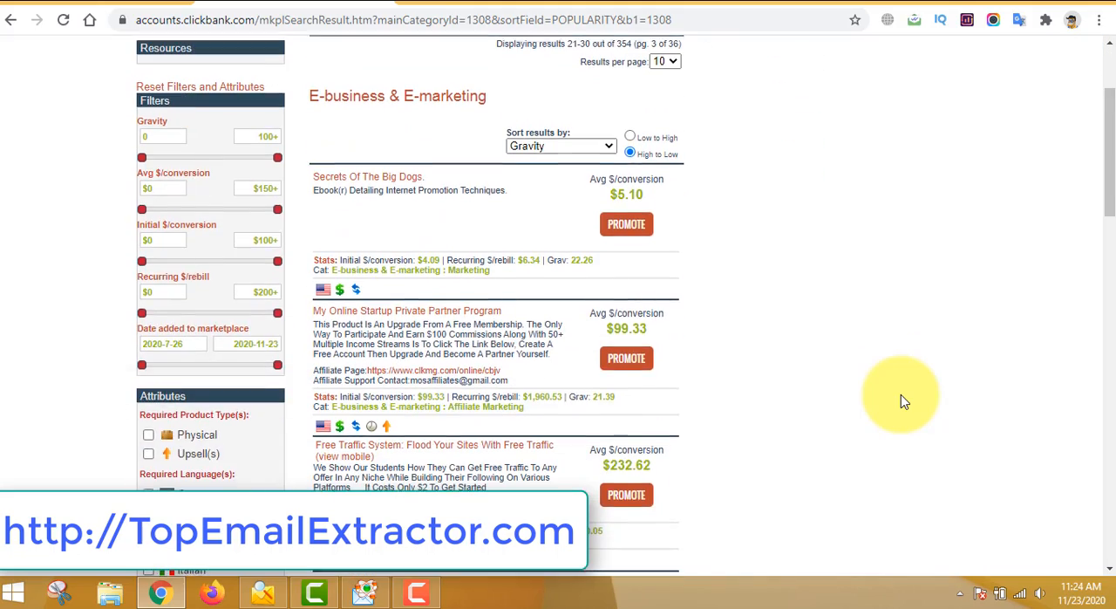
scroll("down", 3)
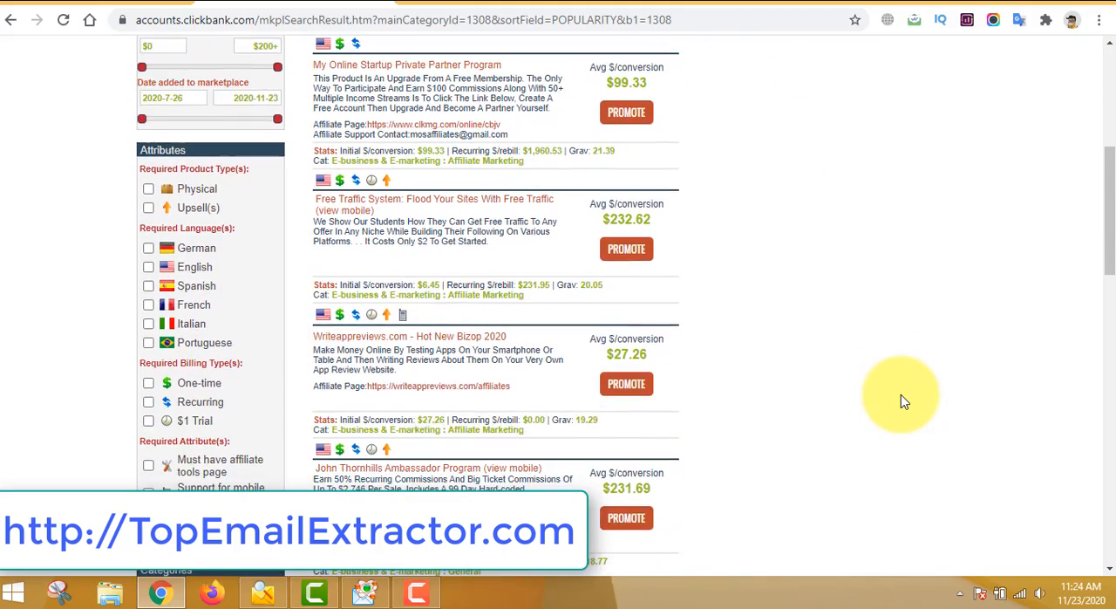
scroll("down", 3)
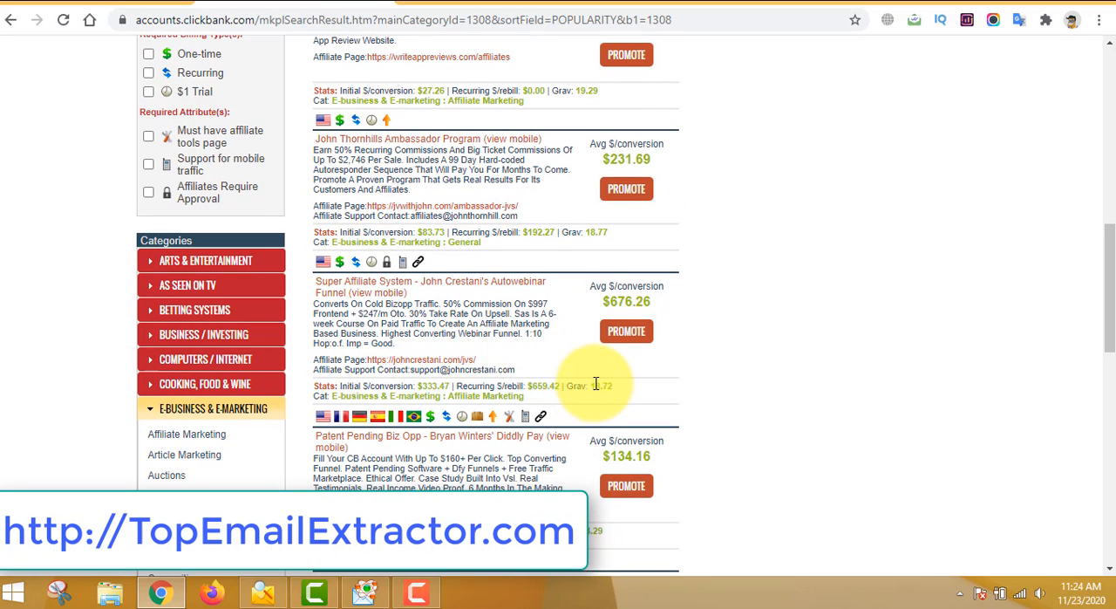
double_click(600, 386)
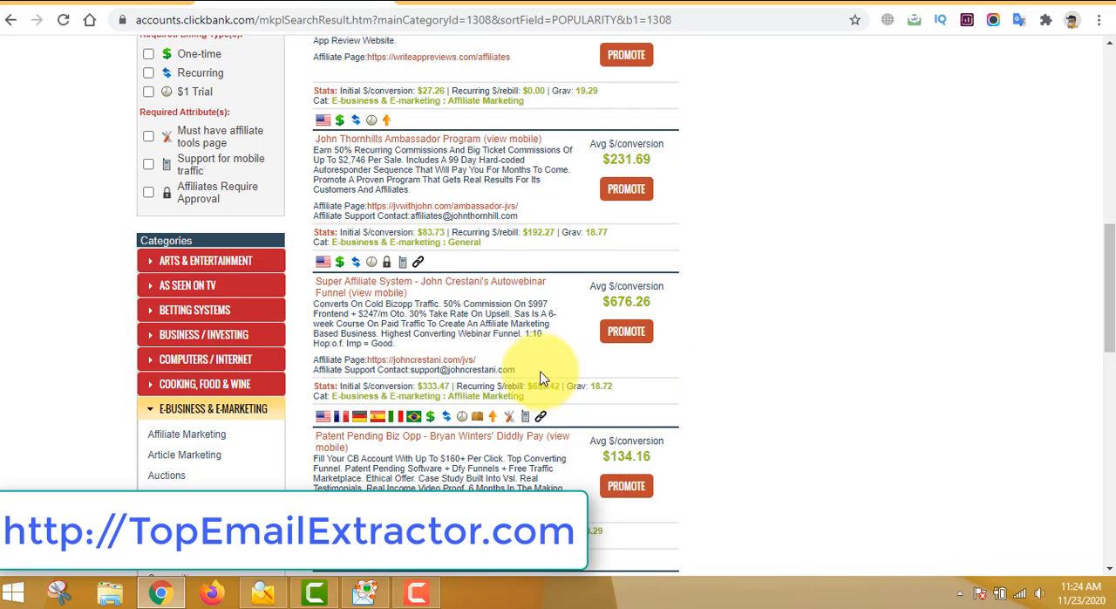
scroll("down", 3)
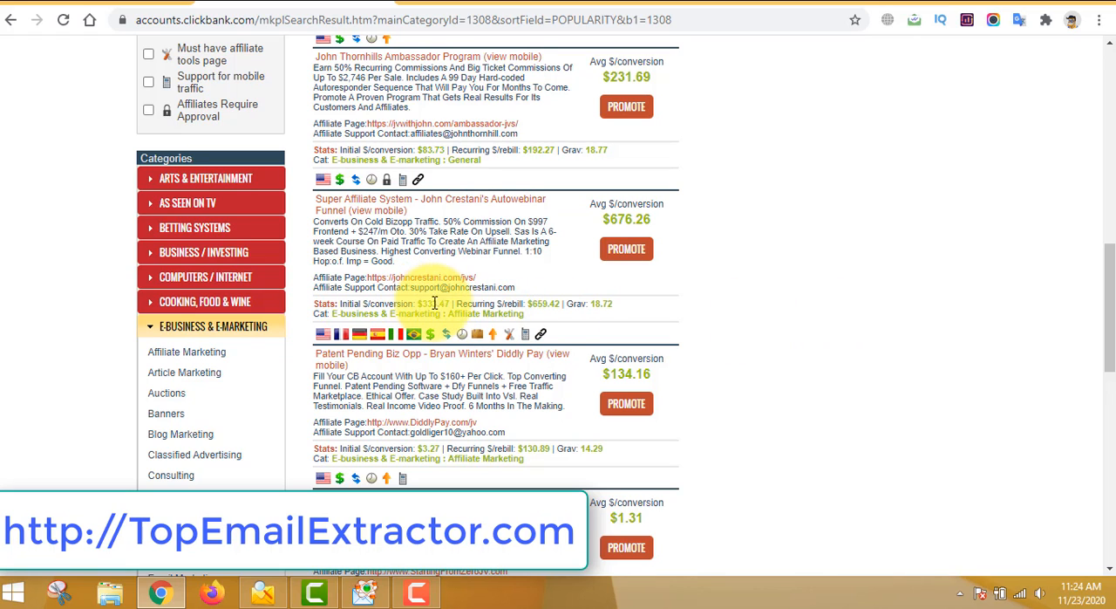
double_click(436, 304)
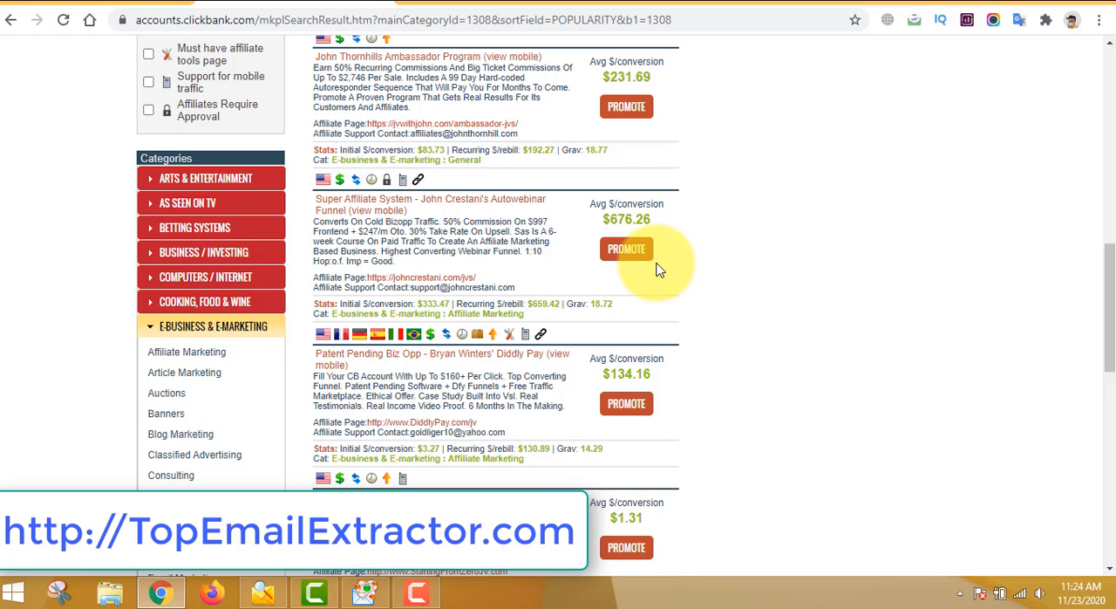
left_click(626, 249)
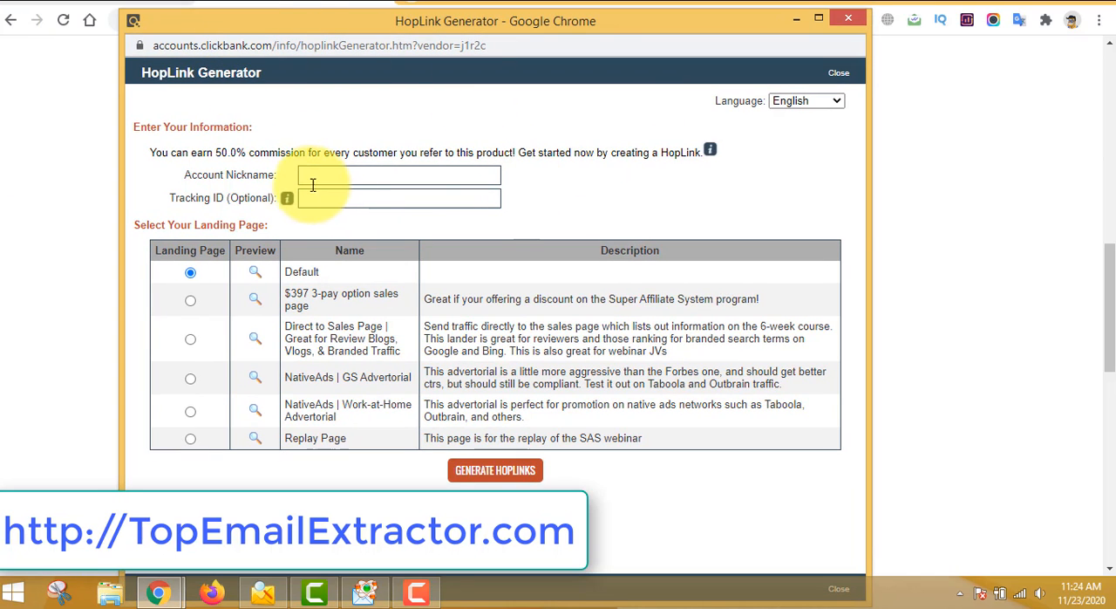
Step: Enter nickname crazy123 and tracking ID em, keeping the Default landing page
type("crazy123")
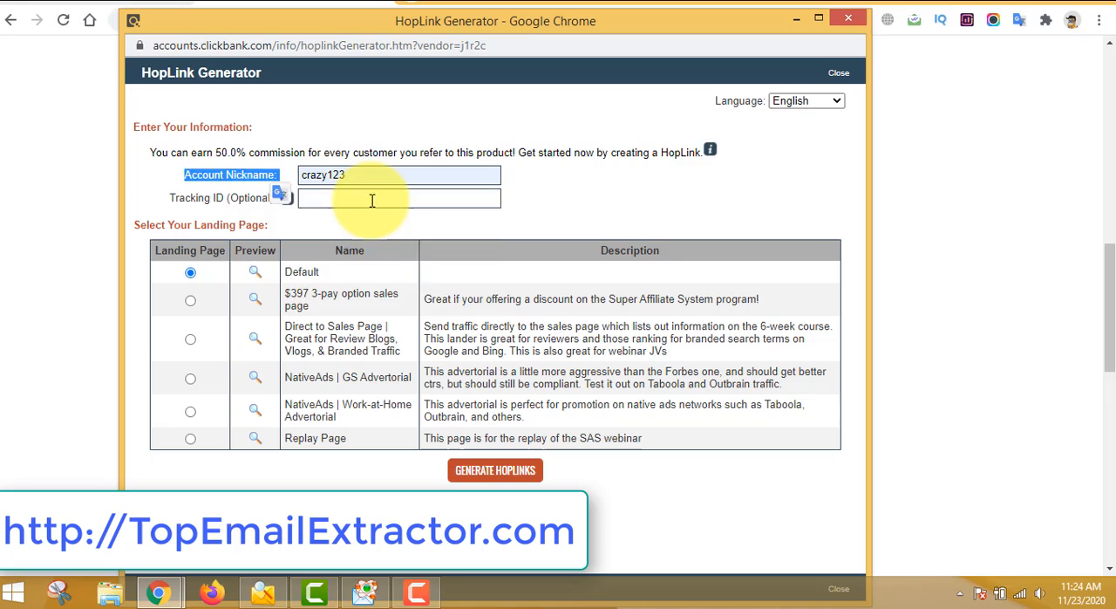
type("email")
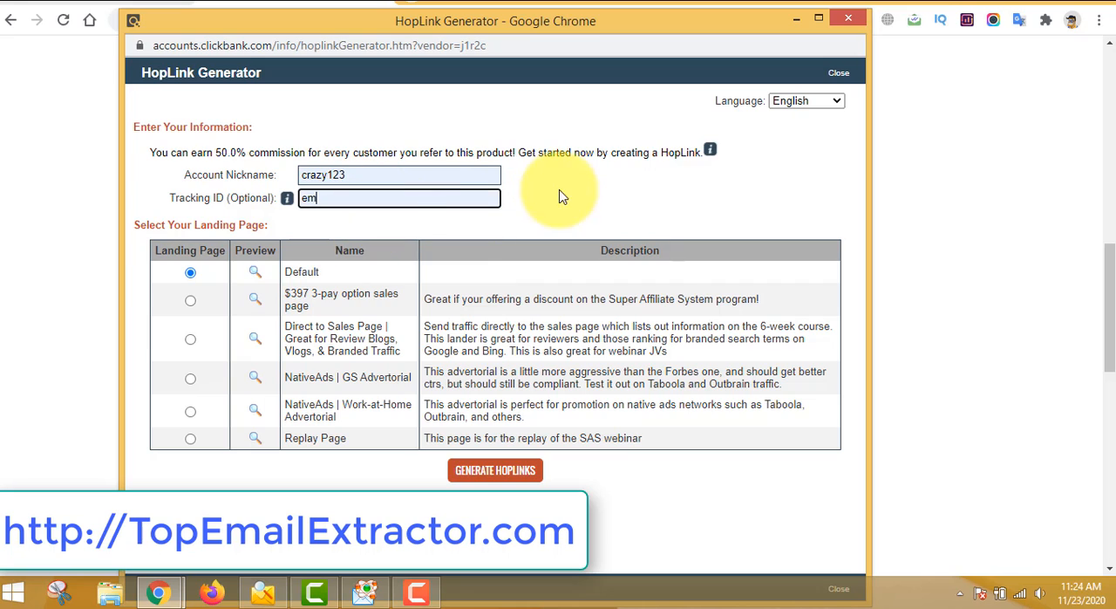
mouse_move(192, 303)
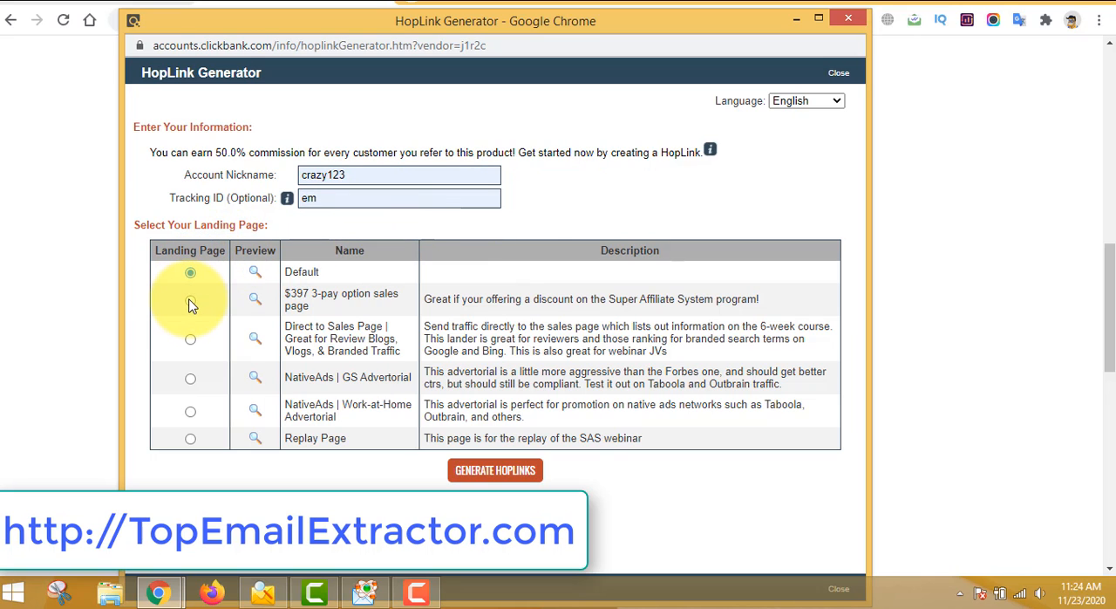
left_click(190, 338)
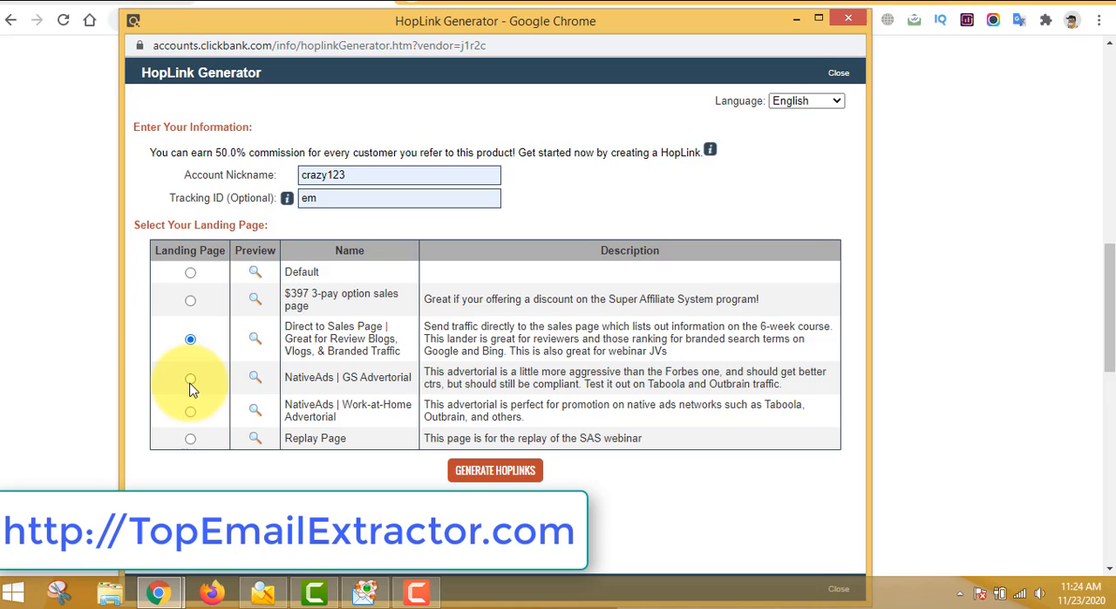
left_click(190, 411)
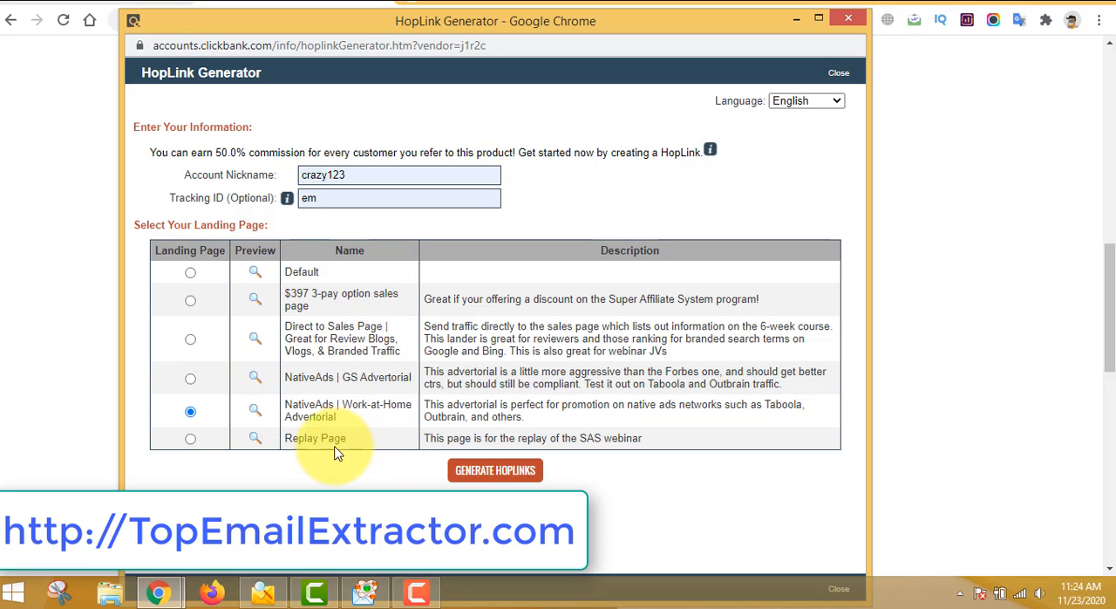
left_click(190, 272)
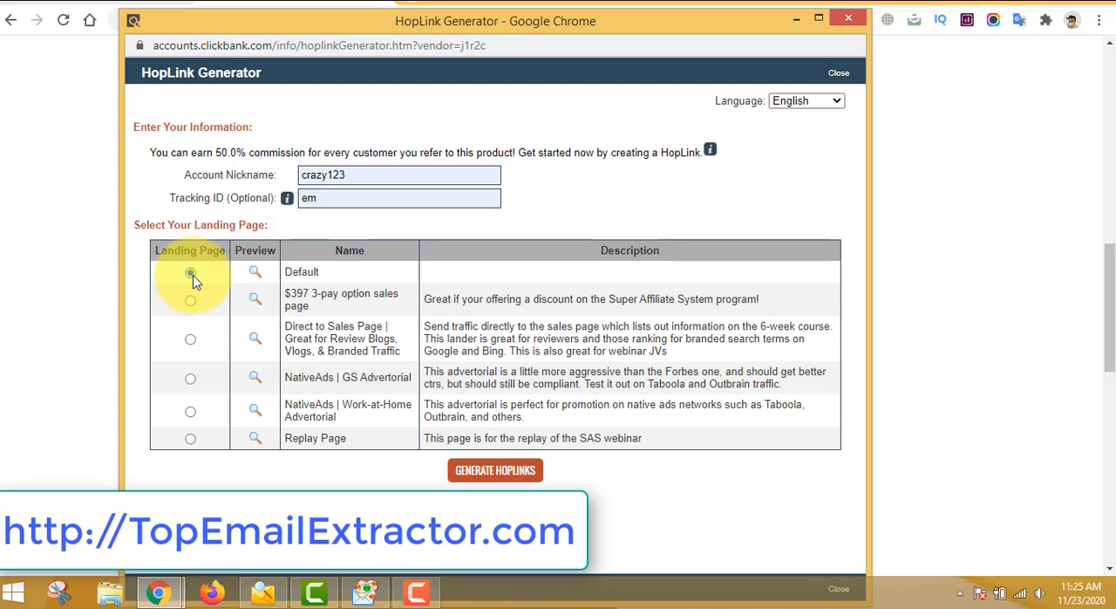
left_click(190, 272)
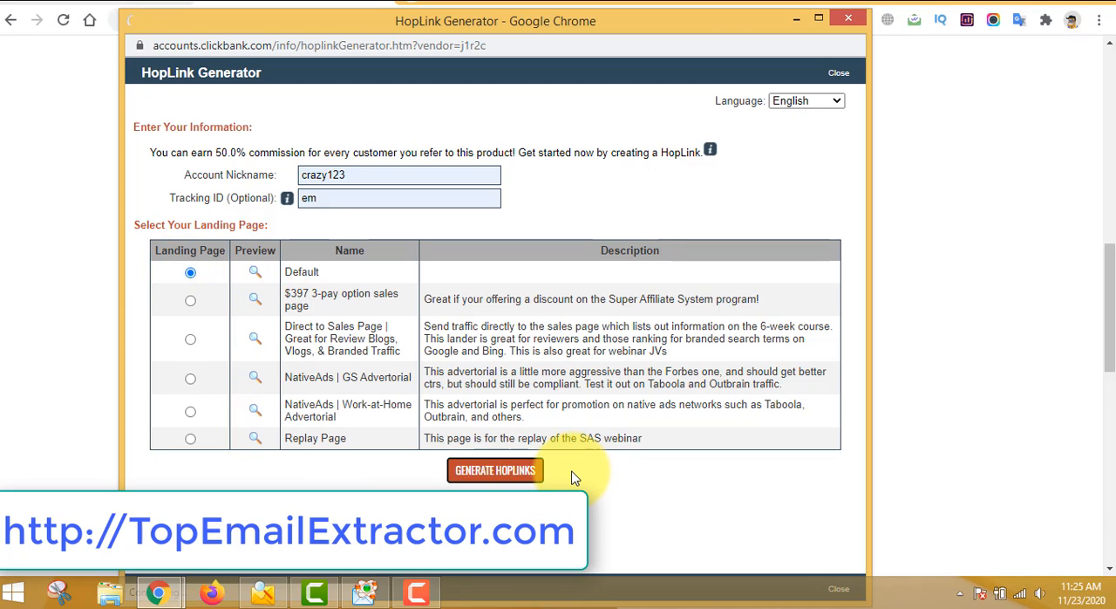
Step: Generate and copy the HopLink, then close the generator window
left_click(495, 471)
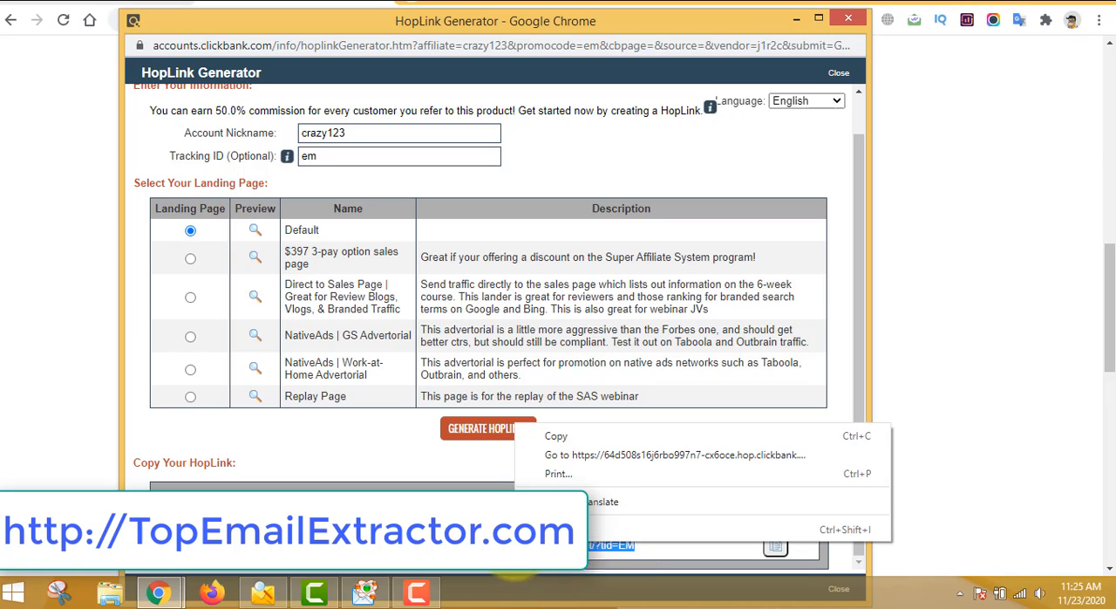
left_click(667, 510)
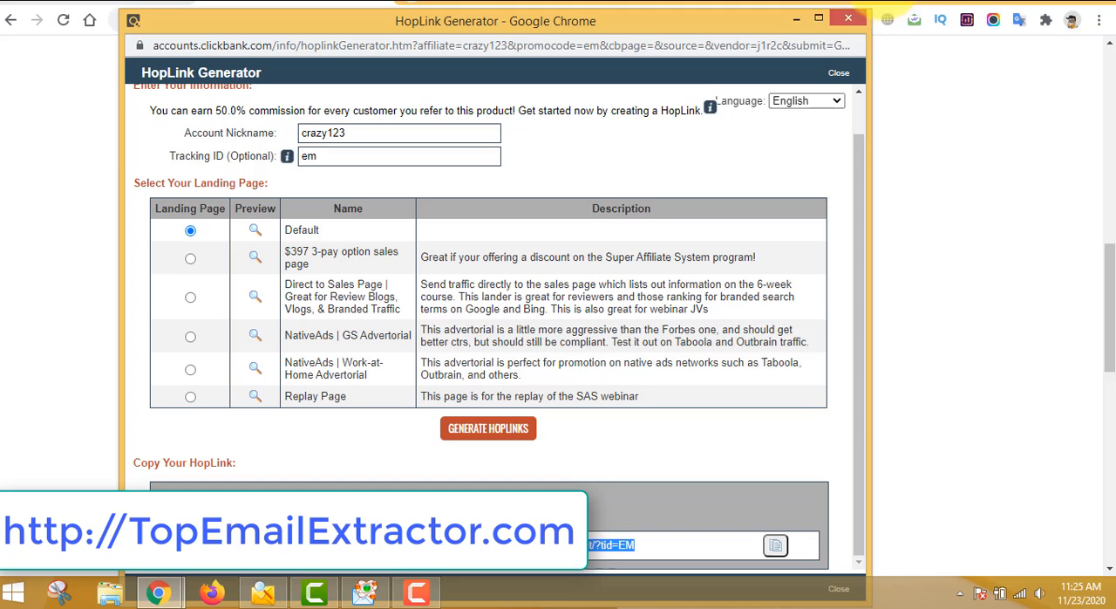
mouse_move(848, 18)
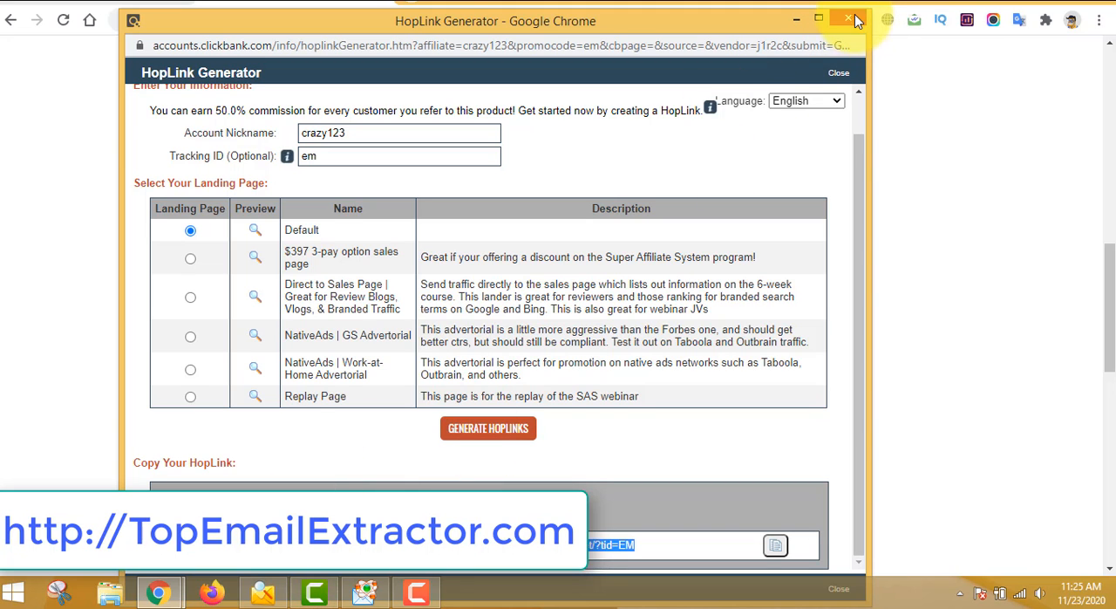
left_click(847, 17)
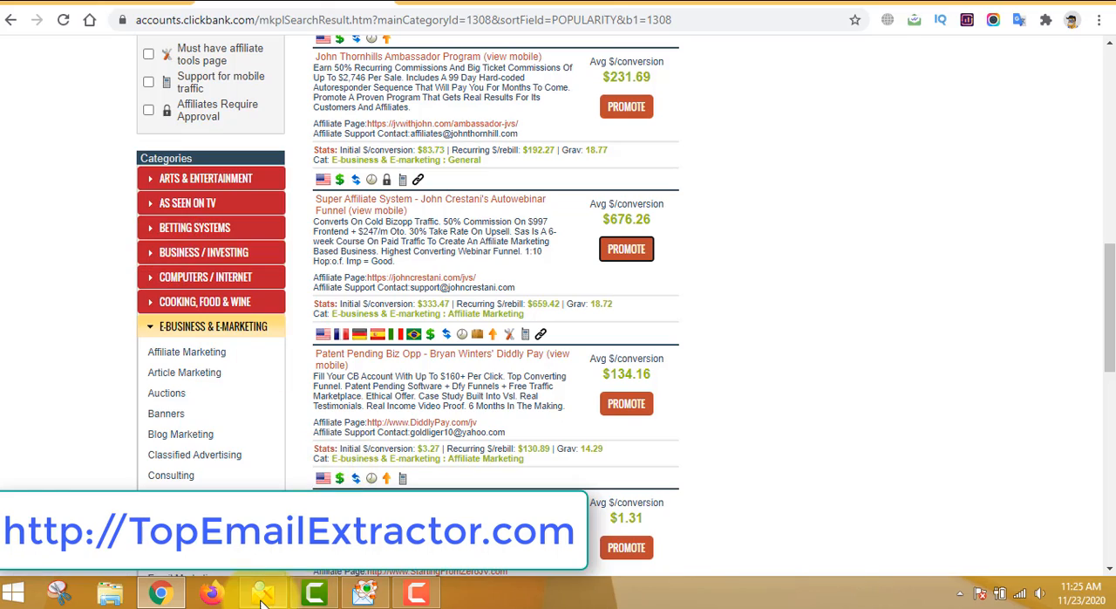
left_click(262, 594)
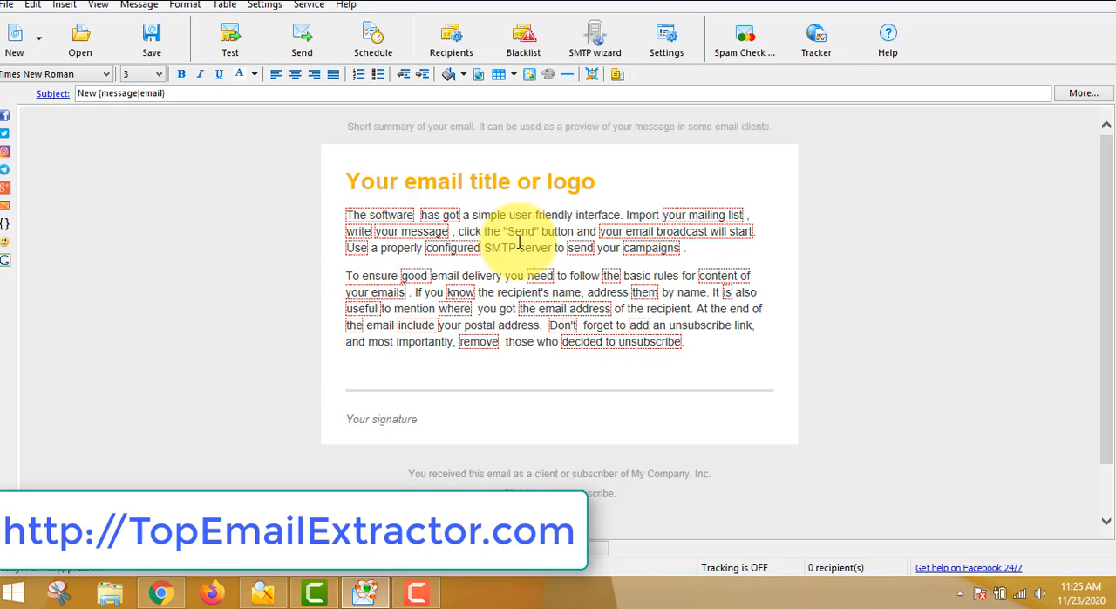
Step: Scroll through the sample email draft in the message editor
scroll("down", 3)
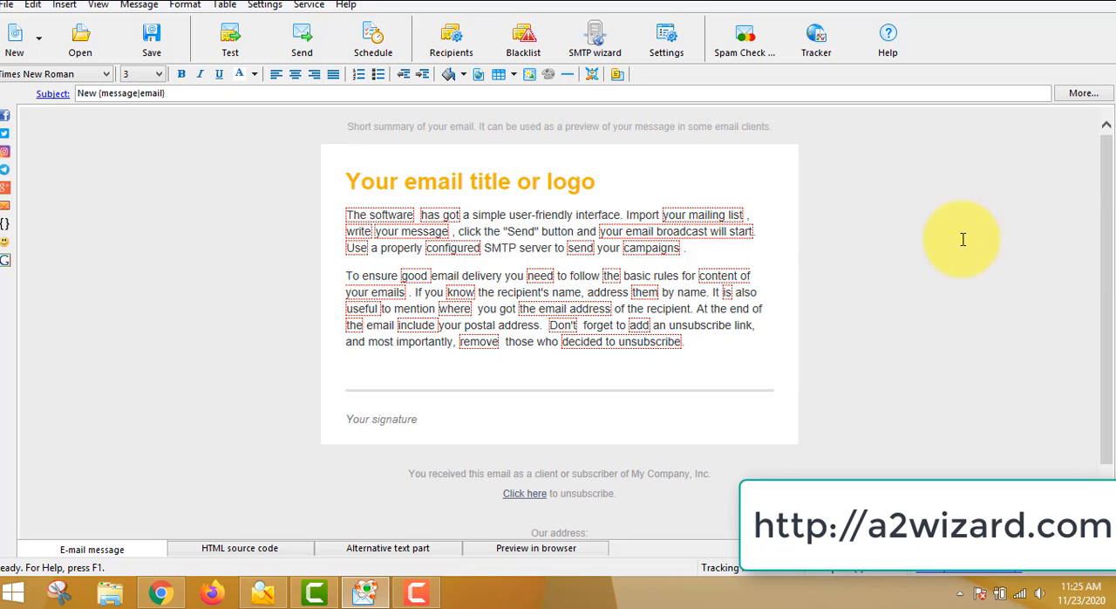
Step: Preview Christmas, Emotion, New Year, Spring Sales, Valentine's and Worldwide templates, then exit to a blank message
left_click(39, 39)
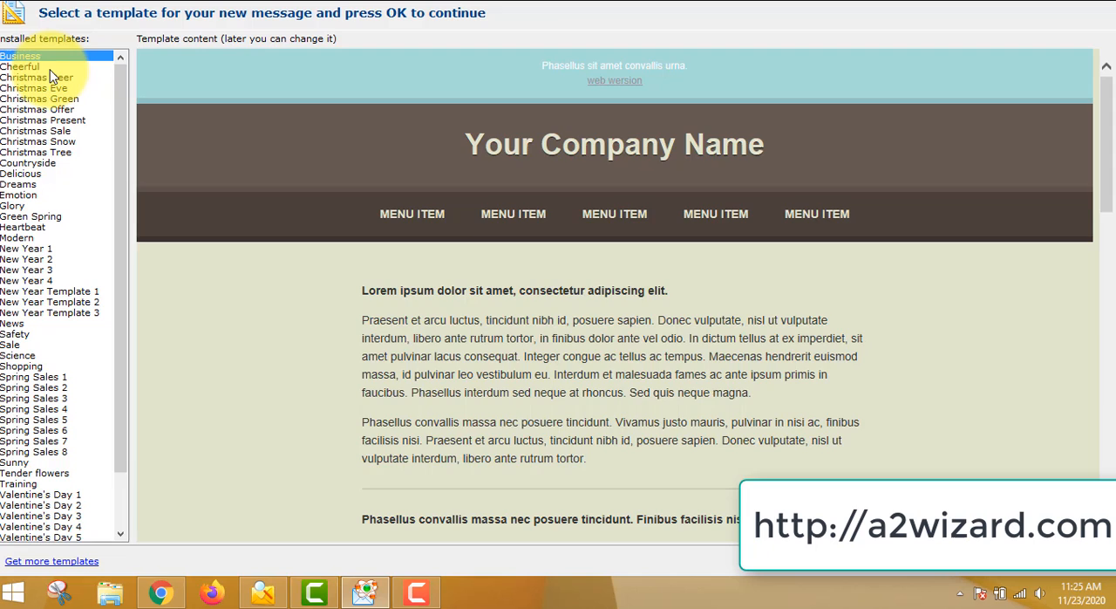
left_click(37, 77)
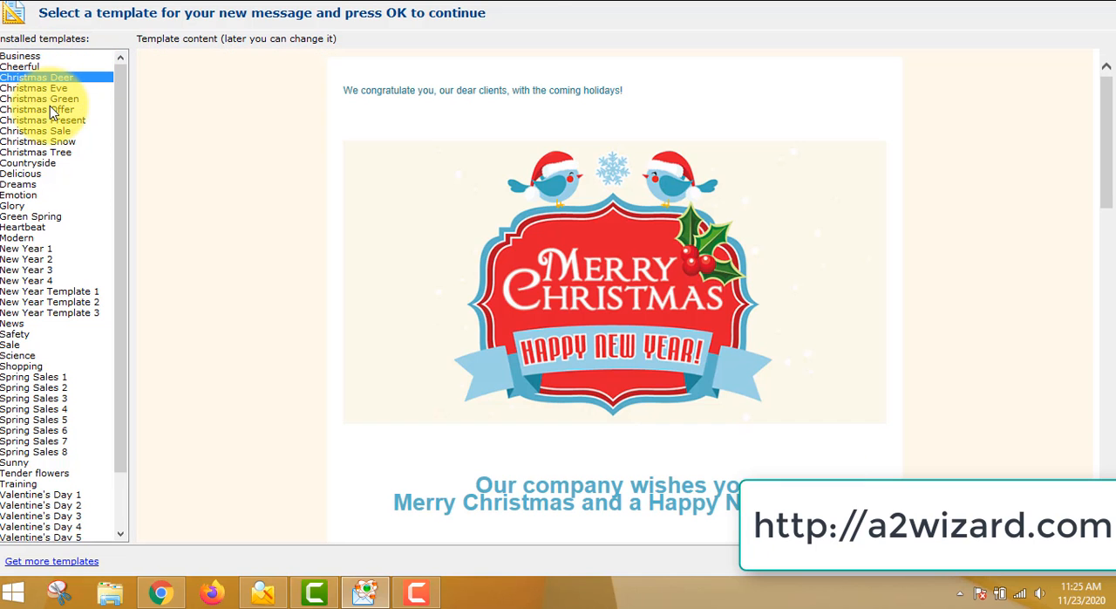
left_click(43, 119)
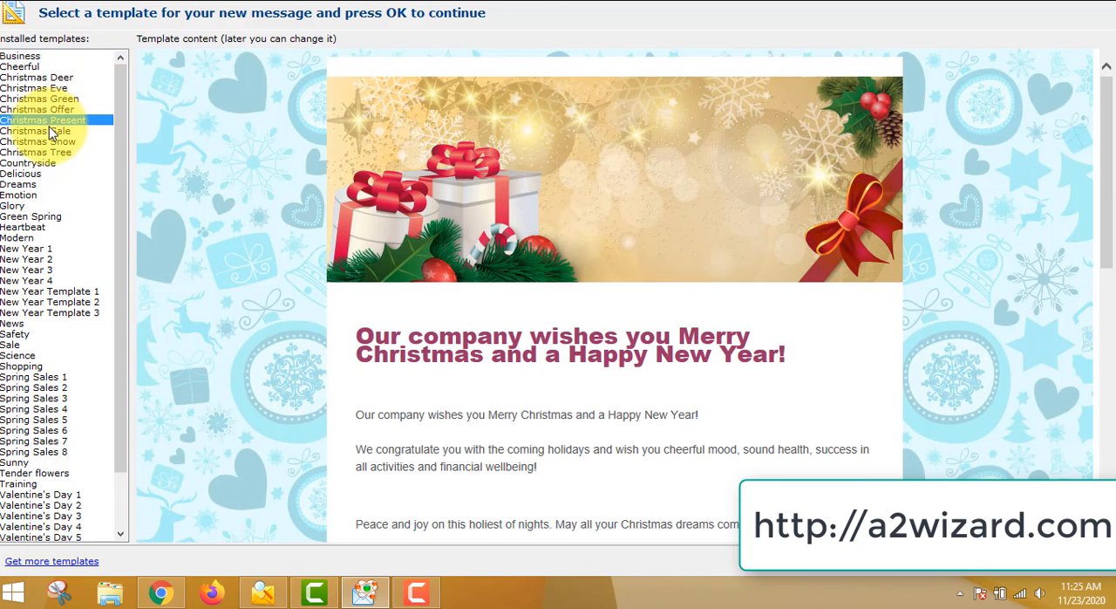
left_click(19, 195)
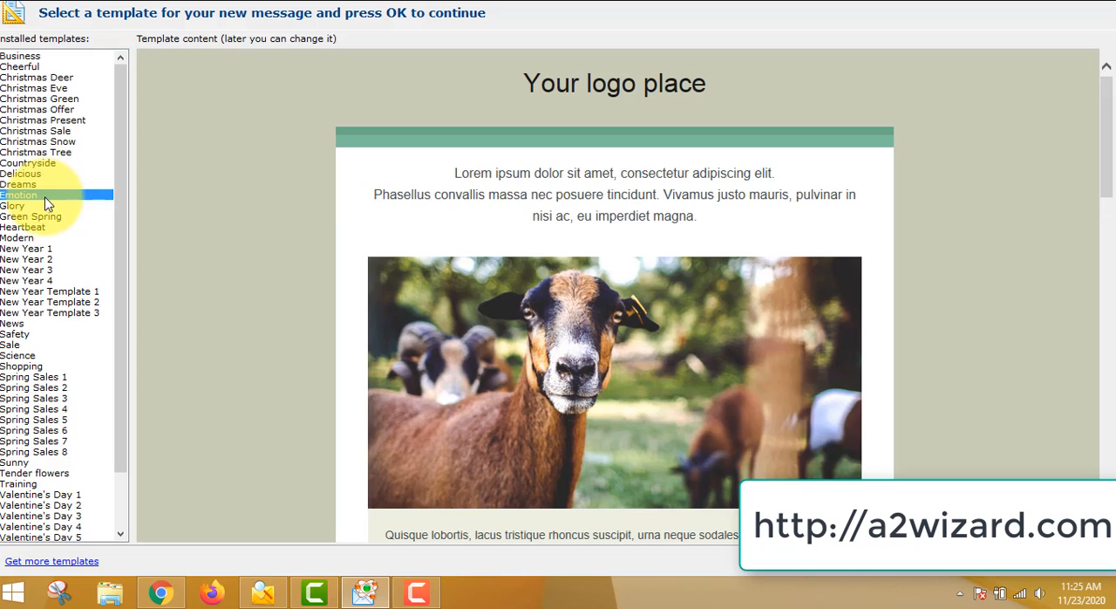
left_click(26, 269)
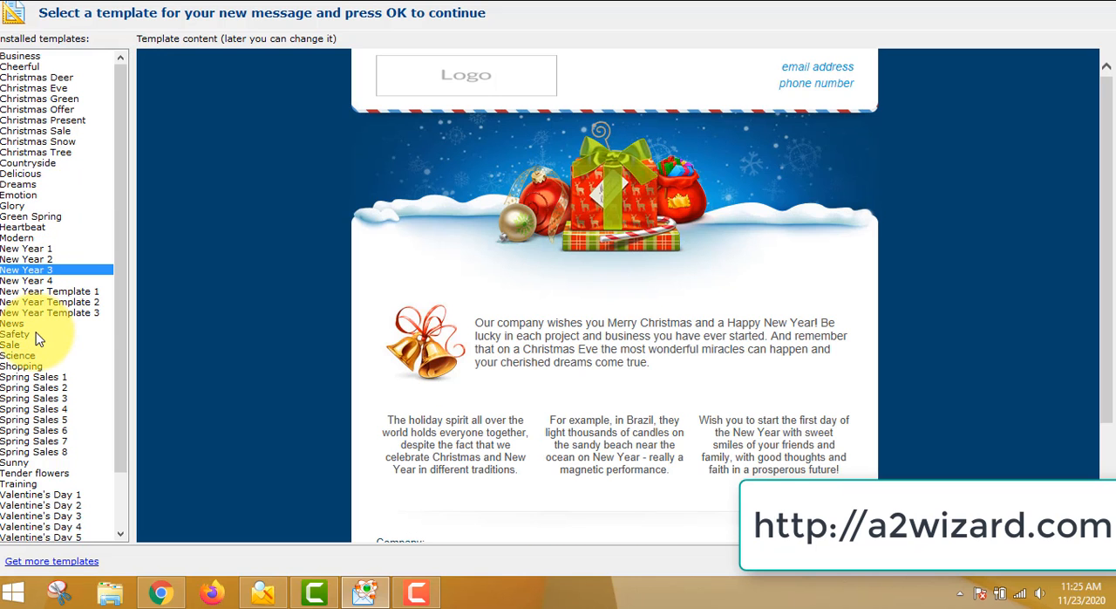
left_click(34, 452)
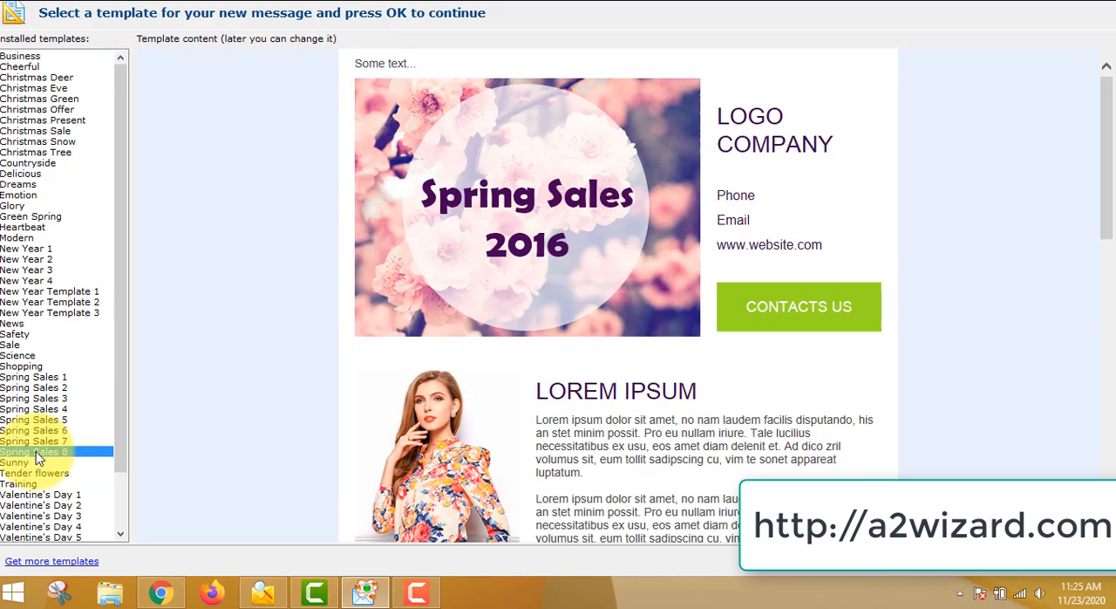
left_click(40, 440)
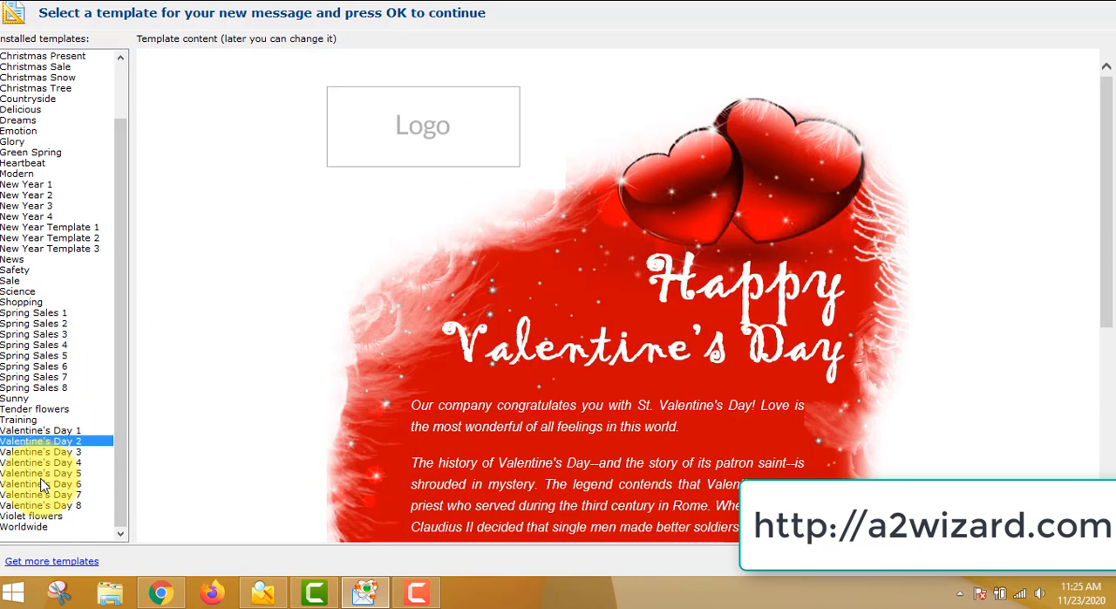
left_click(24, 527)
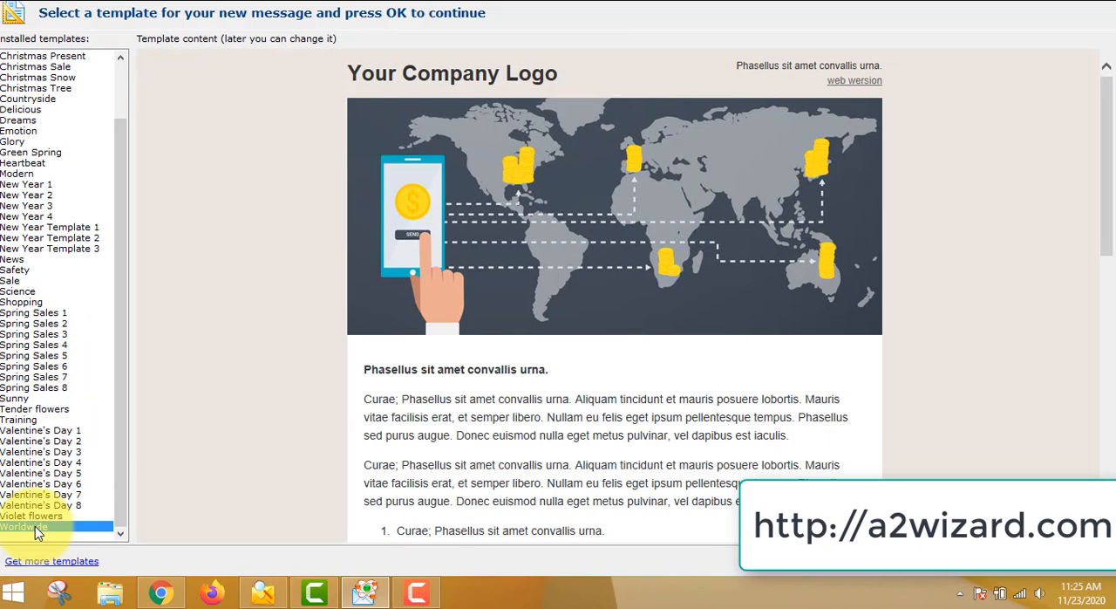
left_click(41, 440)
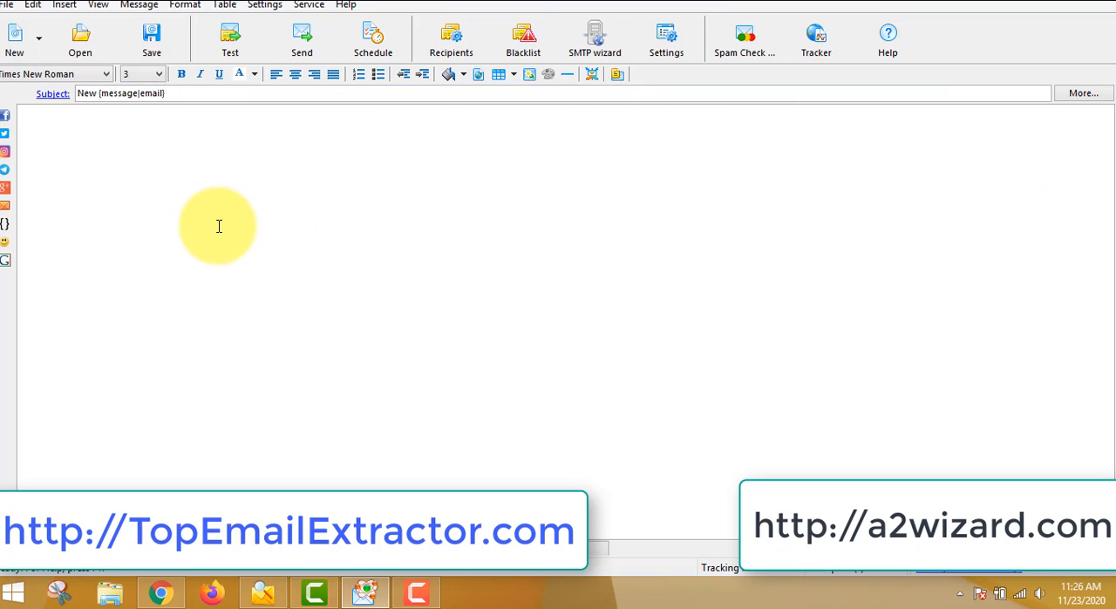
mouse_move(500, 399)
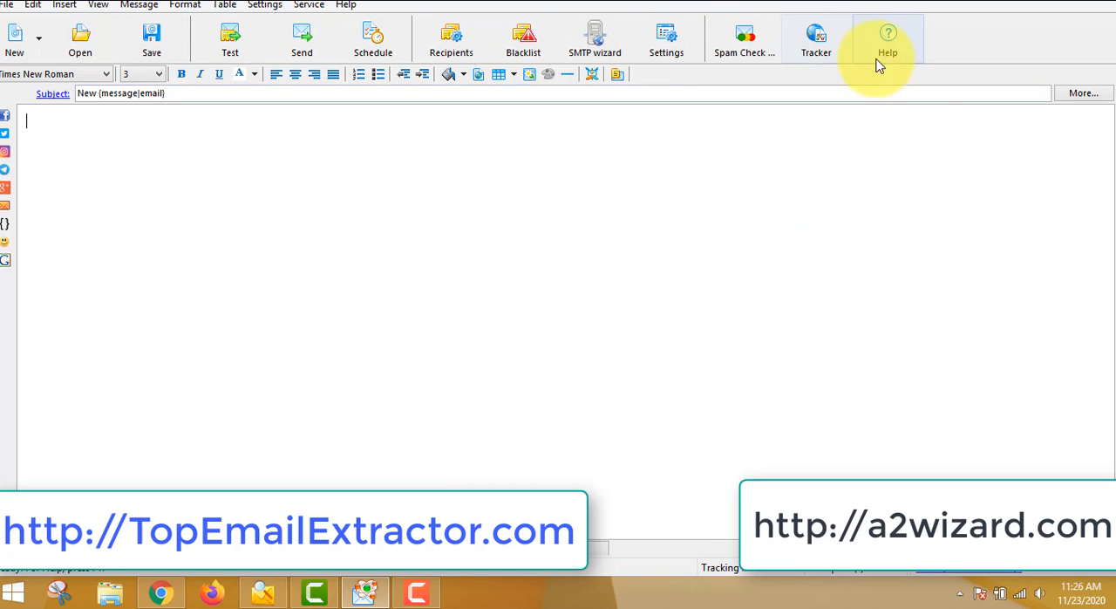
mouse_move(759, 33)
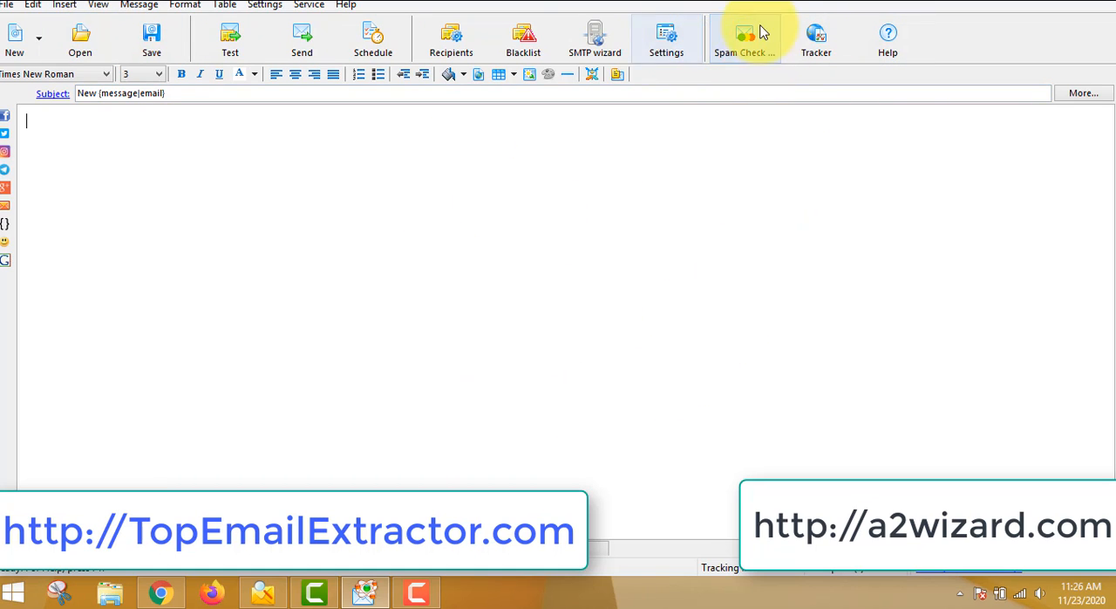
mouse_move(859, 44)
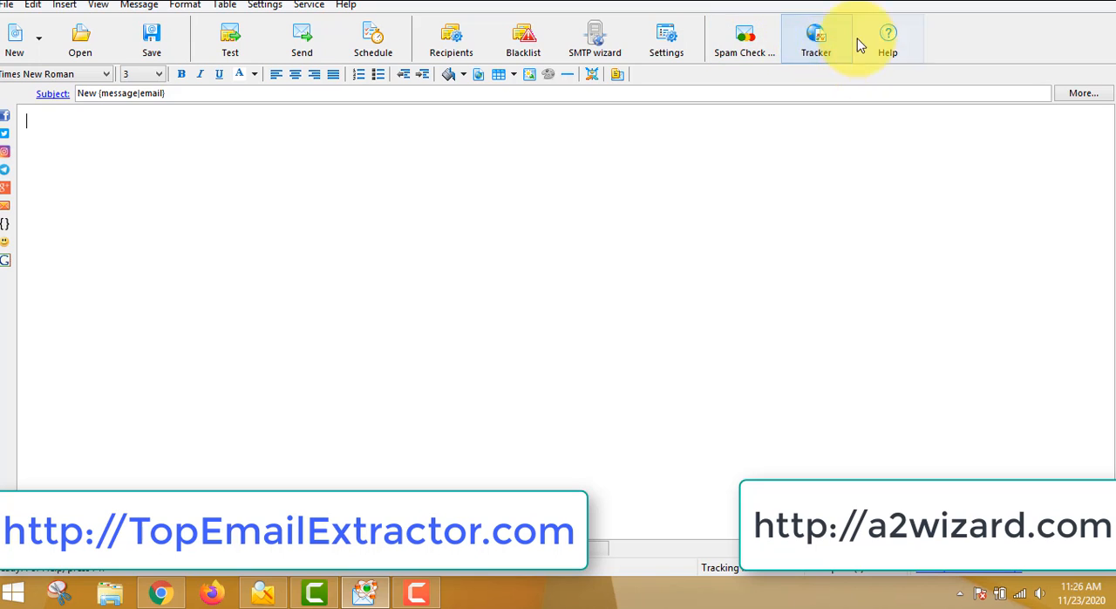
mouse_move(744, 40)
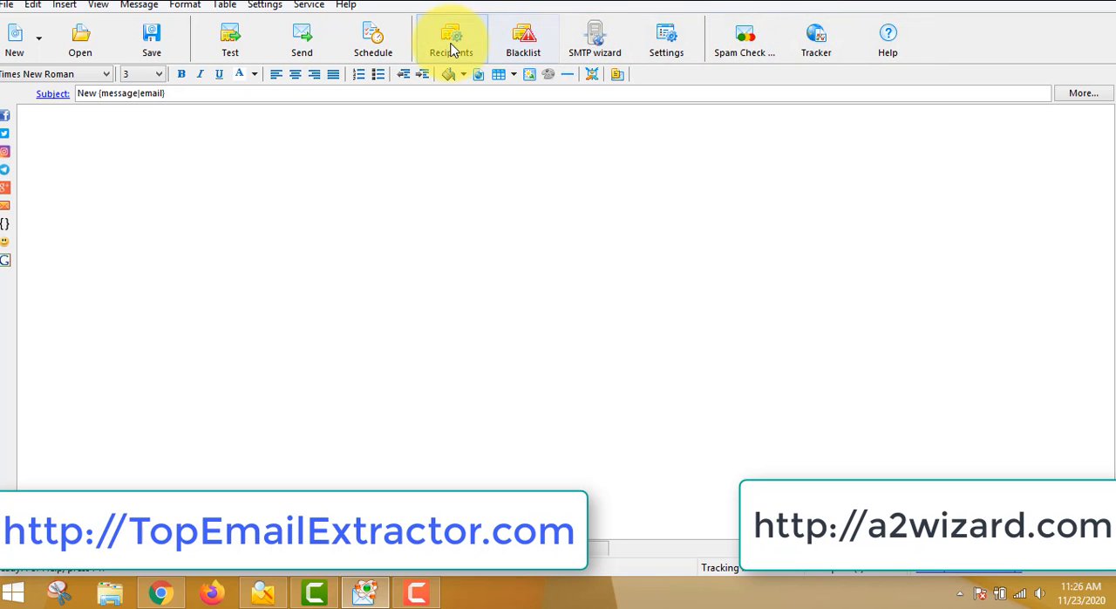
Step: Open the Recipients List from the toolbar and choose Add
left_click(451, 40)
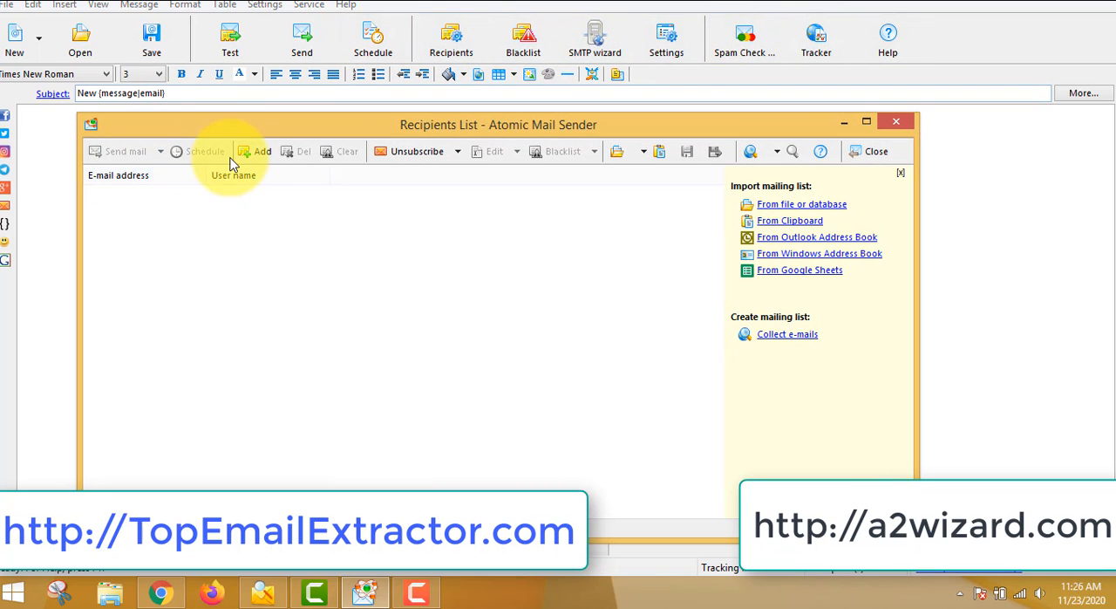
left_click(256, 151)
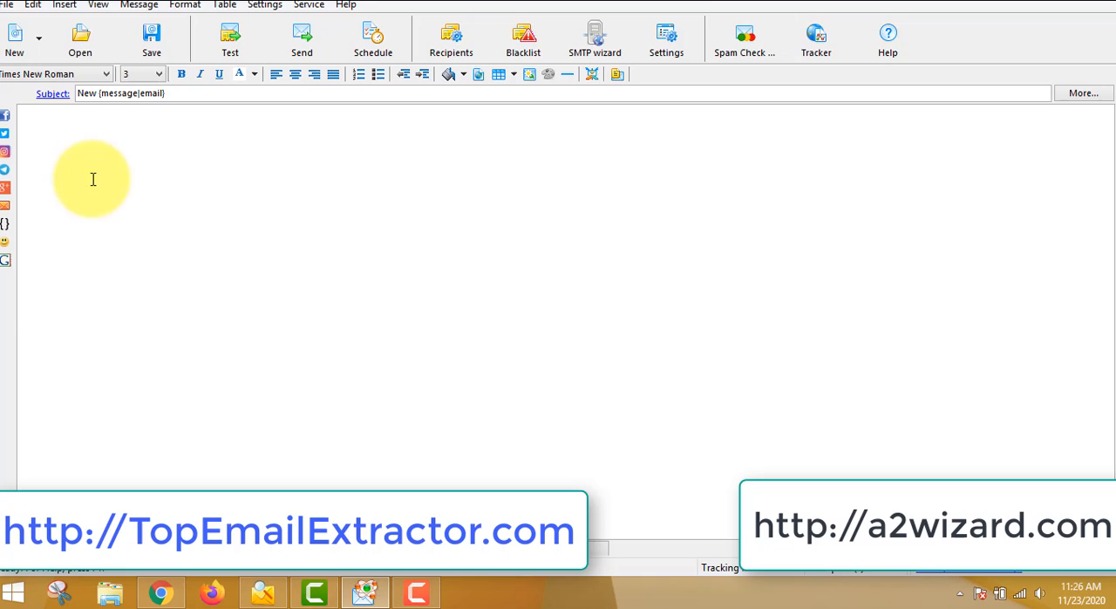
mouse_move(9, 249)
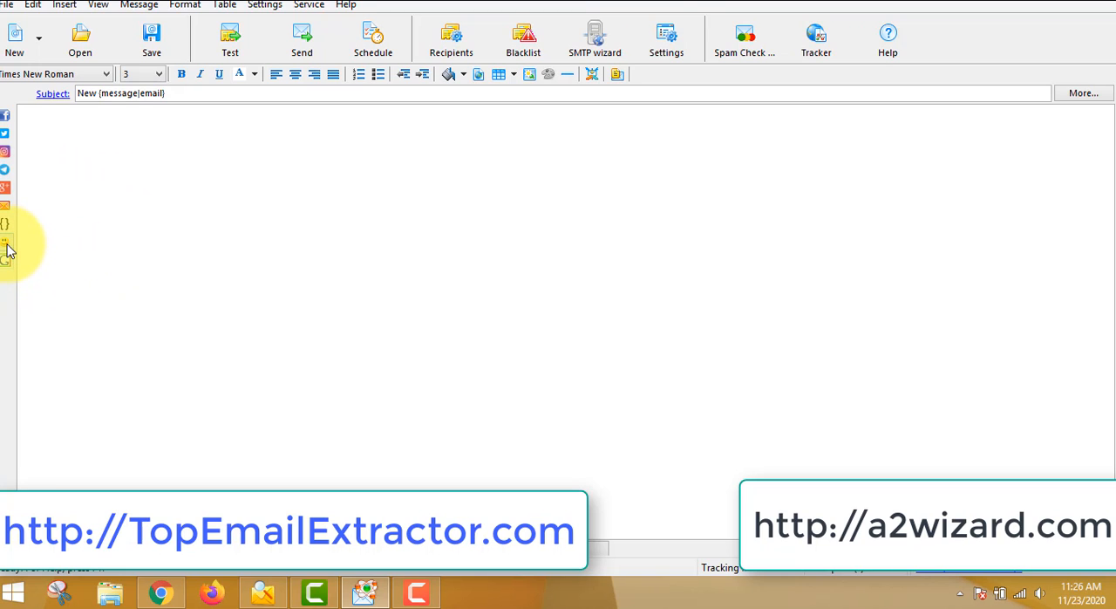
mouse_move(7, 234)
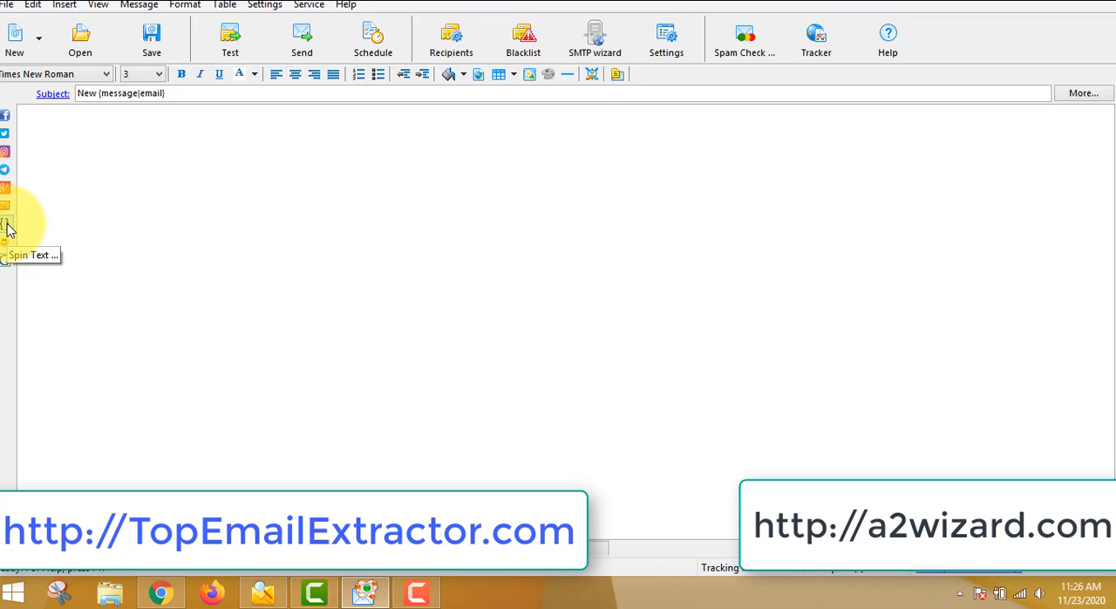
left_click(5, 223)
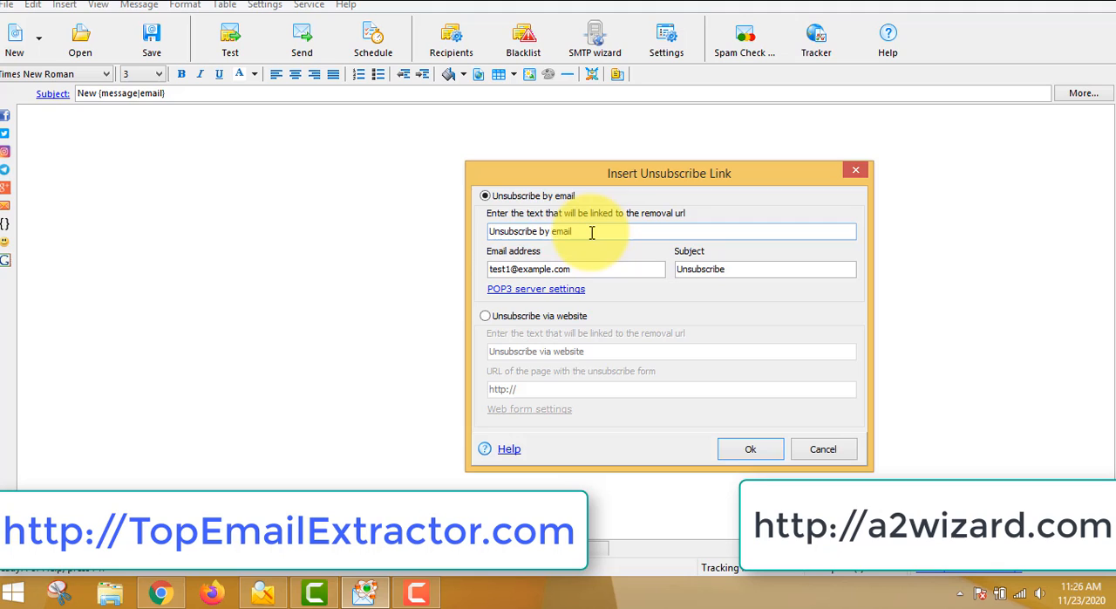
triple_click(532, 230)
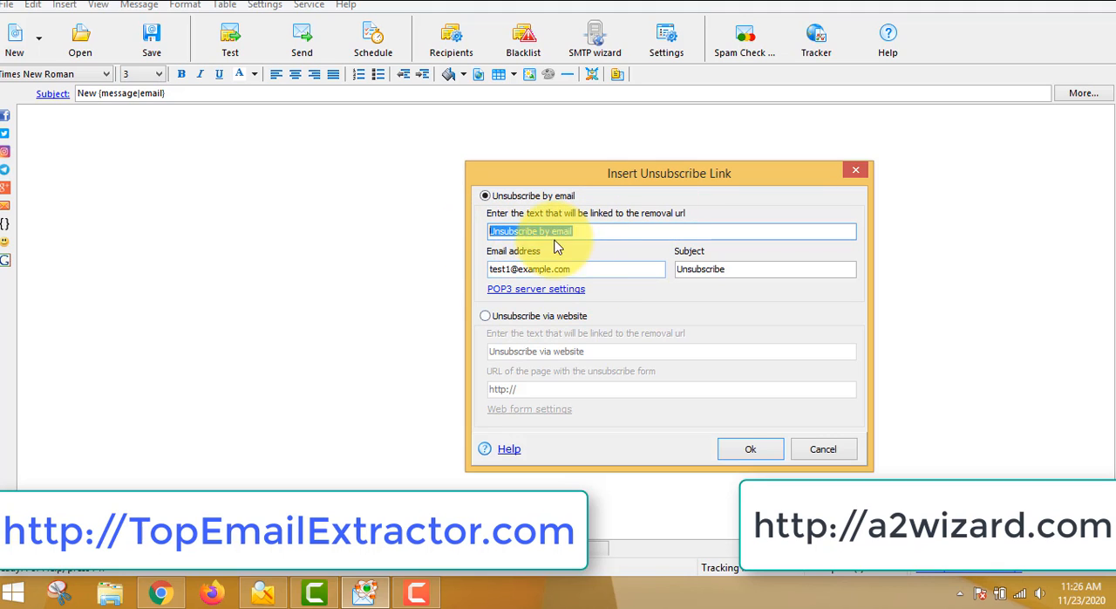
mouse_move(742, 213)
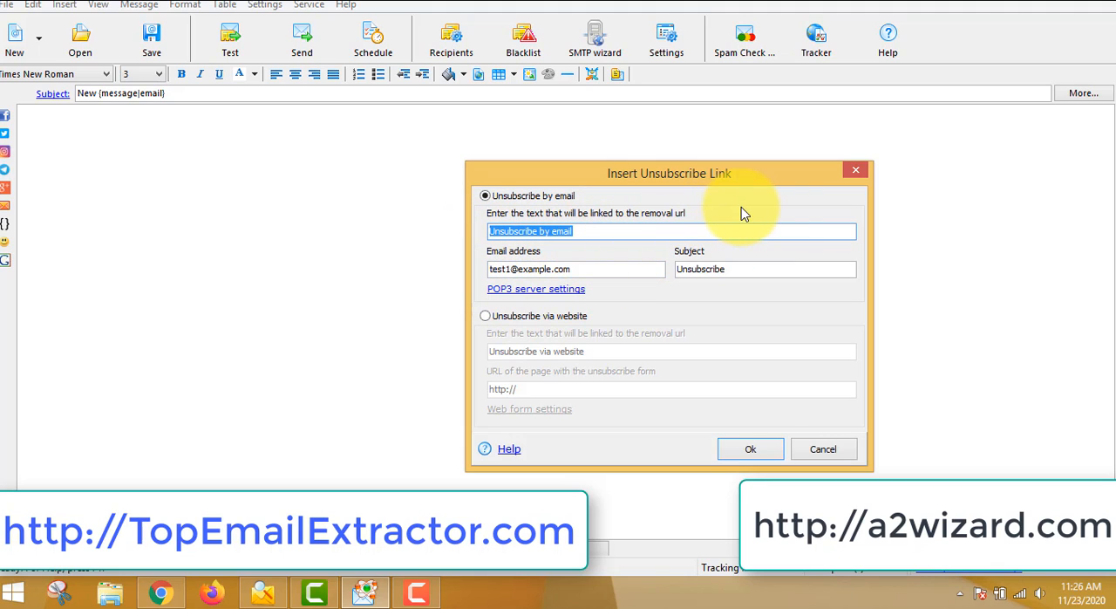
mouse_move(826, 301)
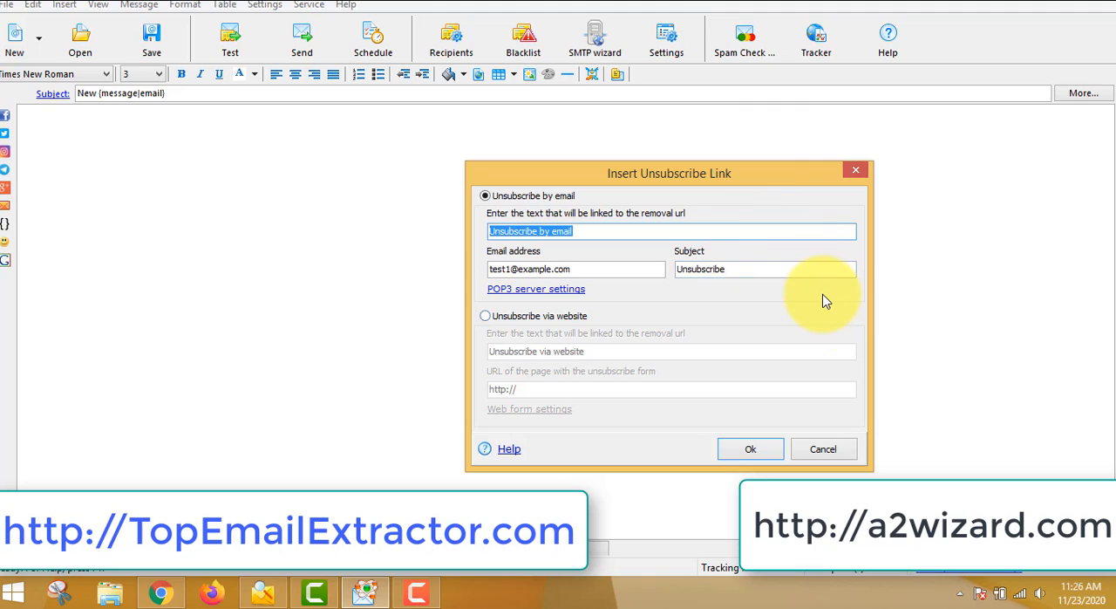
left_click(575, 269)
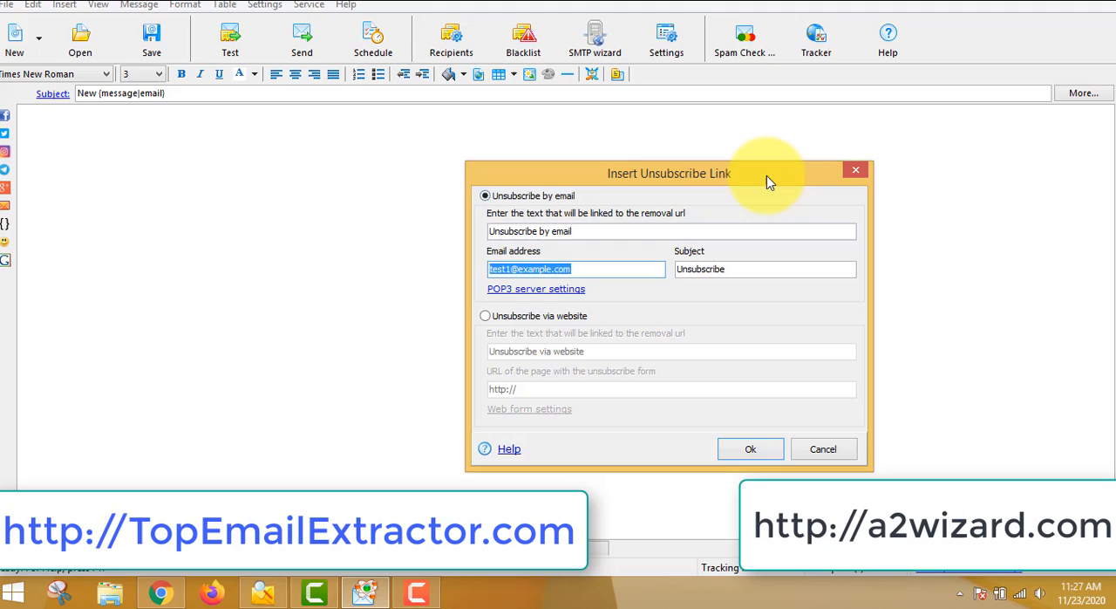
left_click_drag(768, 173, 632, 147)
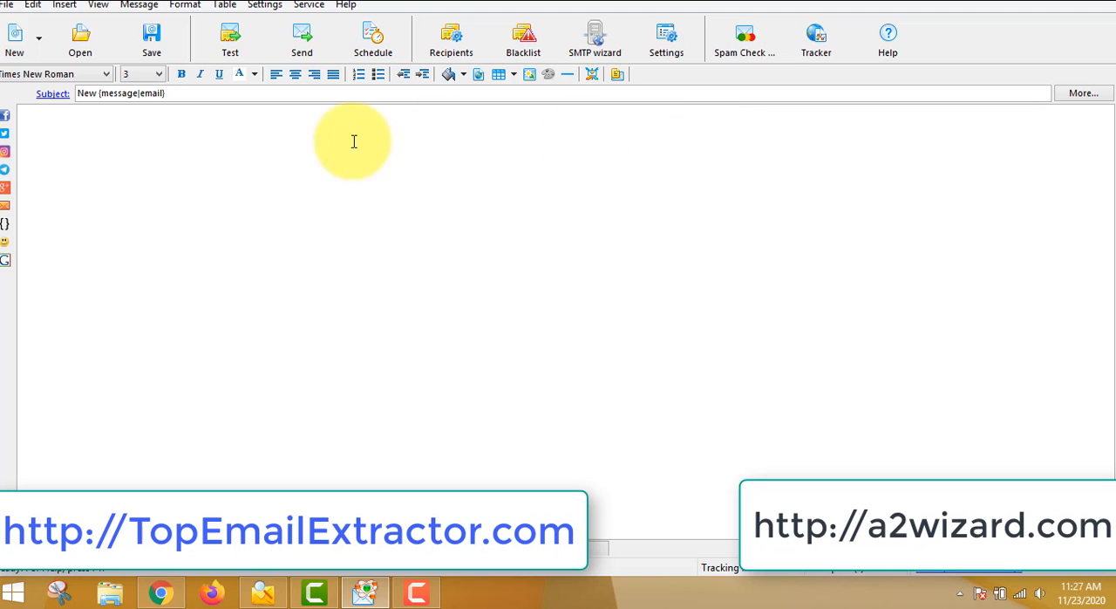
mouse_move(114, 191)
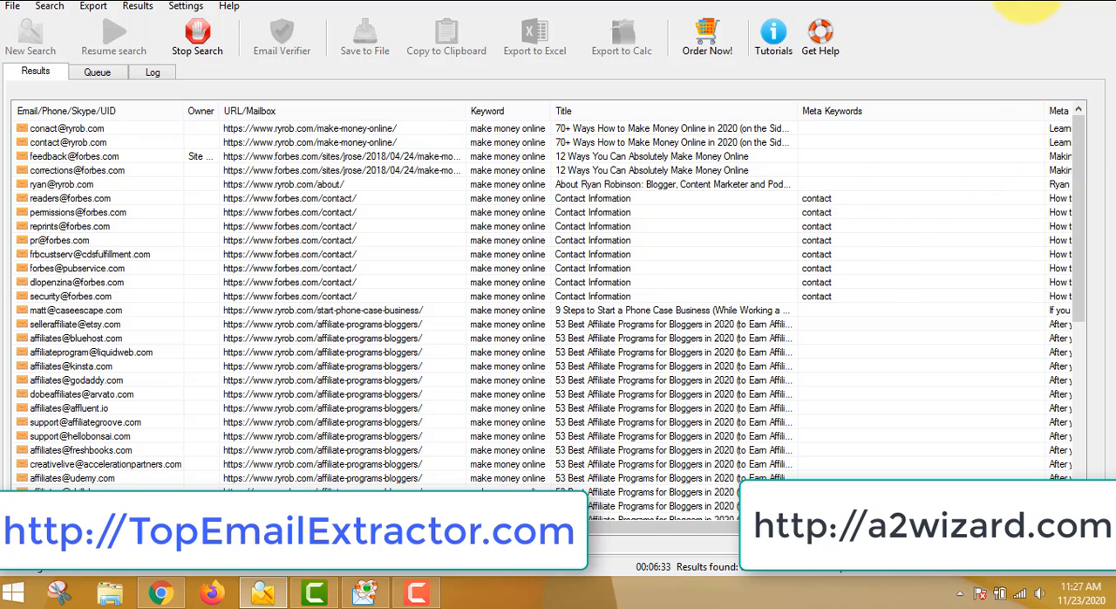
Step: Switch from the LetsExtract results back to the empty Atomic Mail Sender draft
left_click(364, 593)
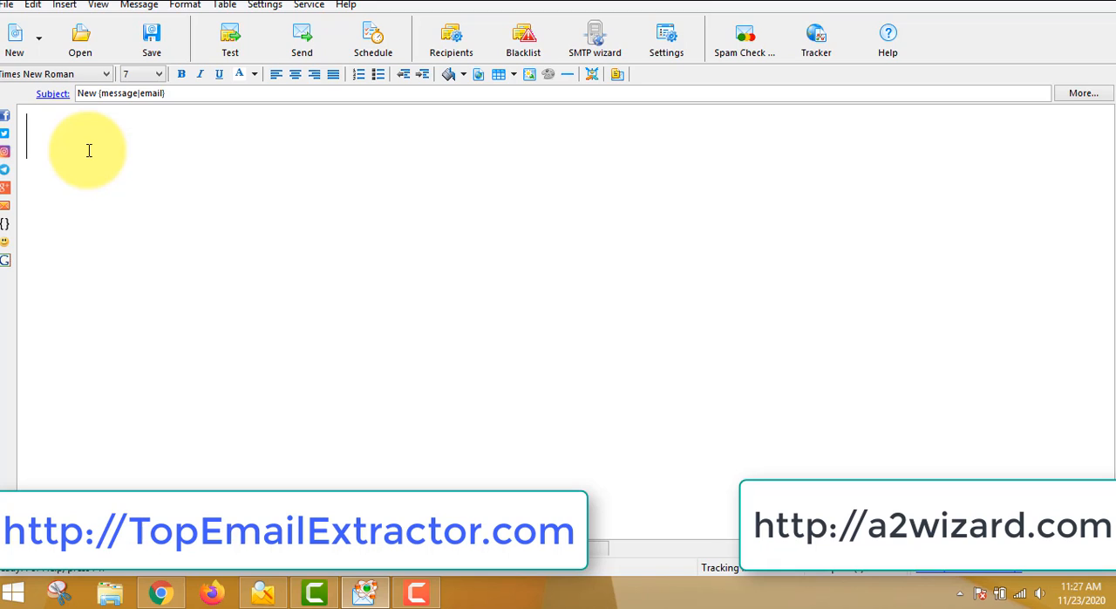
Step: Type the 'COLD EMAIL MASTER COURSE' heading and colour it blue
type("cold")
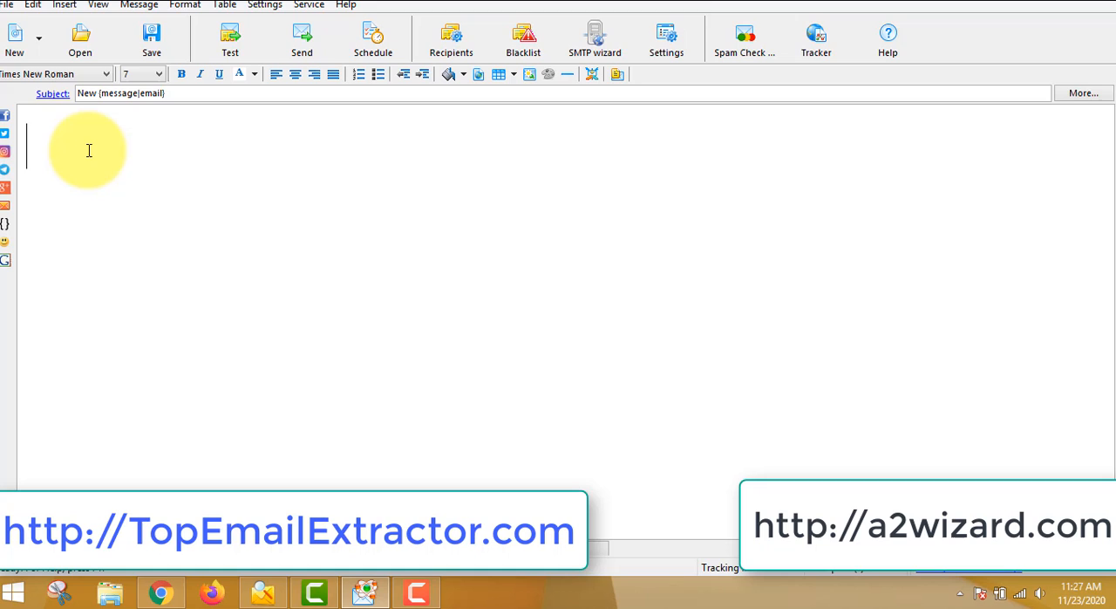
type("COLD E")
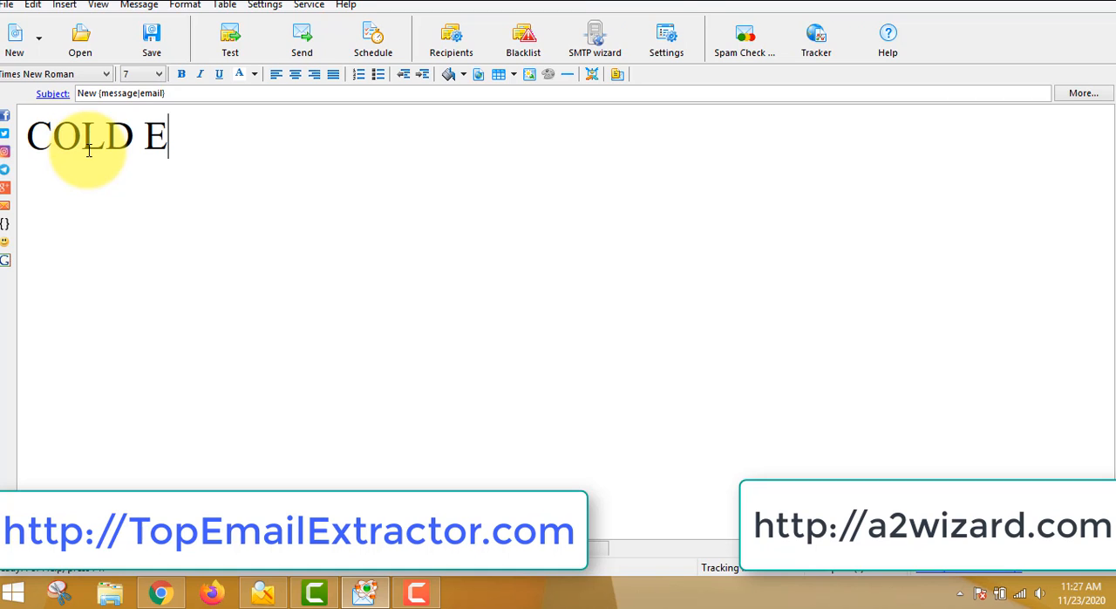
type("MAIL MAS")
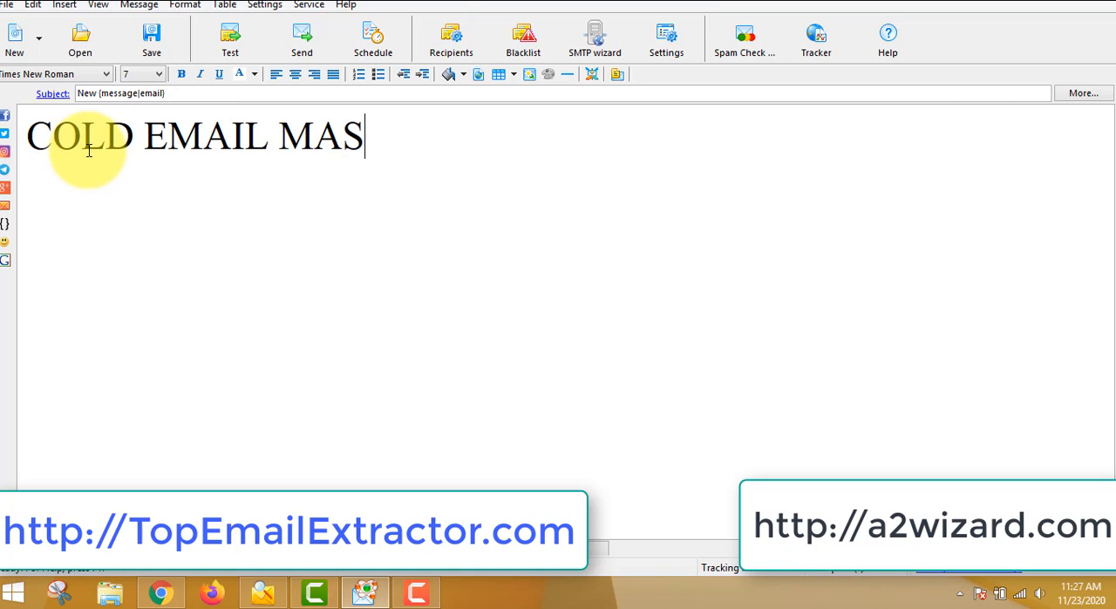
type("TER")
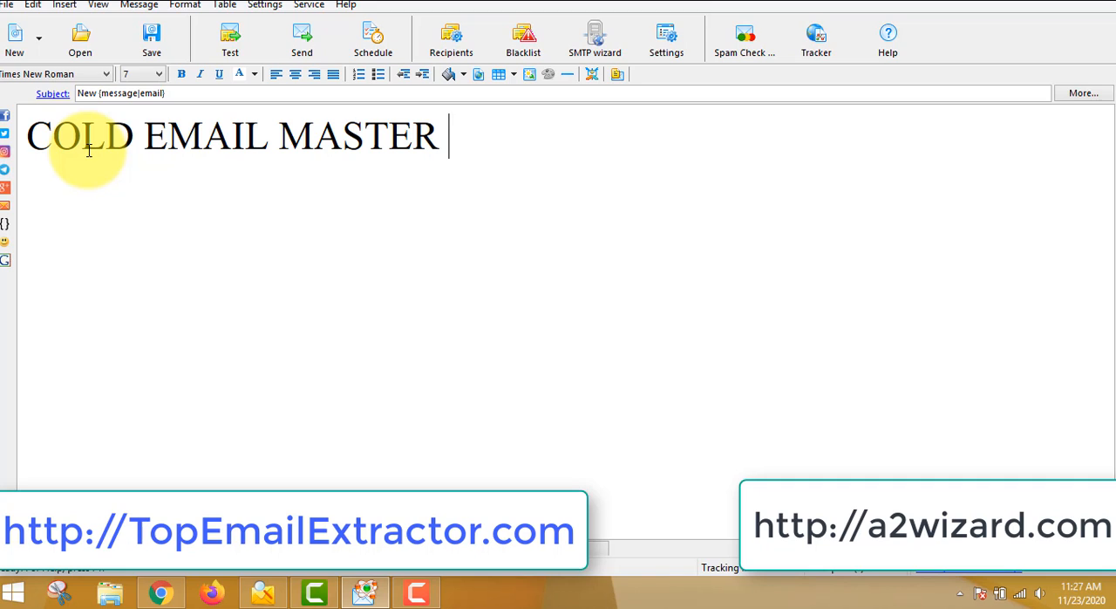
type("COURSE")
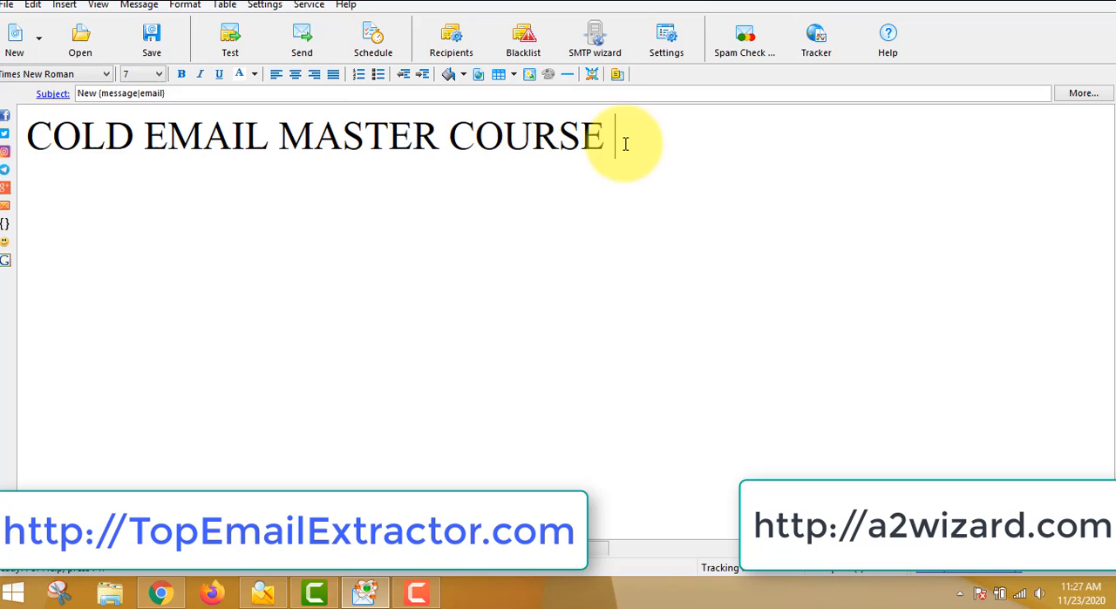
triple_click(314, 135)
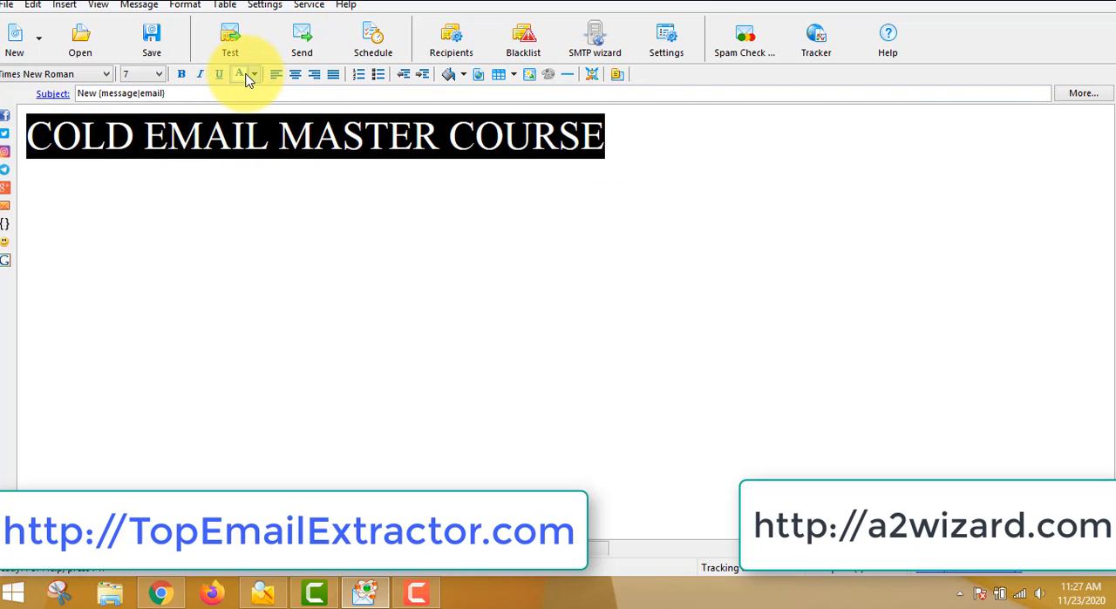
left_click(253, 74)
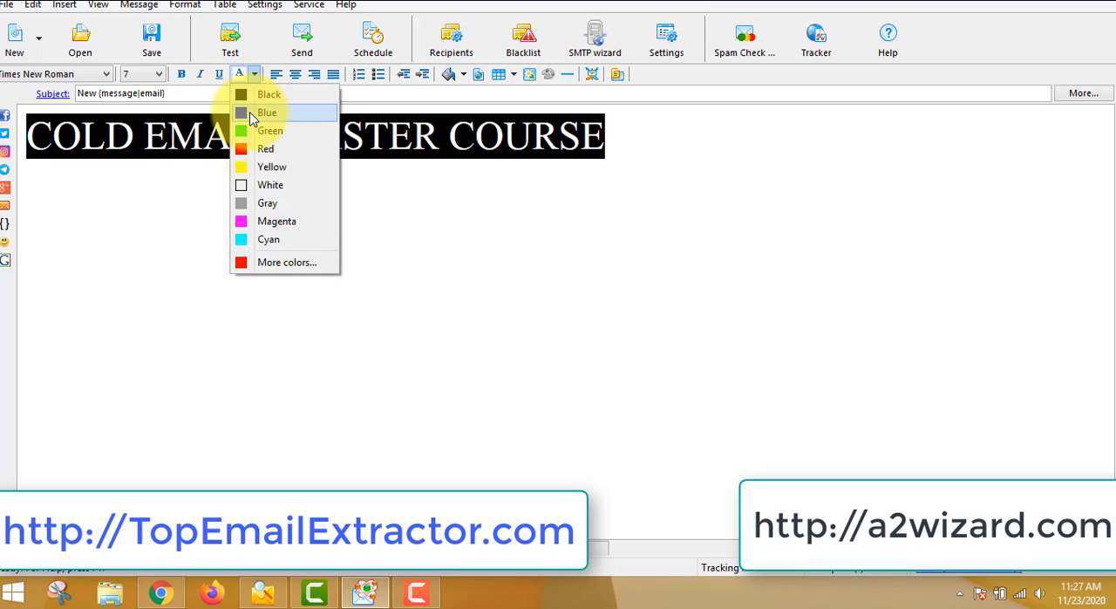
left_click(267, 112)
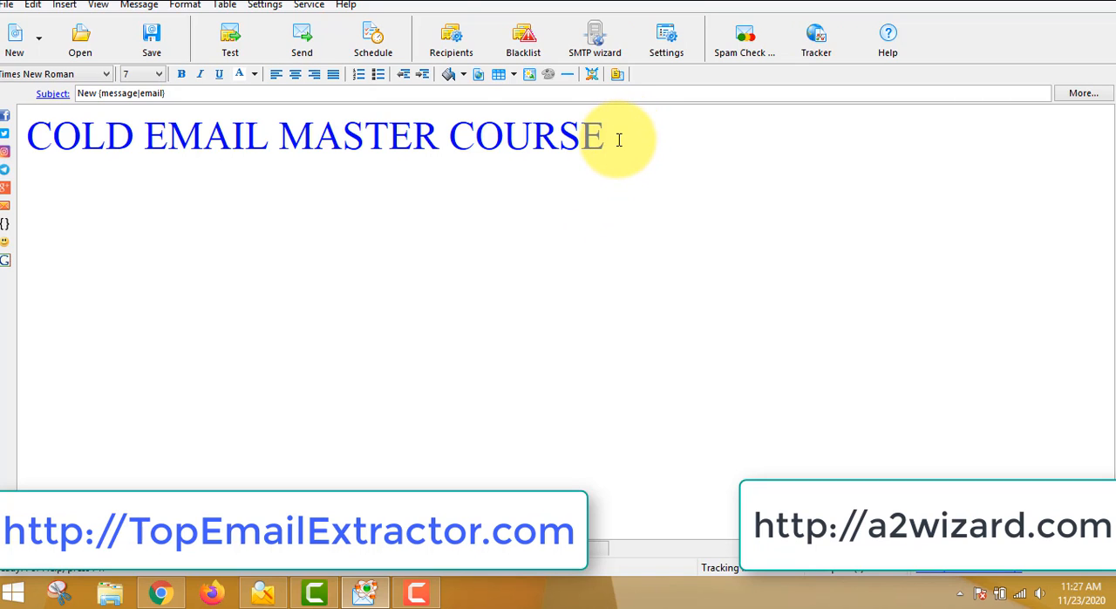
left_click(618, 138)
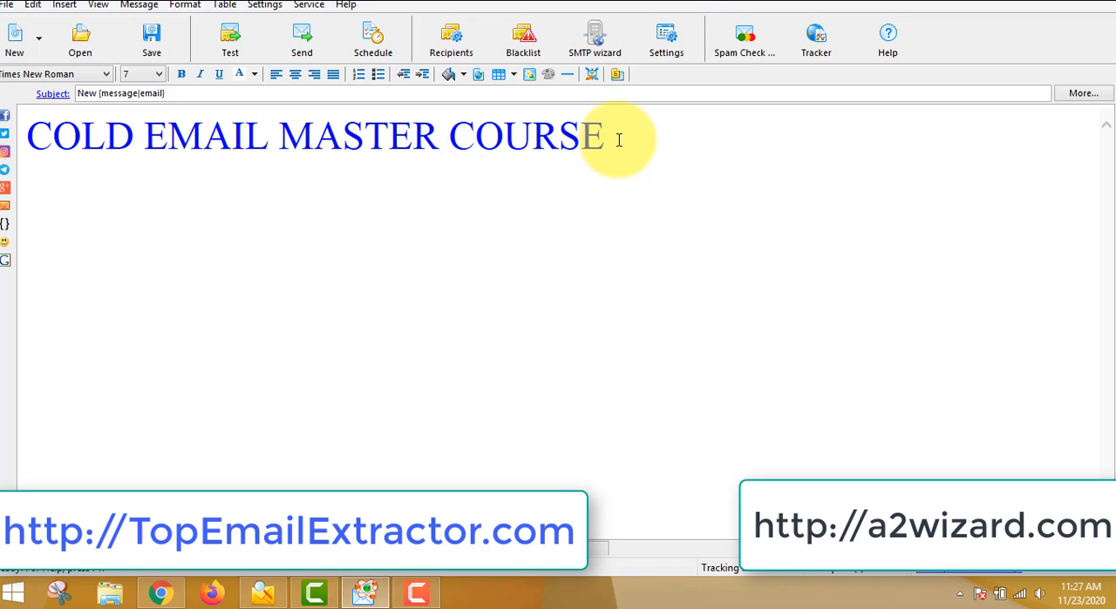
Step: Add a red line 'FOR LAZY PPL LIKE ME - DONE FOR YOU EMAILS 70'
type("FOR")
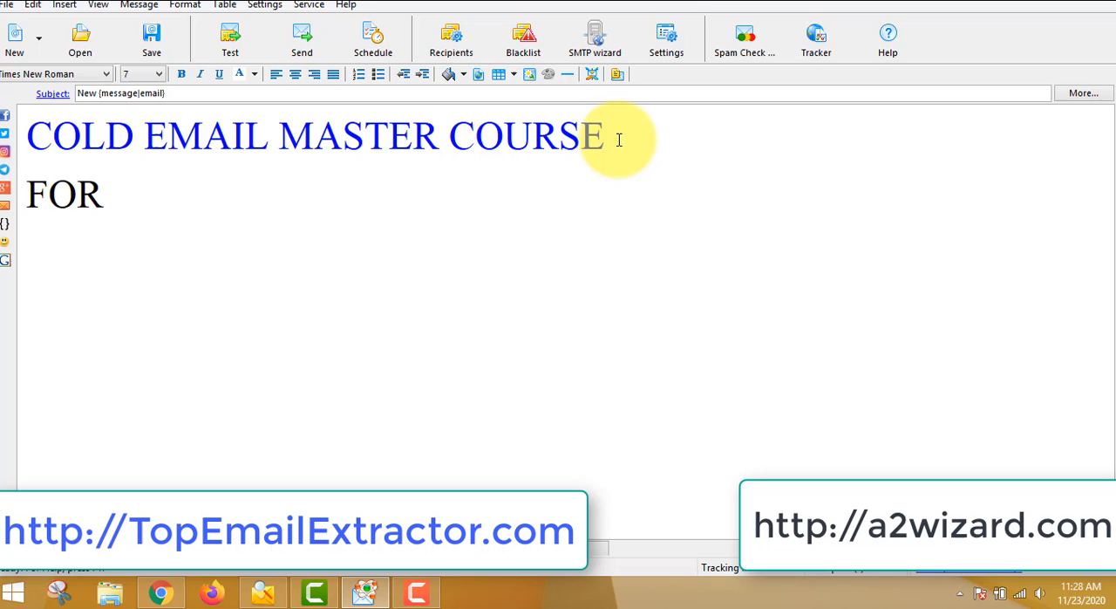
type("LAZY P")
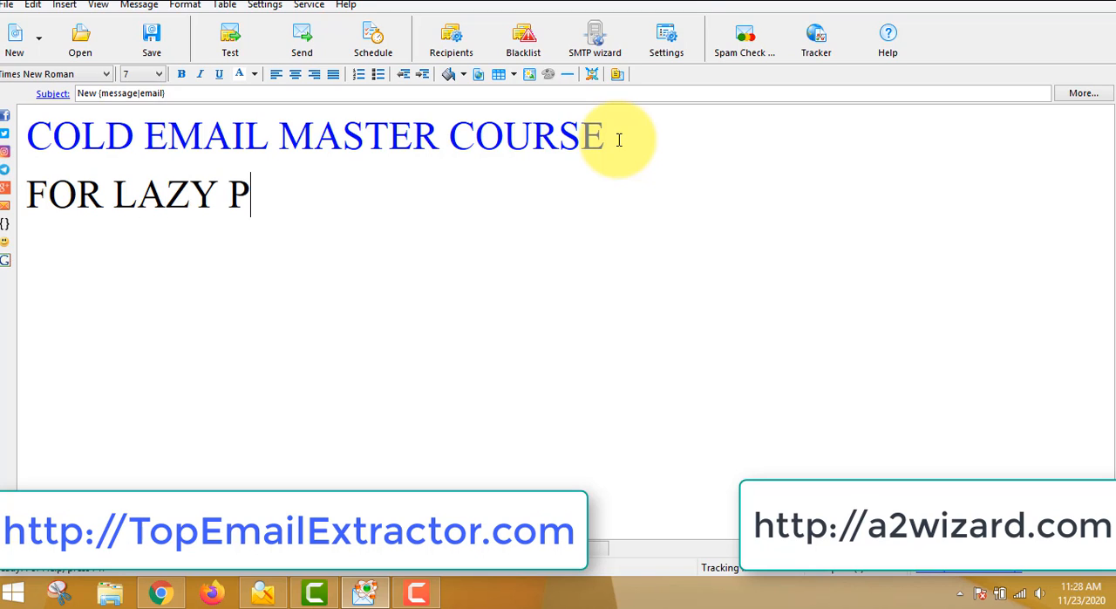
type("PL LIK")
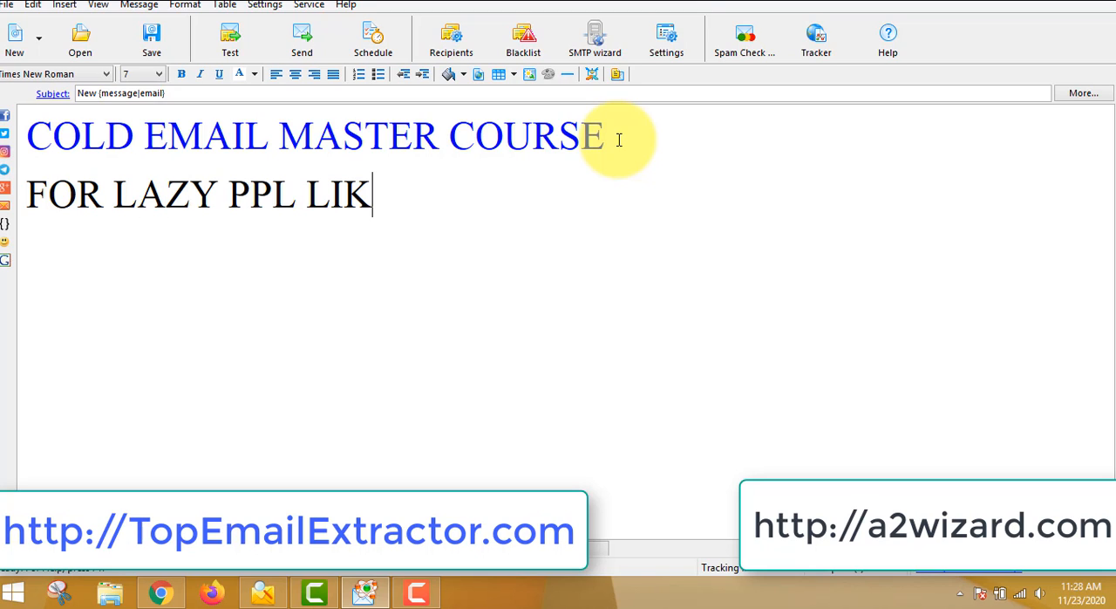
type("E ME -")
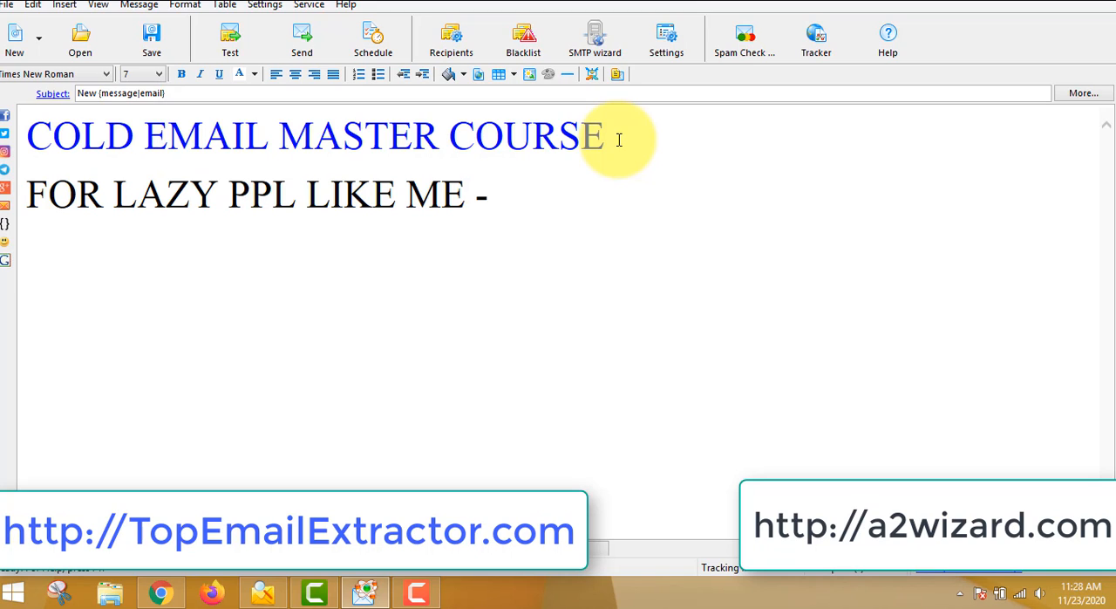
type("DO")
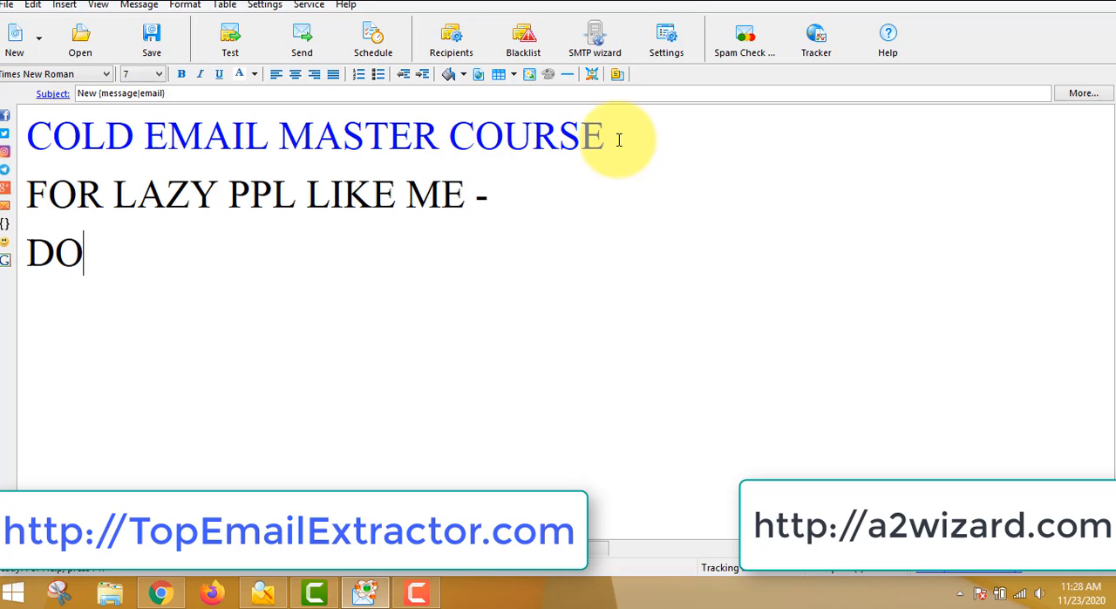
type("NE FOR YOU")
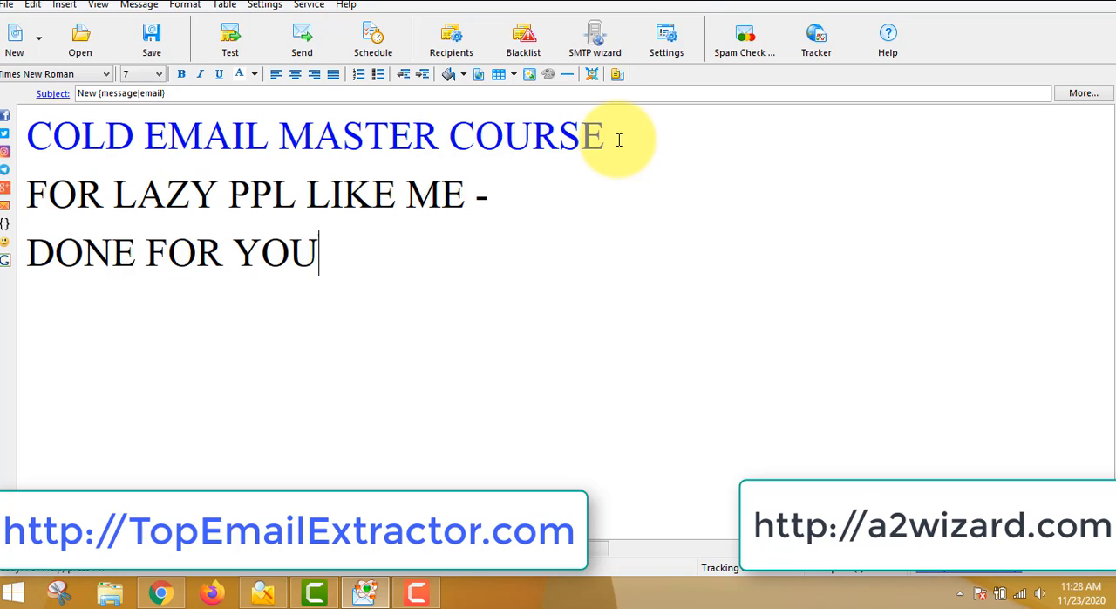
type("EMAILS")
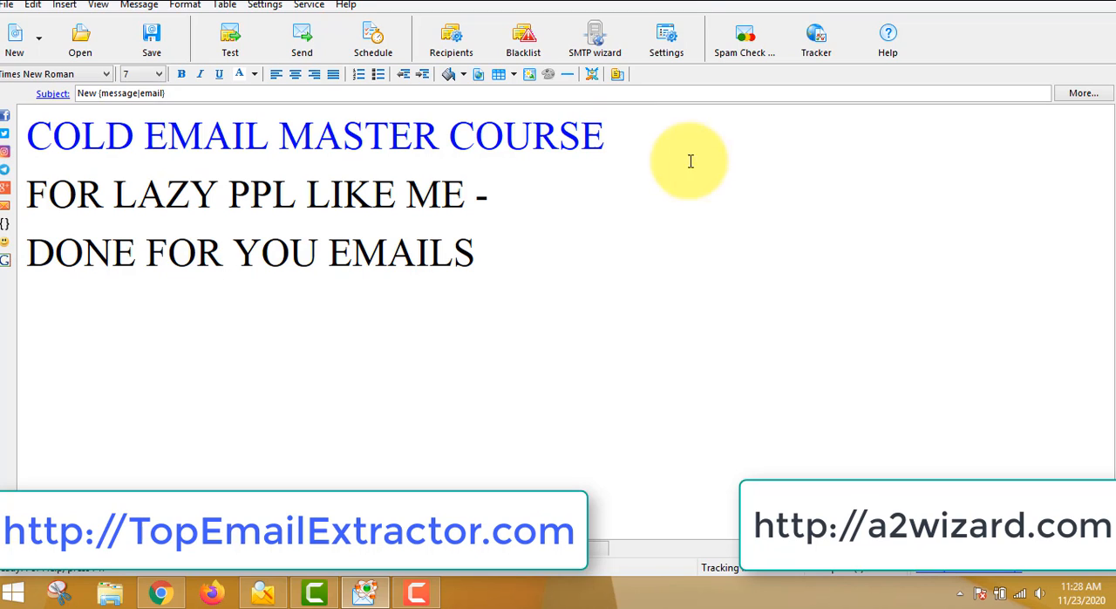
mouse_move(565, 255)
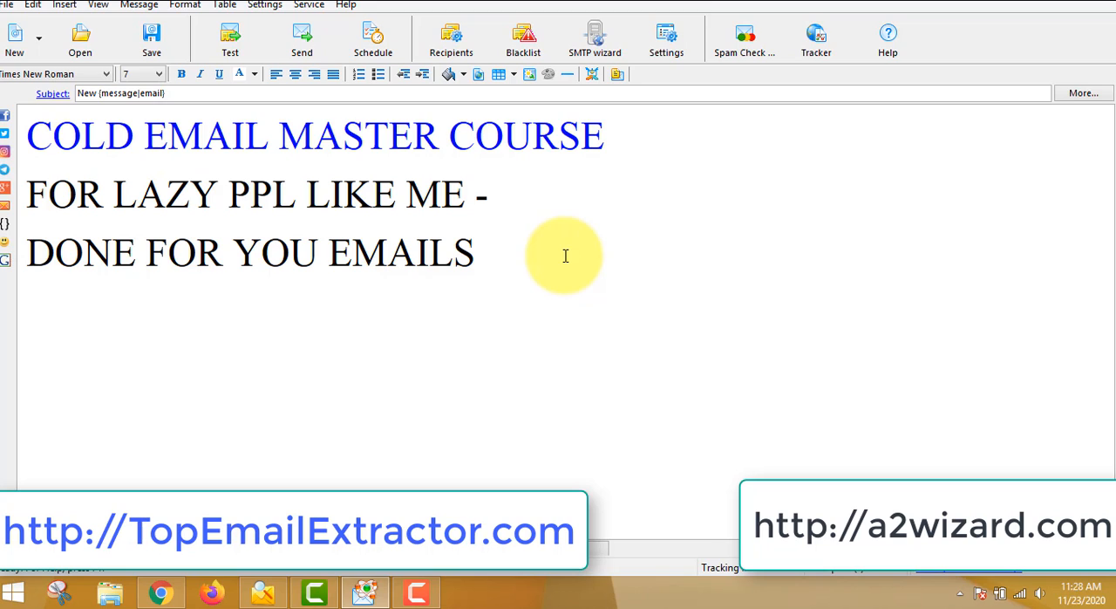
type("70")
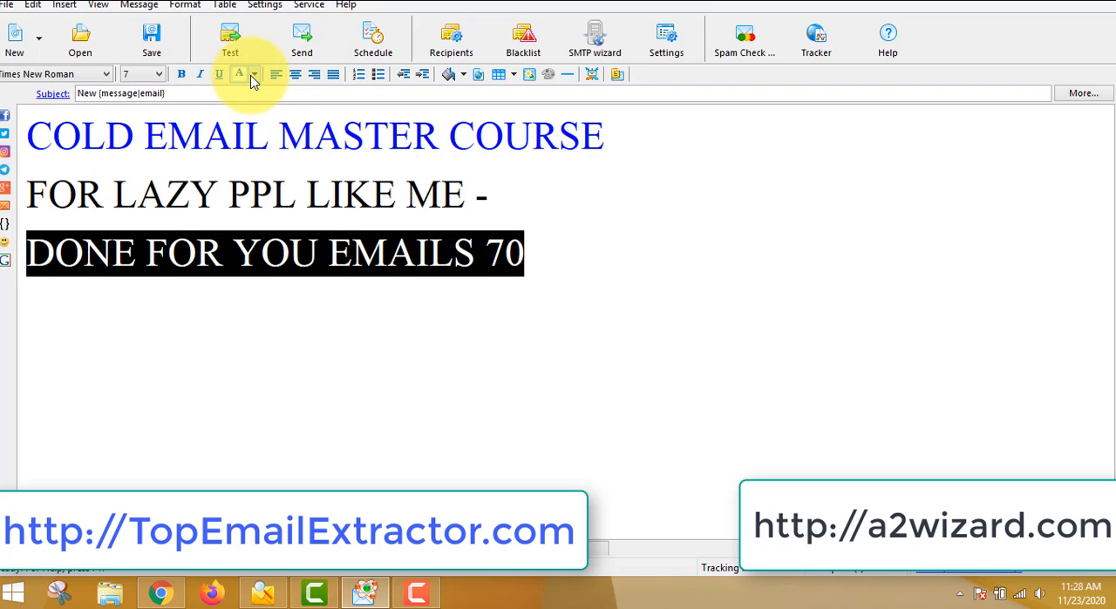
left_click(253, 73)
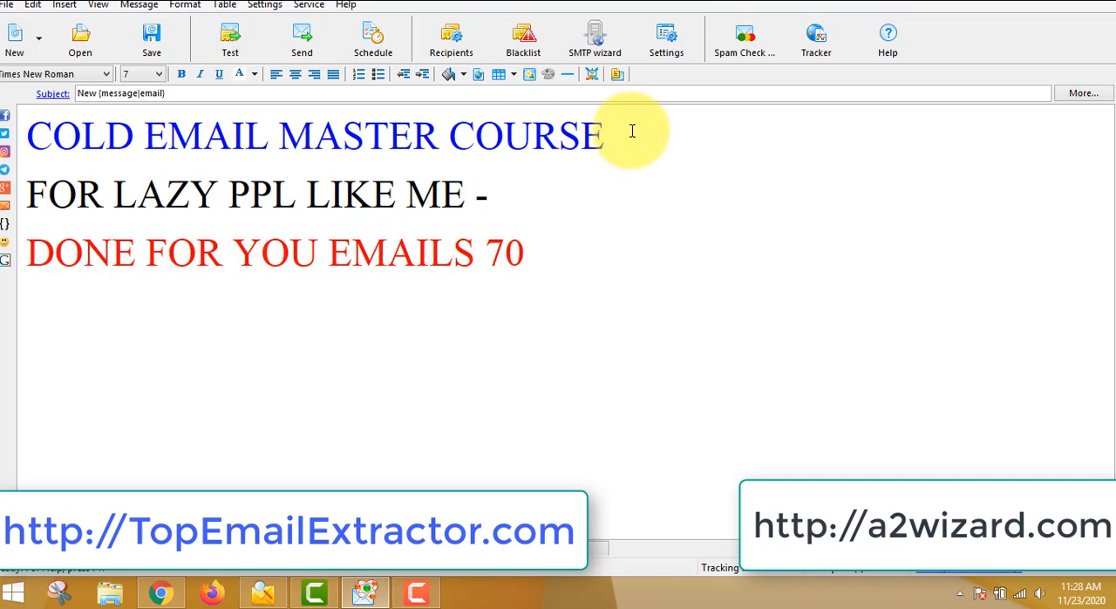
Step: Append '- FREE' to the heading and '- PAID (NOT MY PRODUCT)' to the red line
left_click(619, 134)
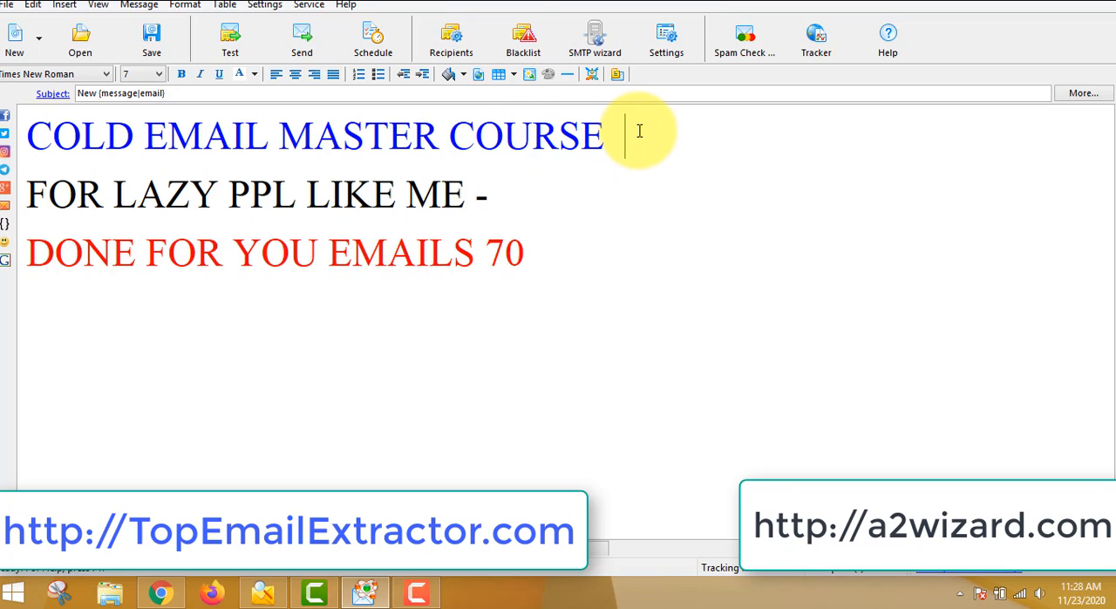
type("-F")
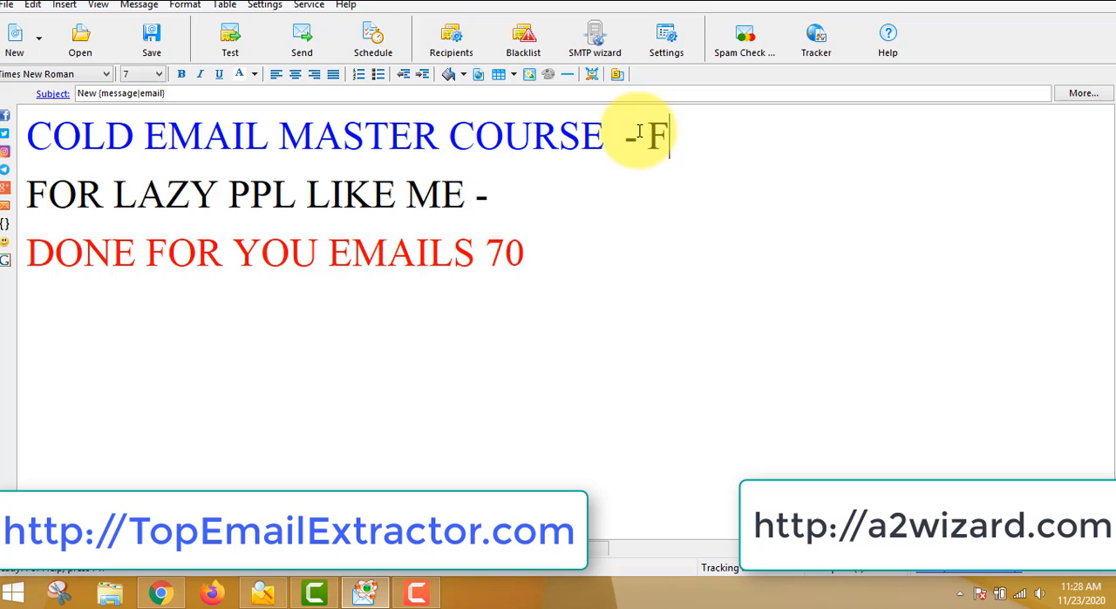
type("REE")
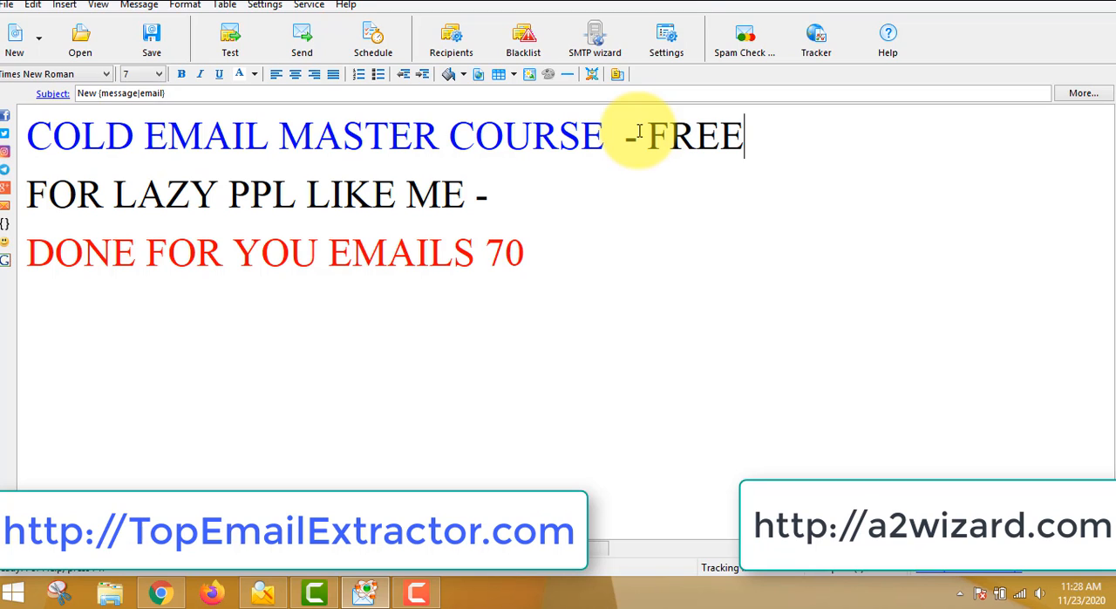
mouse_move(836, 130)
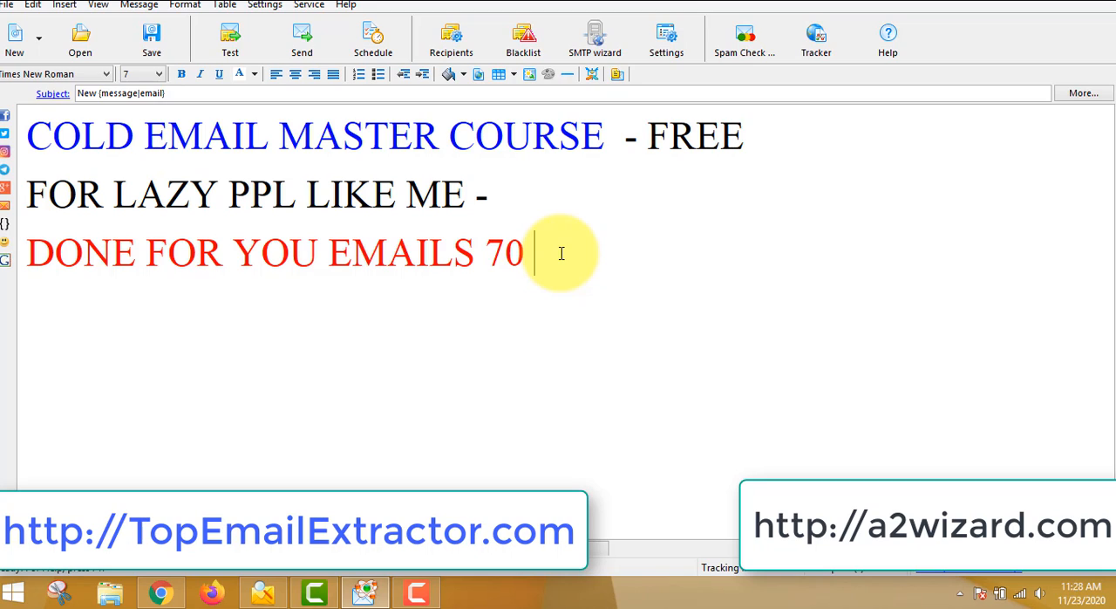
type("- PAID")
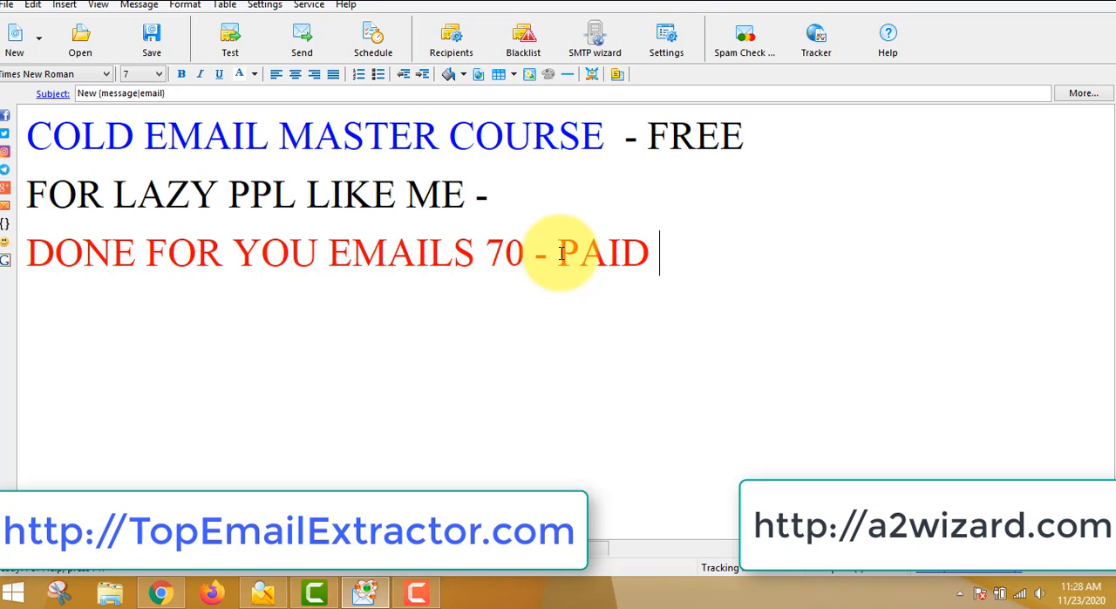
type("(NOT")
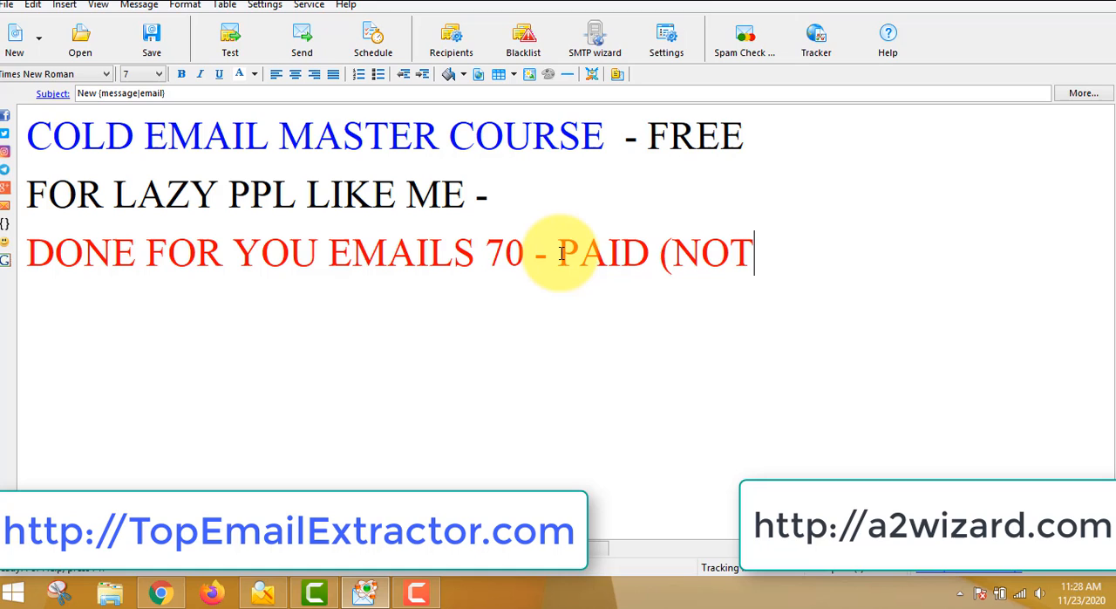
type("MY PRODU")
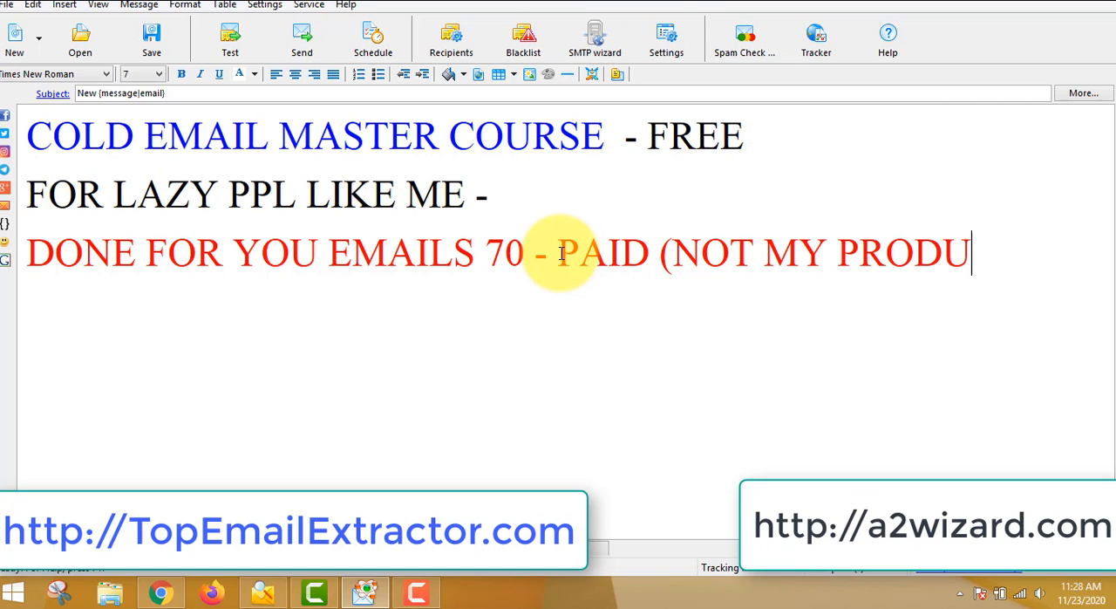
type("CT)")
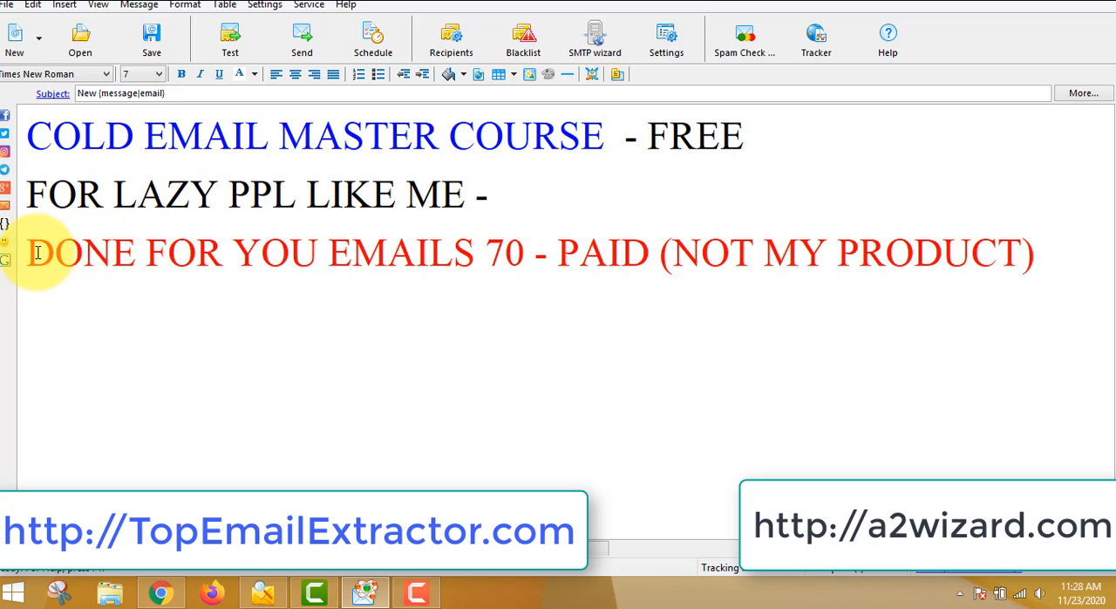
left_click_drag(35, 253, 1033, 253)
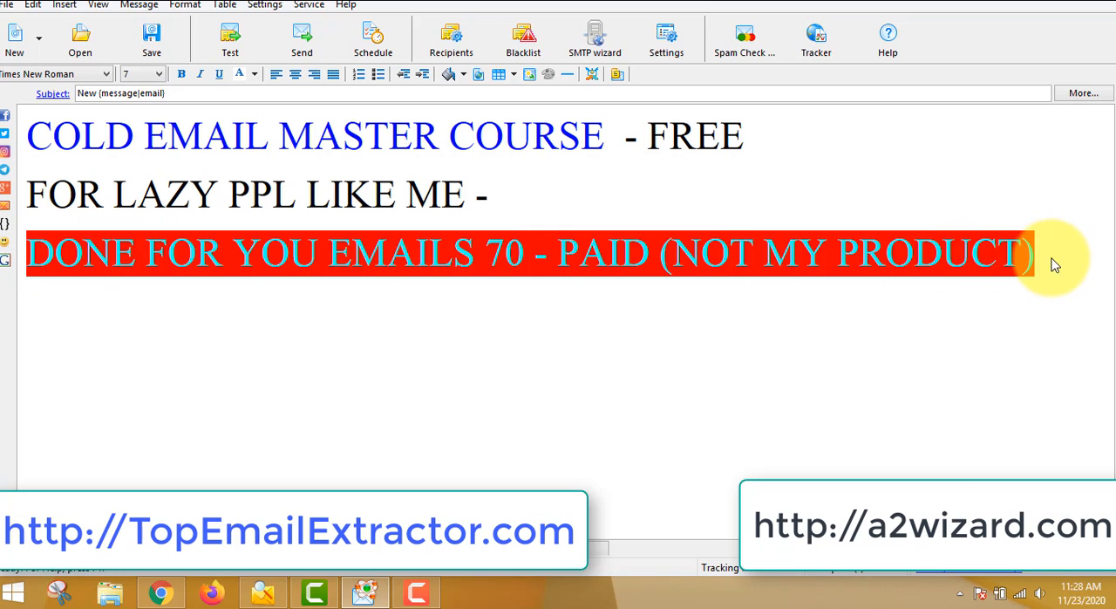
left_click(1033, 257)
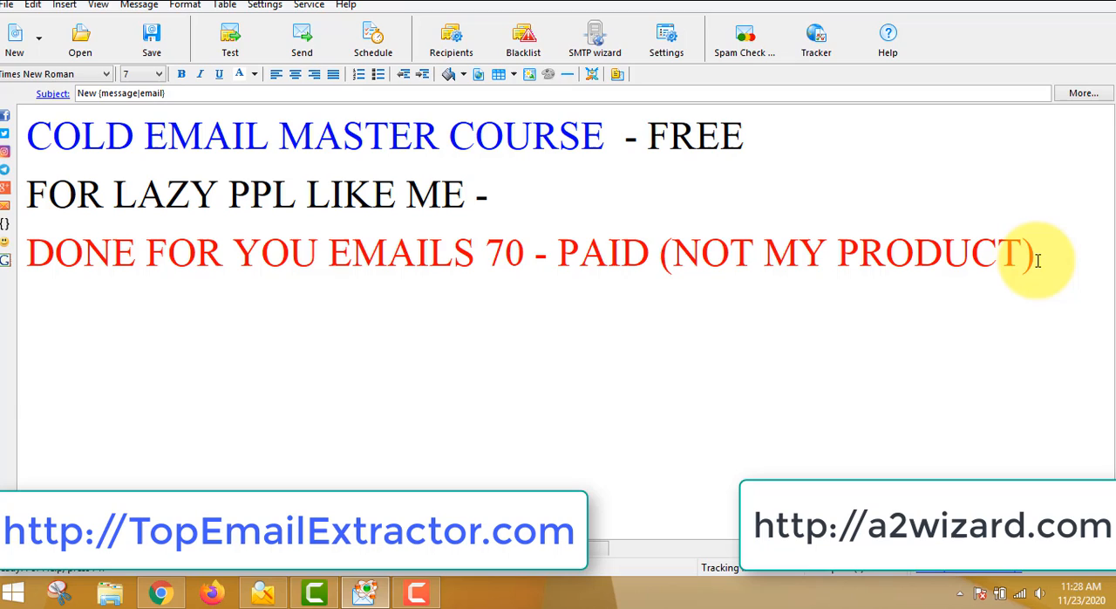
Step: Type 'LINK IN THE DESCRIPTION !!' on a new red line below the paid offer
type("lin")
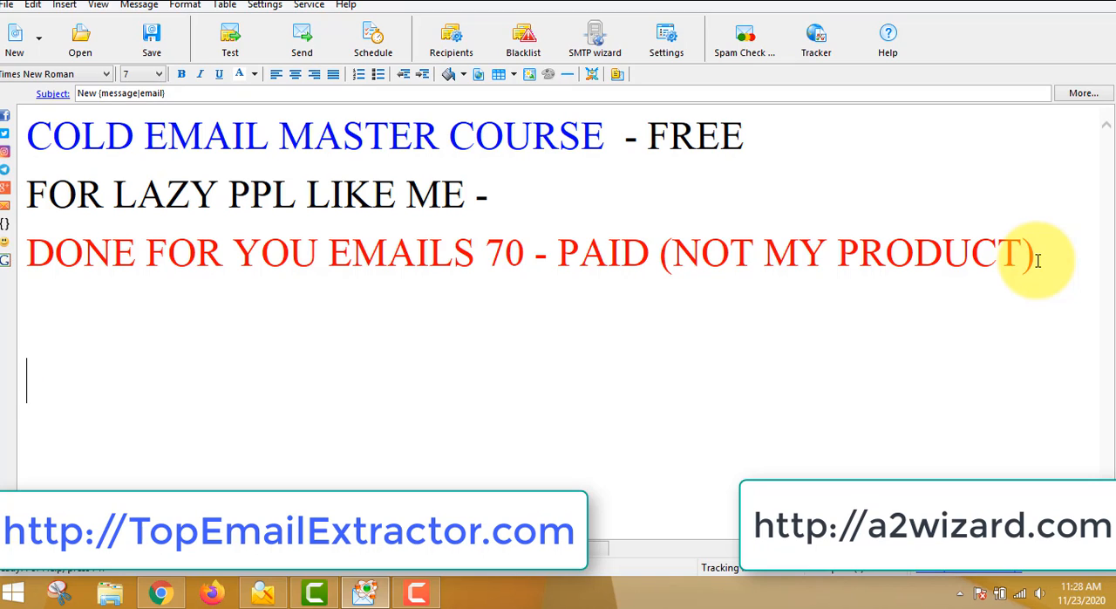
type("LINK")
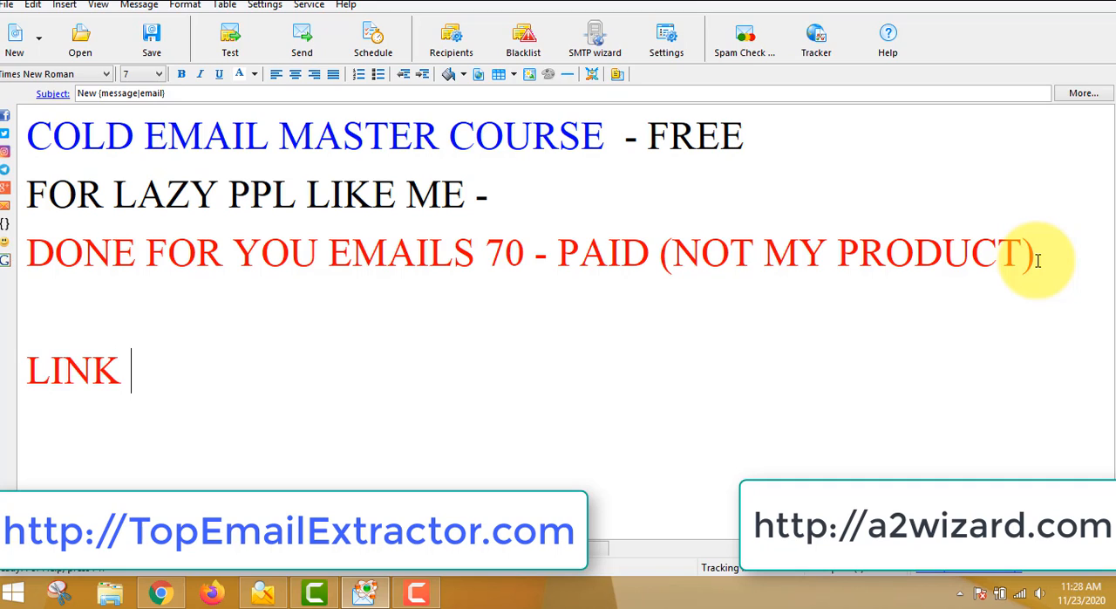
type("IN THE DESCR")
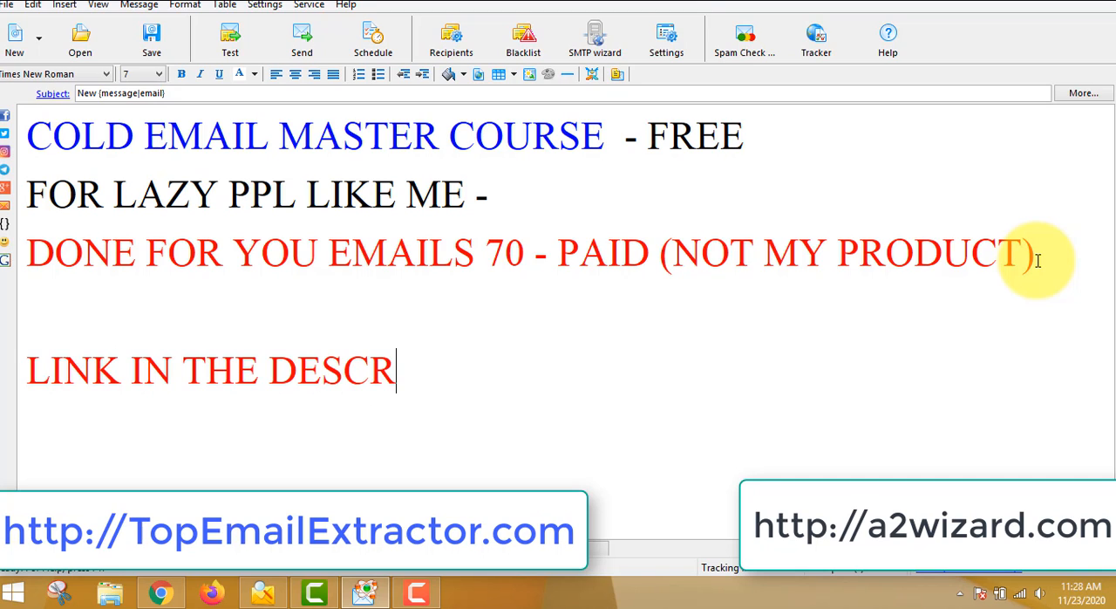
type("IPTION")
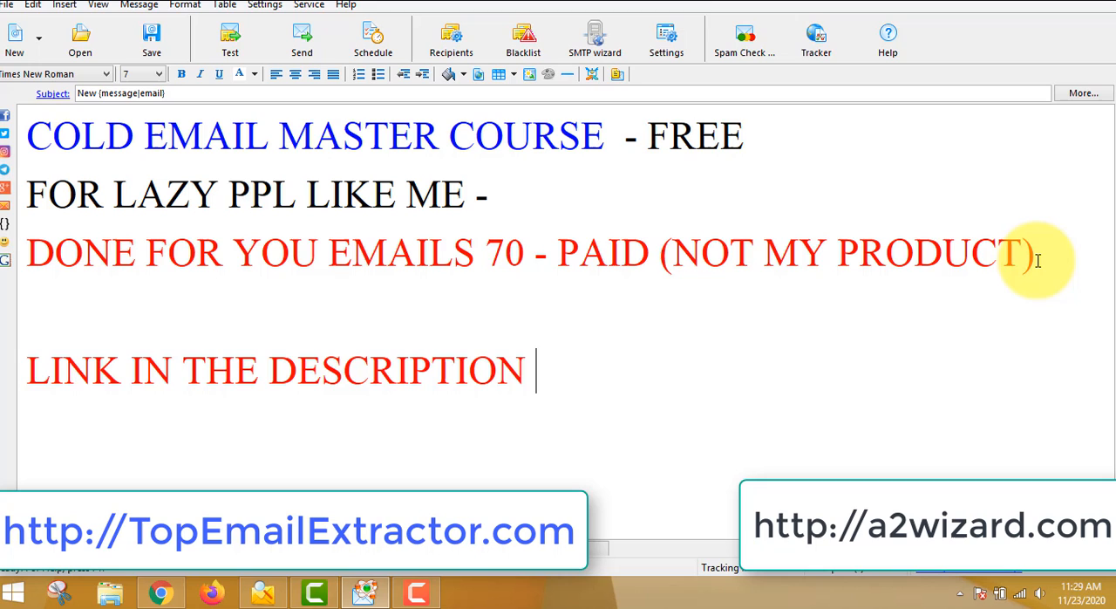
type("!!")
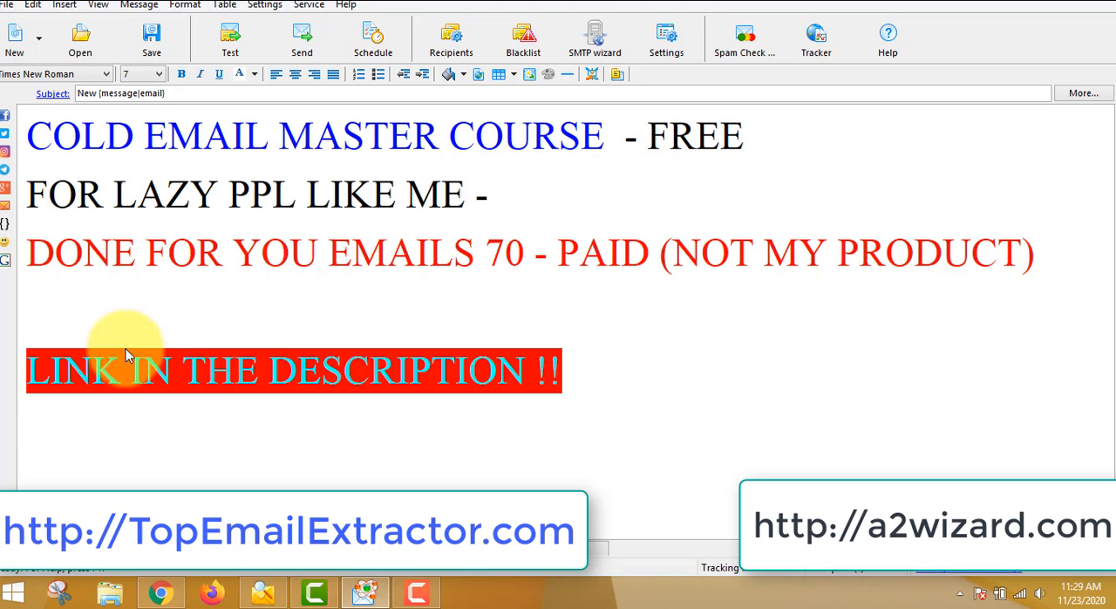
mouse_move(691, 373)
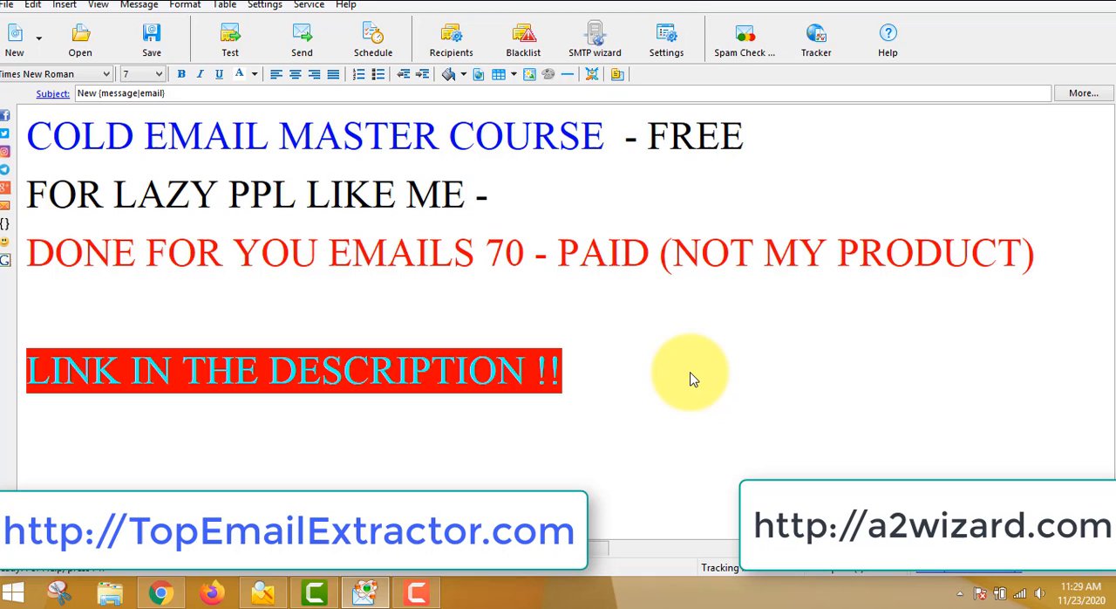
mouse_move(584, 292)
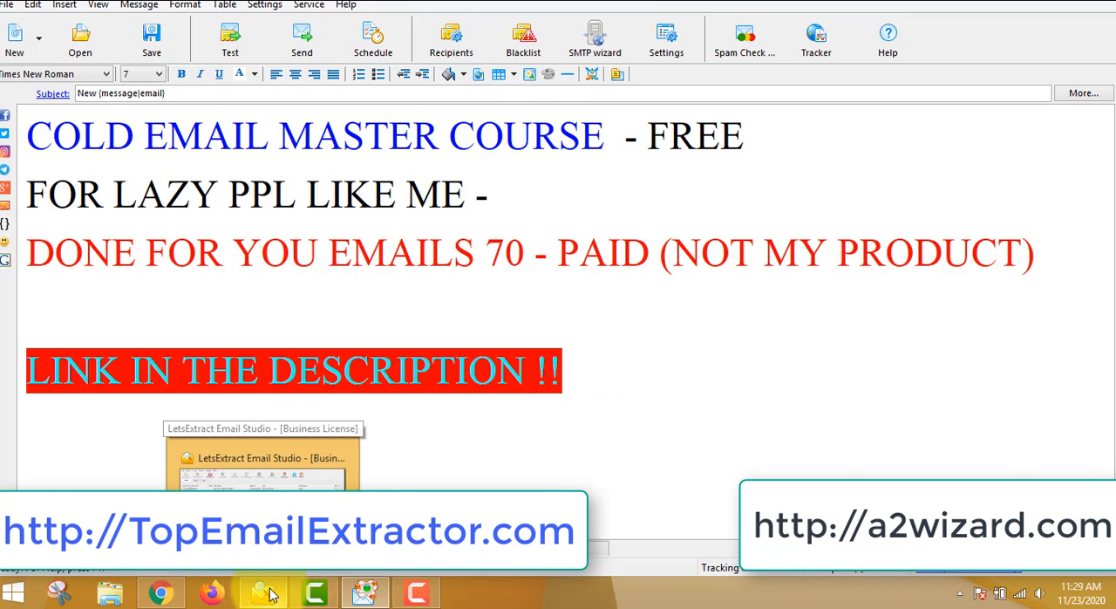
Step: Switch to LetsExtract Email Studio's results table of extracted addresses
left_click(262, 593)
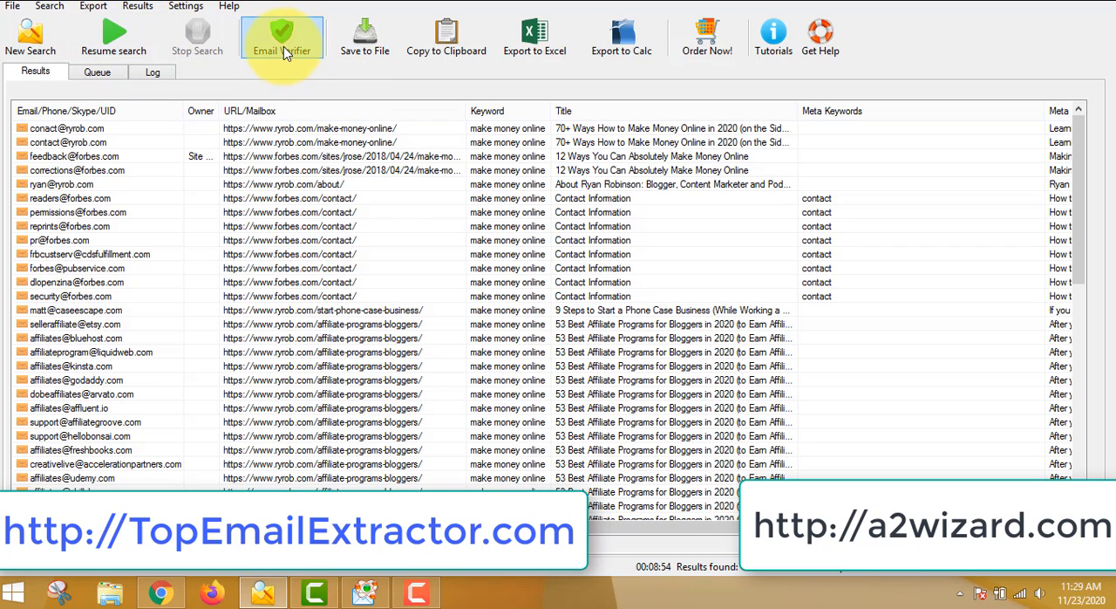
mouse_move(445, 37)
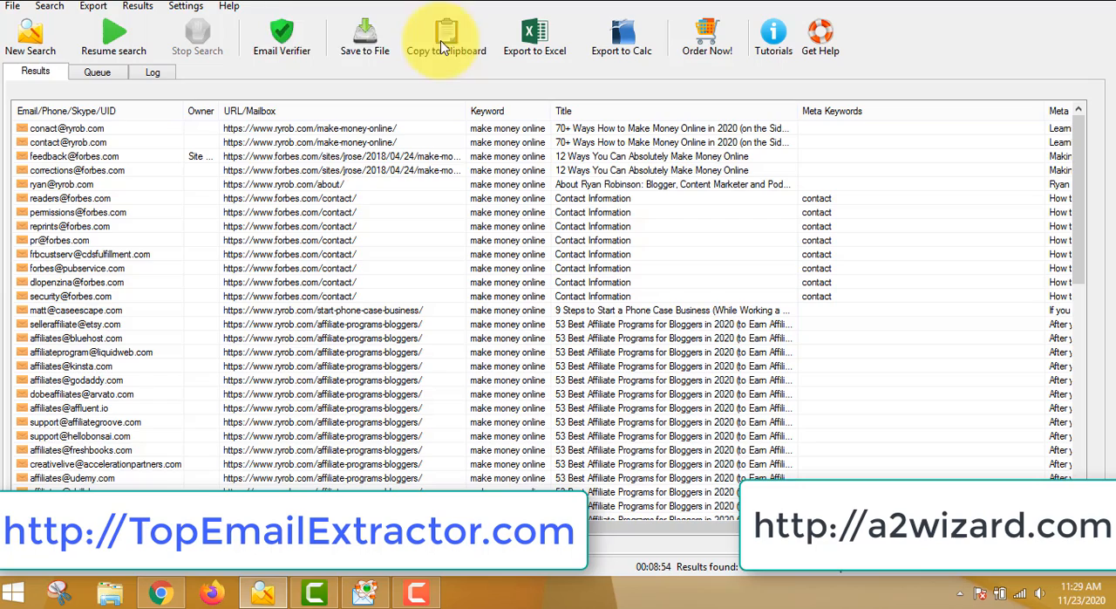
Step: Run Email Verifier on the 65 extracted emails and apply the 58 valid, 7 invalid results
left_click(281, 35)
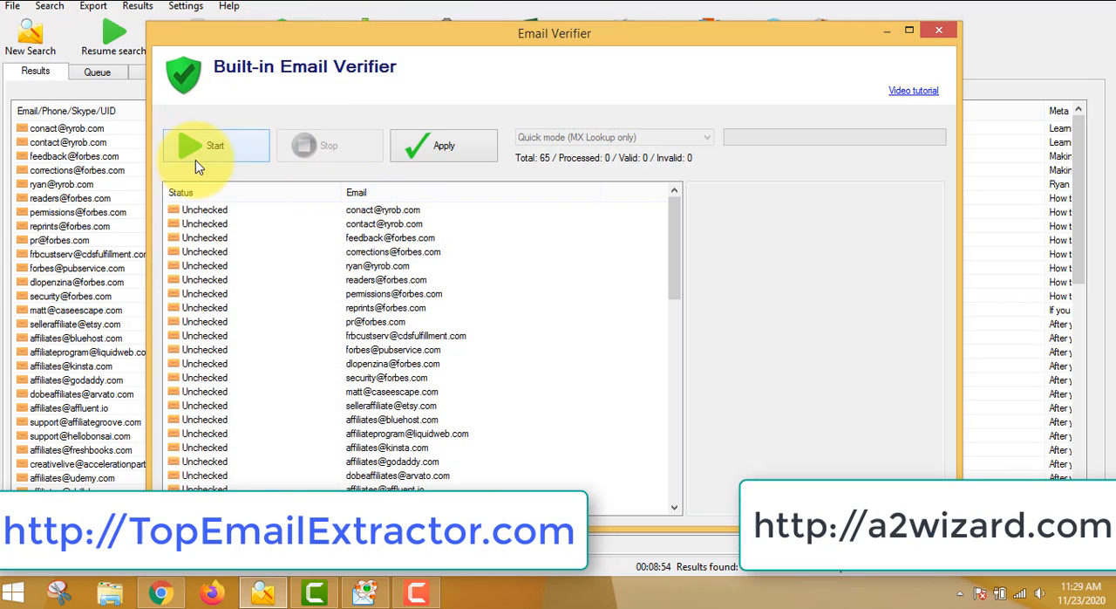
scroll("down", 3)
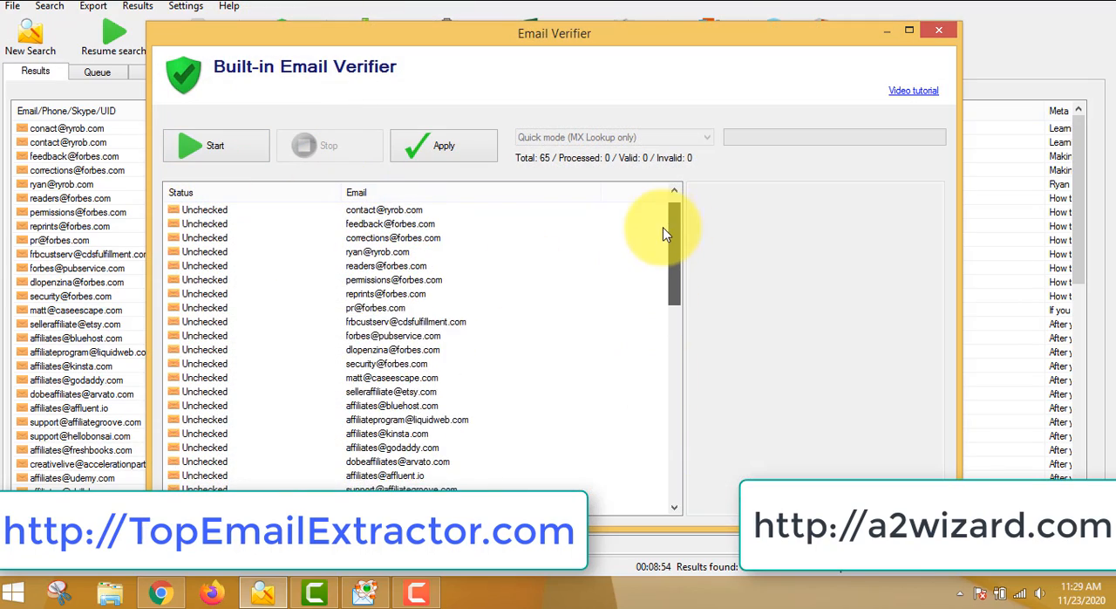
left_click(216, 145)
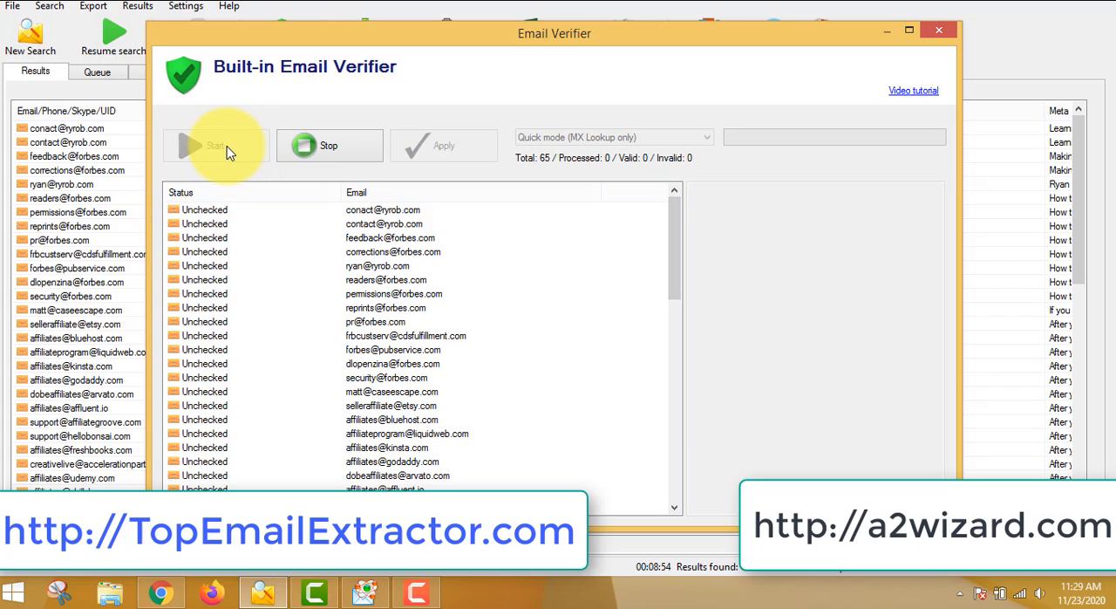
left_click(216, 145)
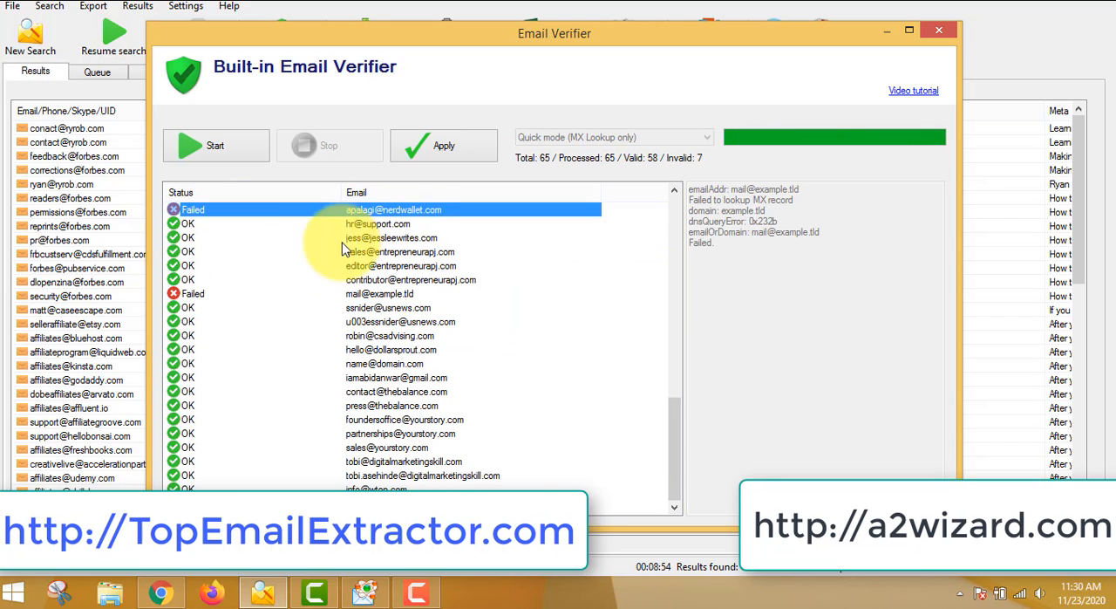
left_click(379, 293)
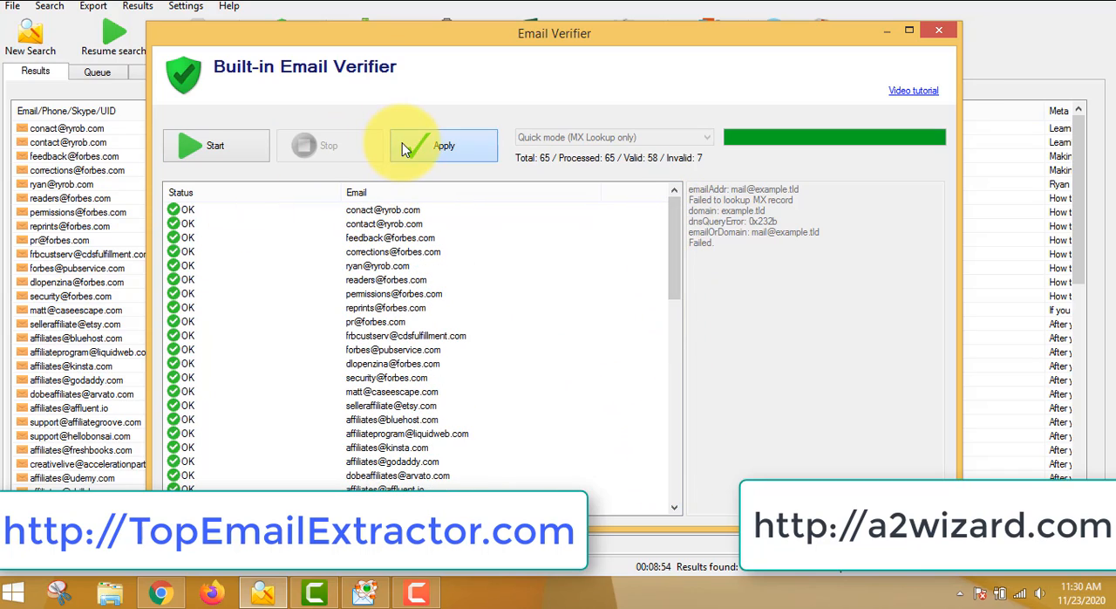
left_click(444, 145)
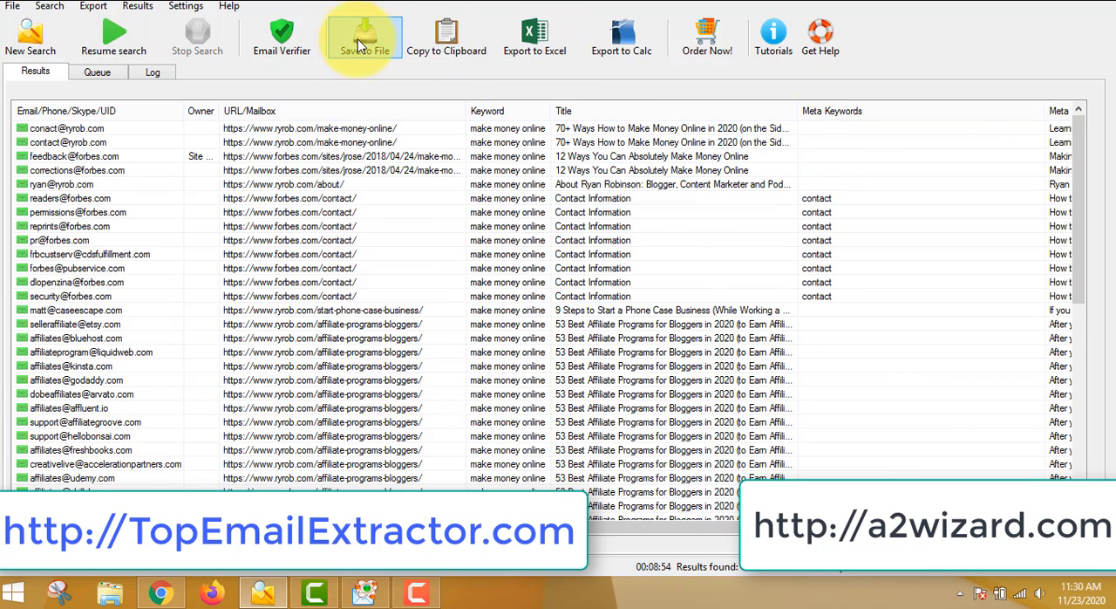
mouse_move(535, 37)
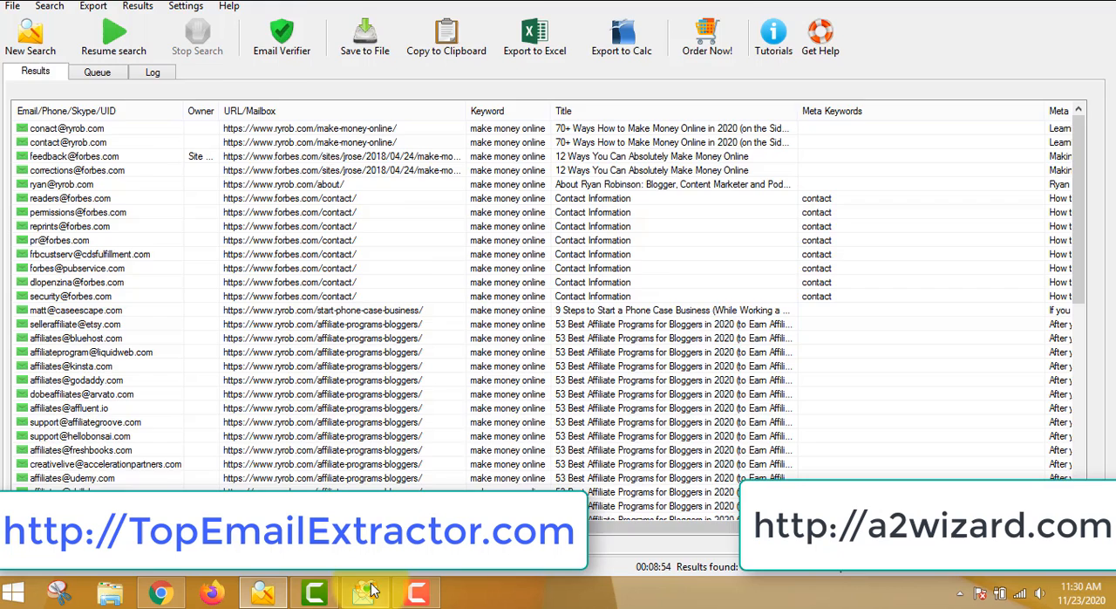
Step: Return from the green-marked results to the four-line Atomic Mail Sender draft
left_click(365, 593)
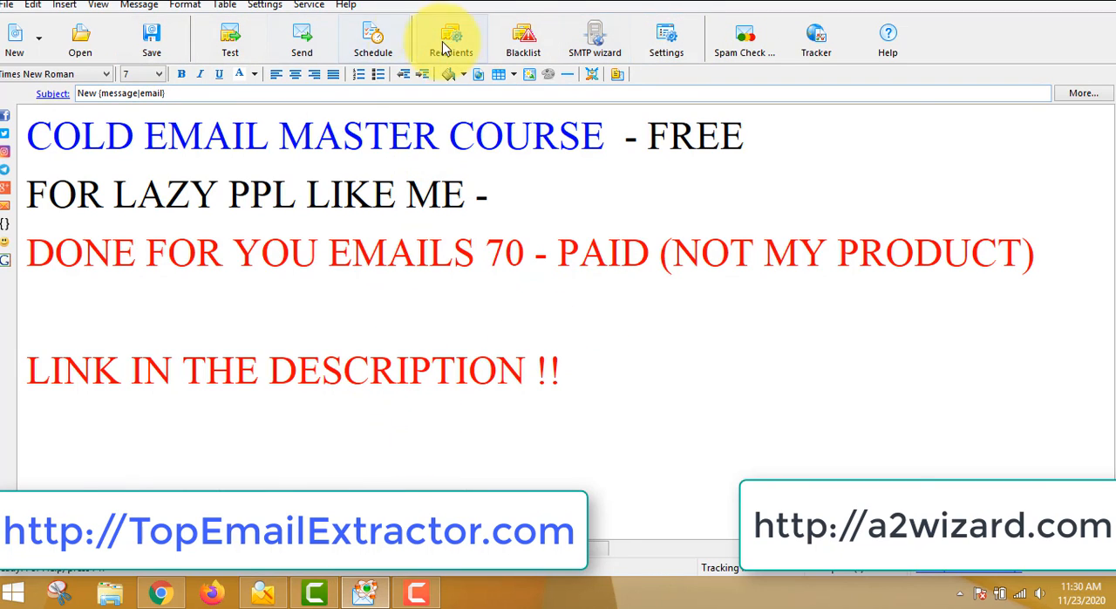
left_click(450, 39)
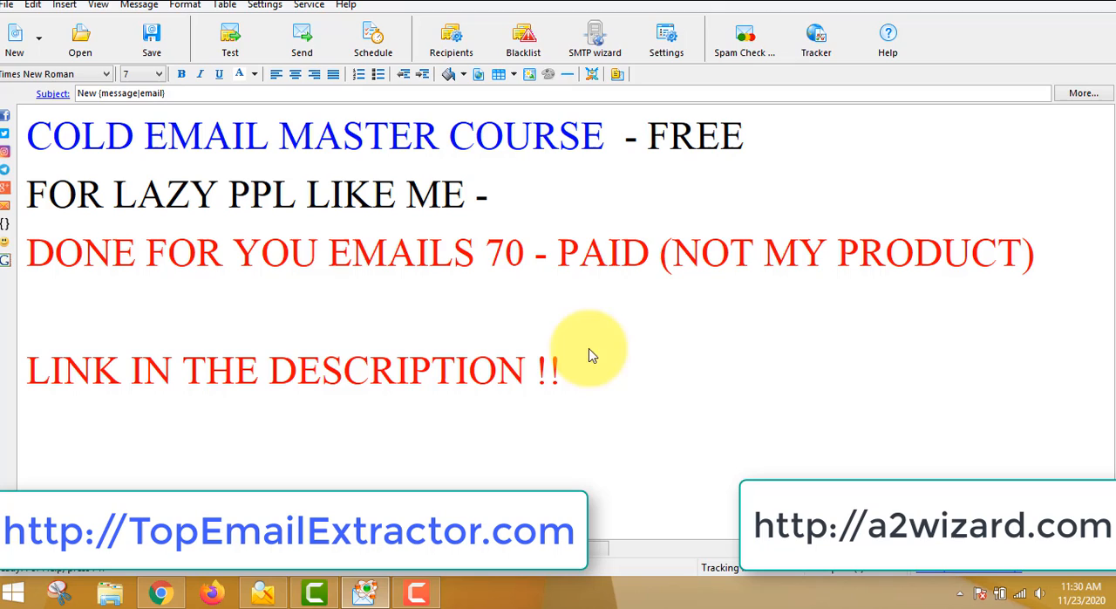
mouse_move(571, 370)
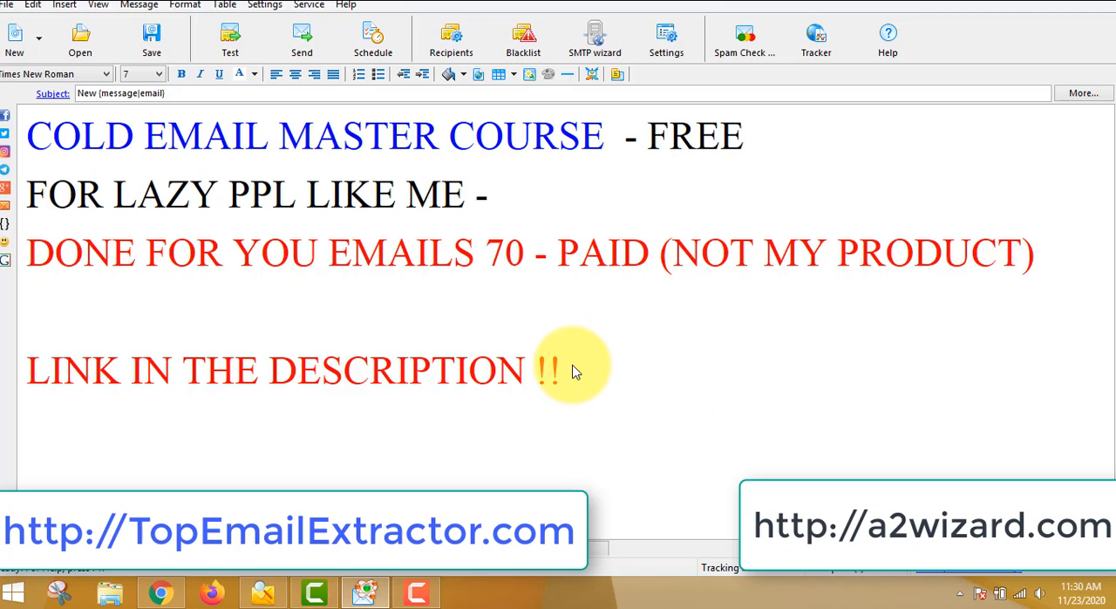
mouse_move(575, 375)
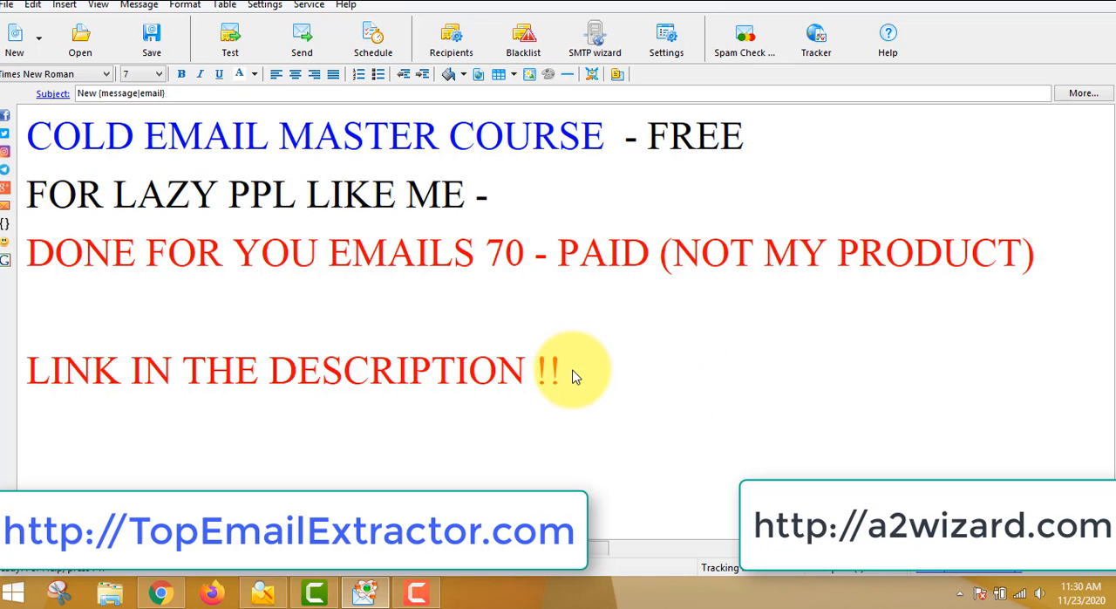